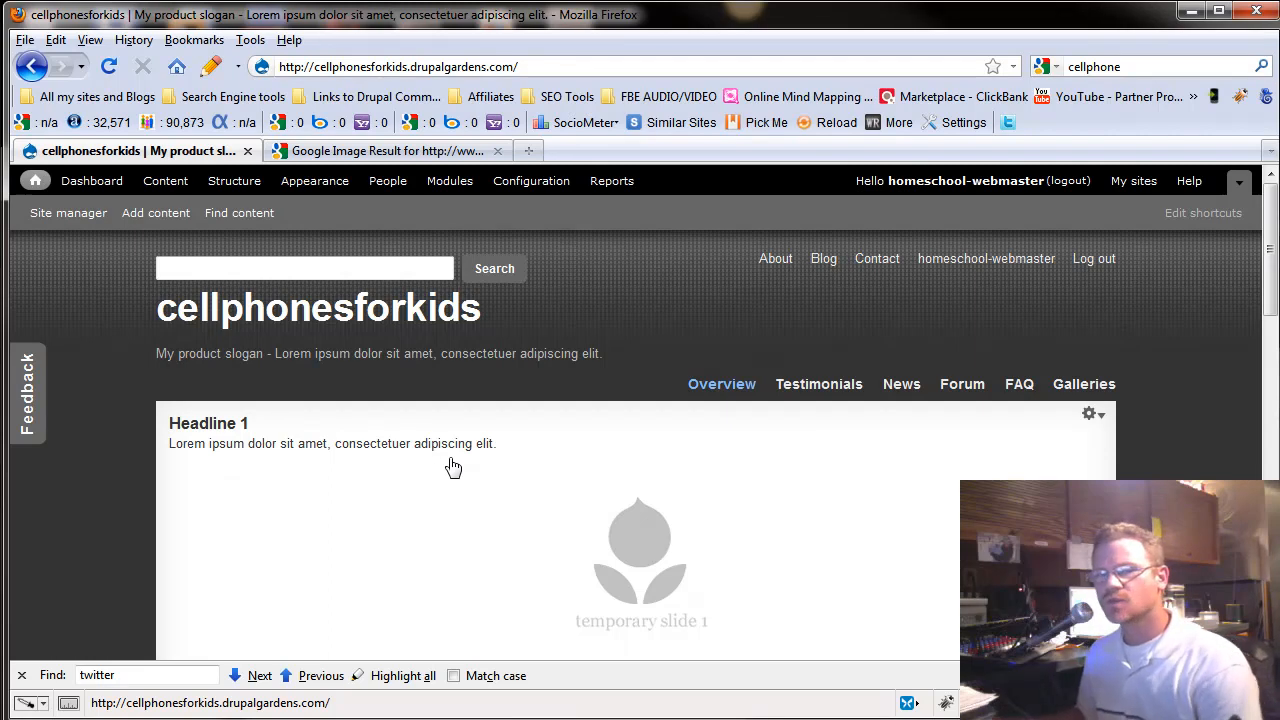
pyautogui.moveTo(354, 477)
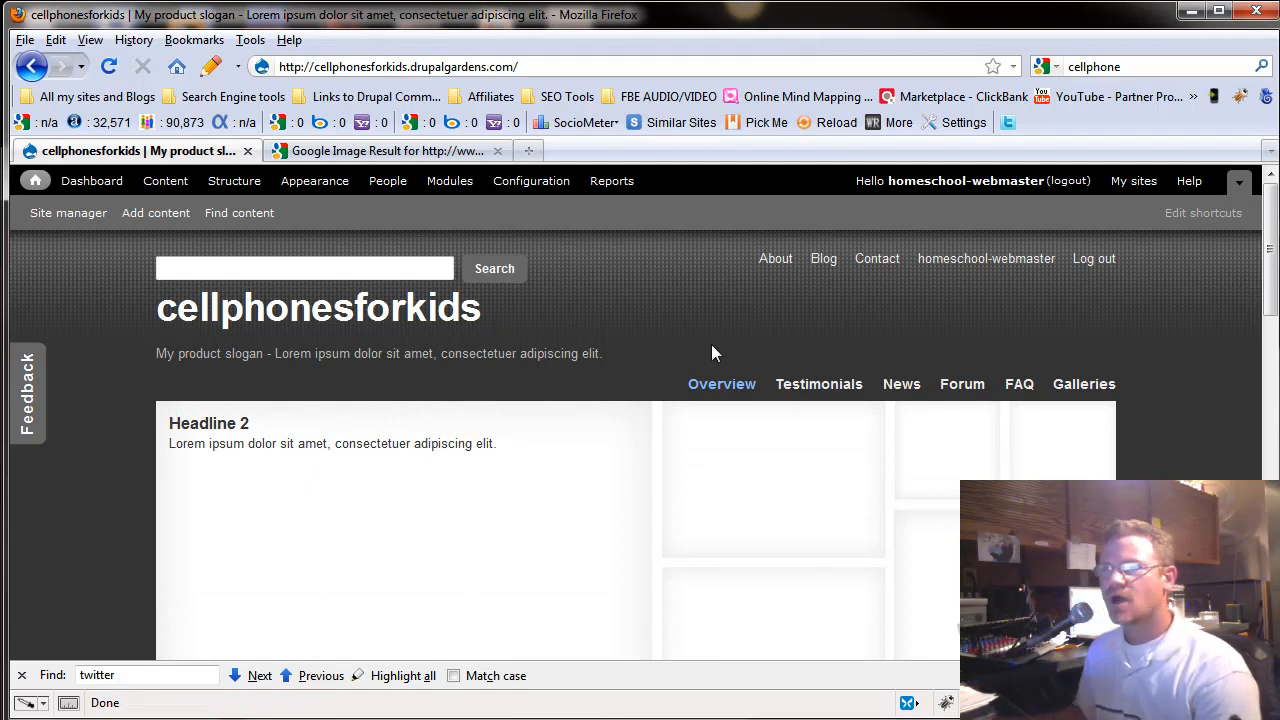
pyautogui.moveTo(896, 394)
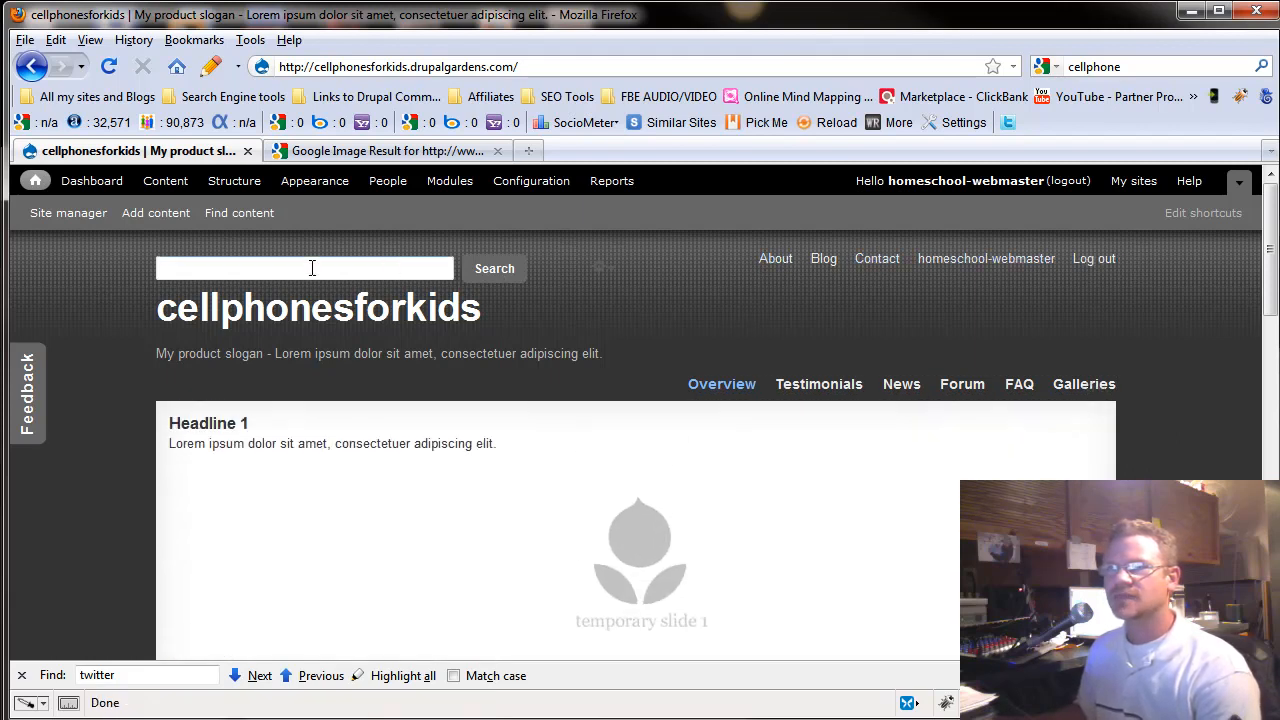
pyautogui.moveTo(345, 293)
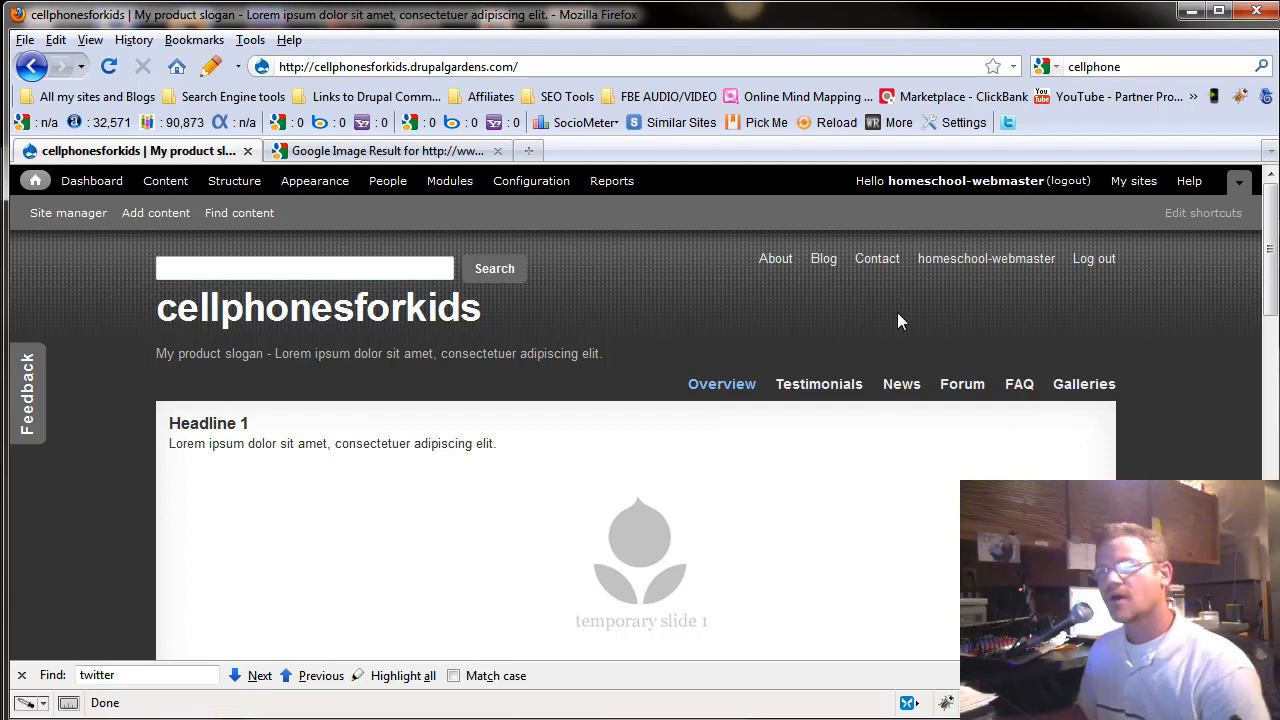
pyautogui.moveTo(985, 268)
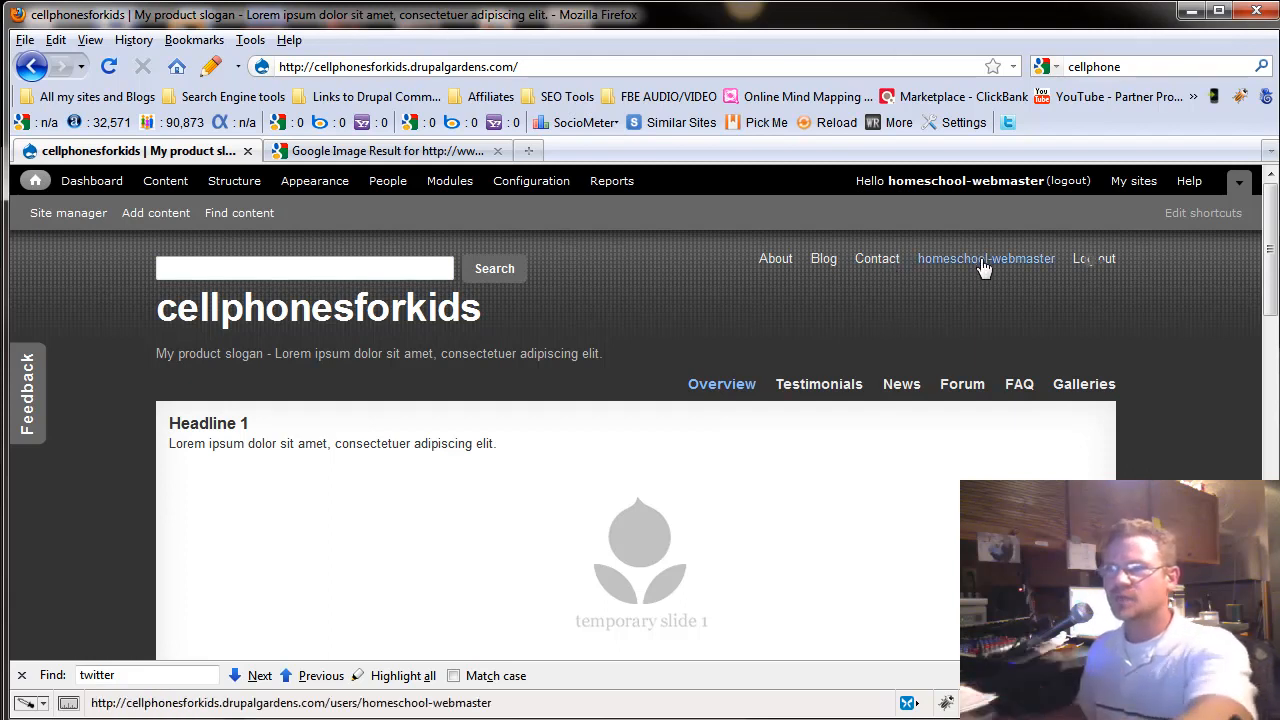
# Step: Scroll down the homepage to the Product description text with its Feature 1–6 placeholders
pyautogui.scroll(-3)
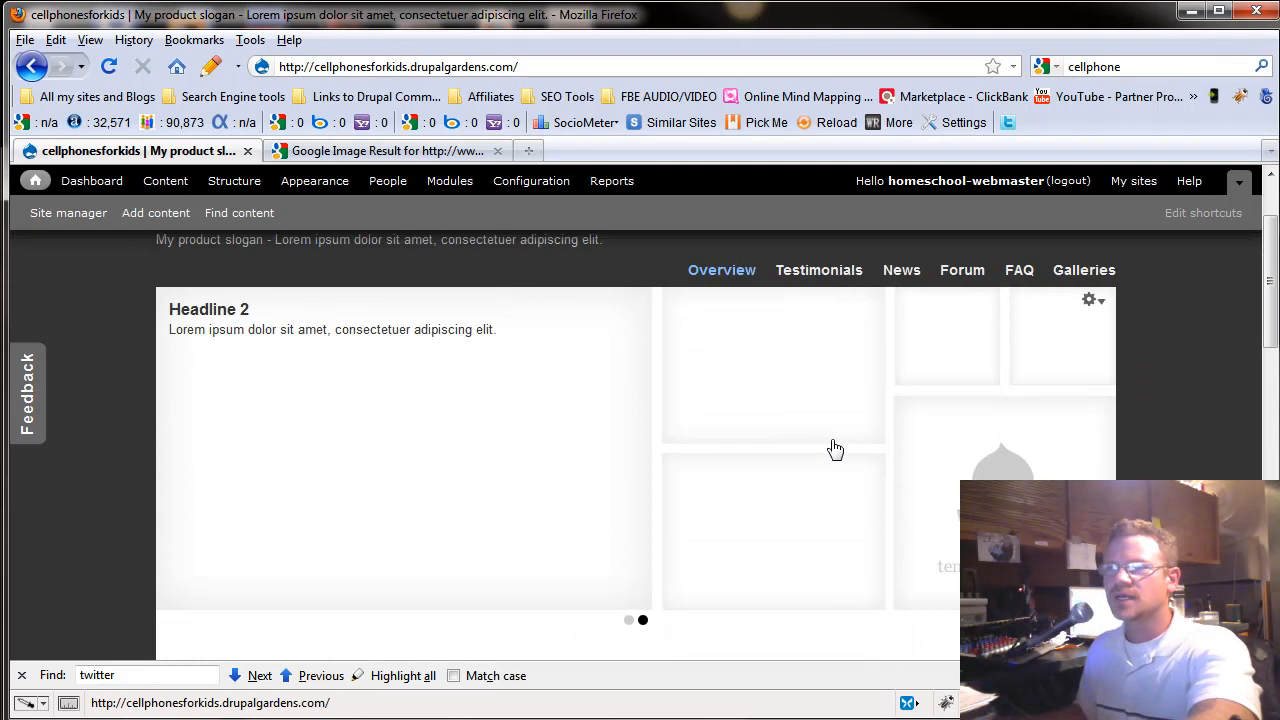
pyautogui.moveTo(333, 384)
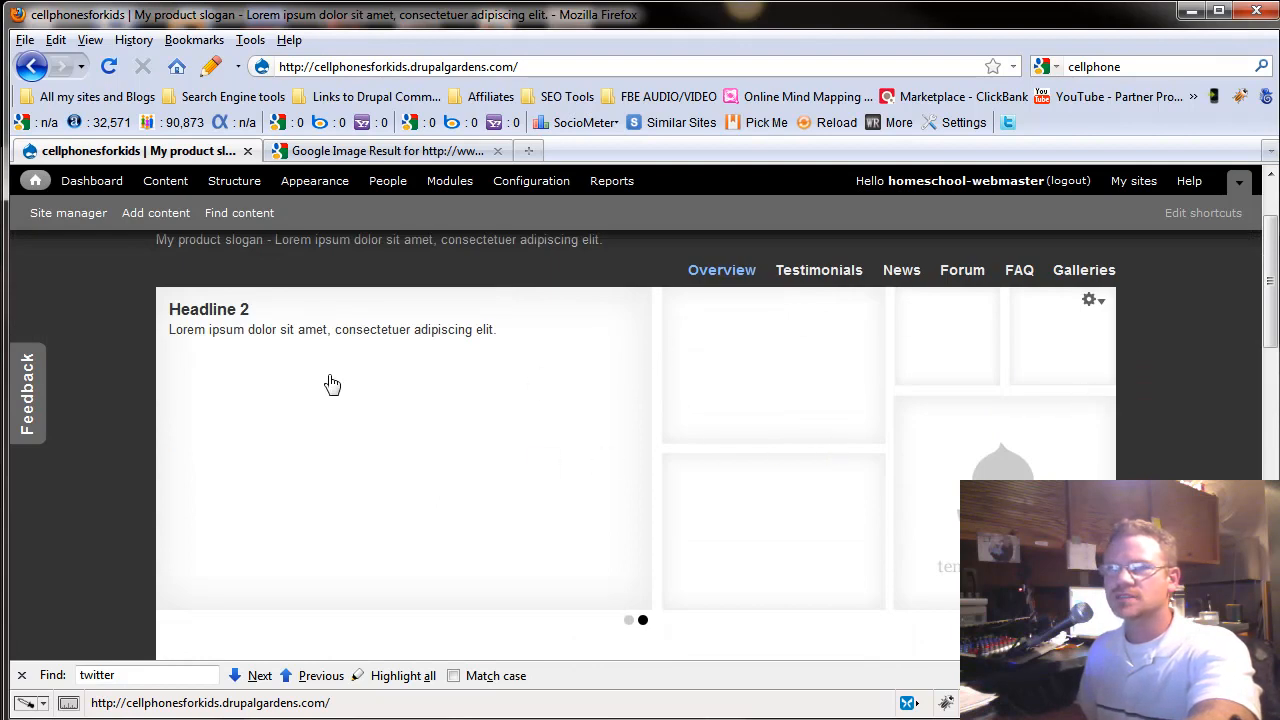
pyautogui.moveTo(457, 575)
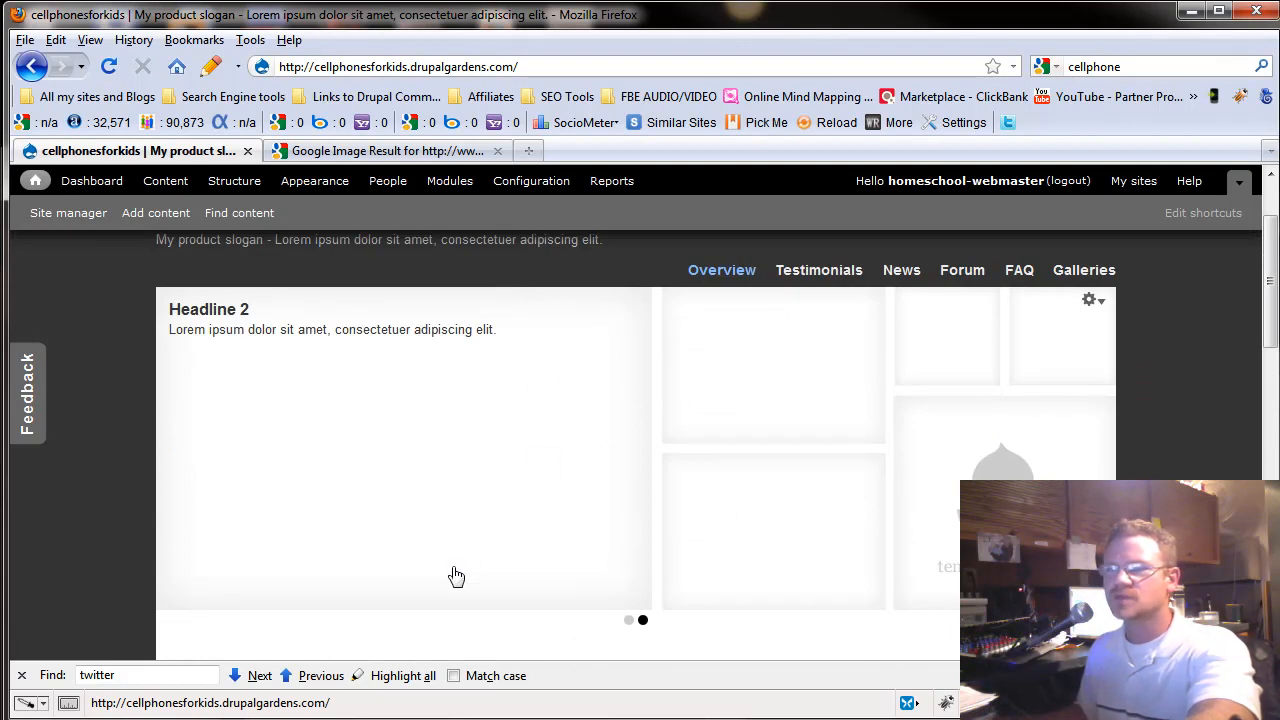
pyautogui.moveTo(1017, 462)
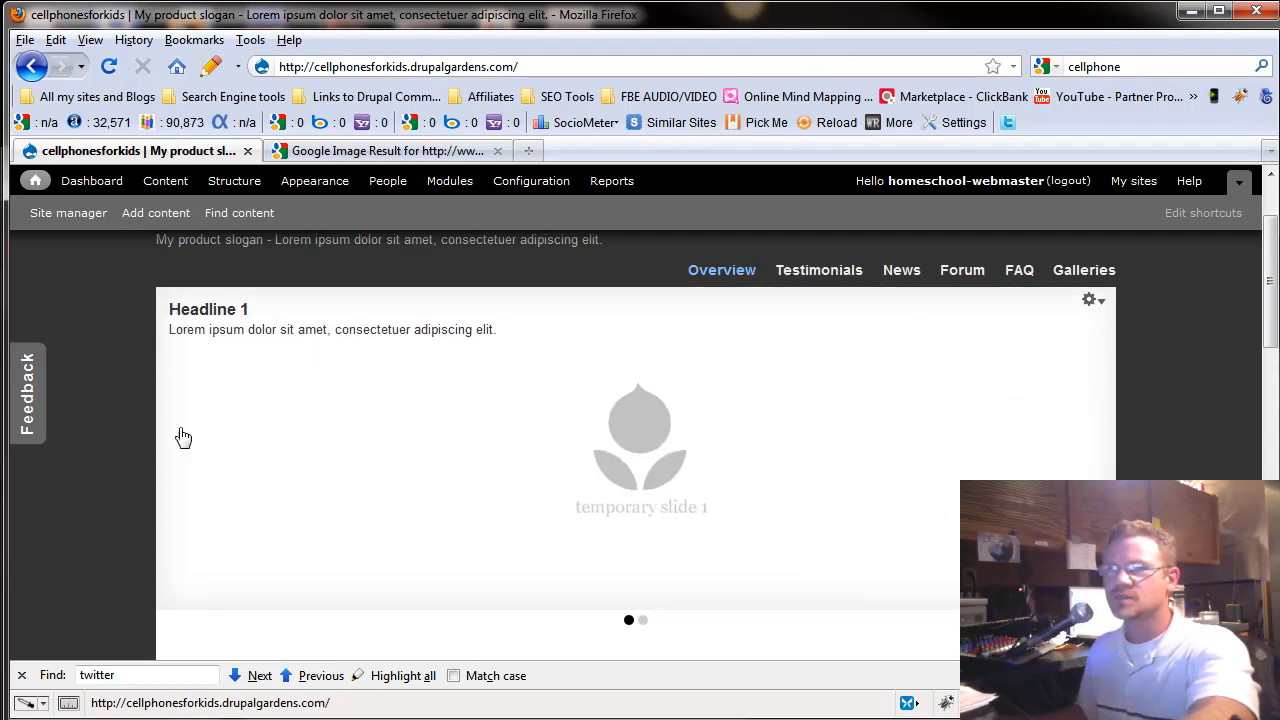
pyautogui.moveTo(686, 604)
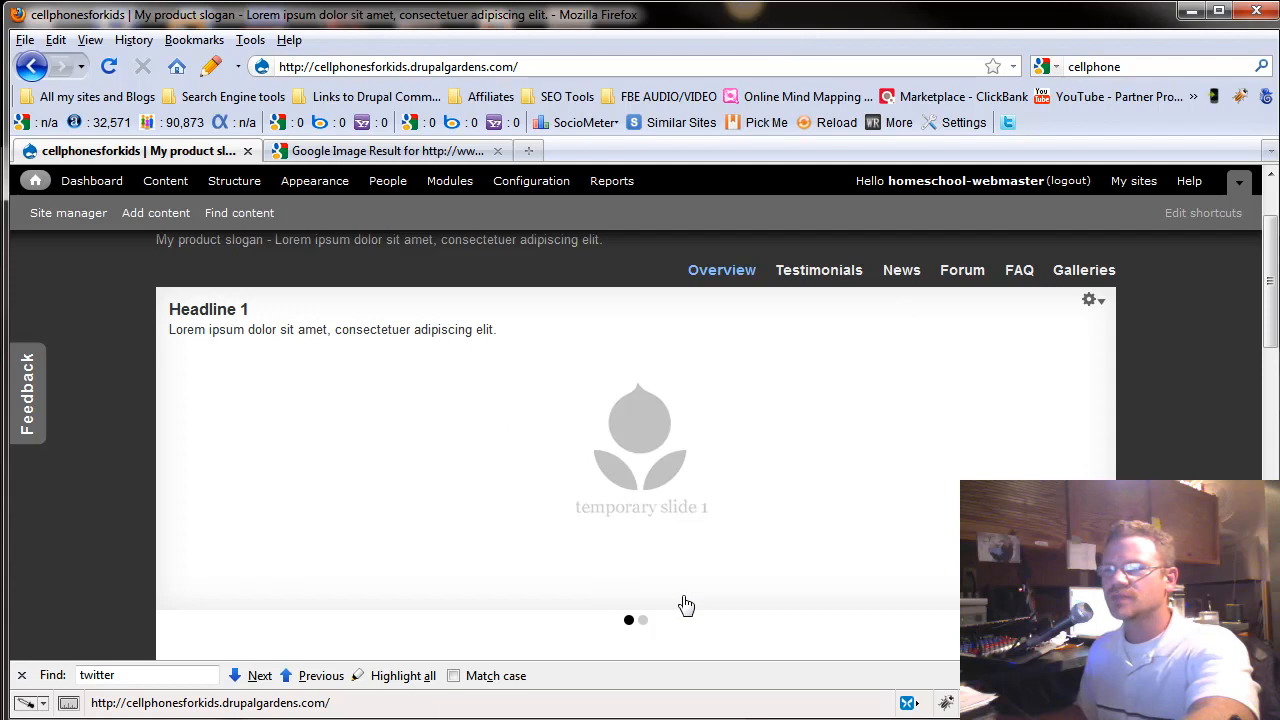
pyautogui.moveTo(751, 592)
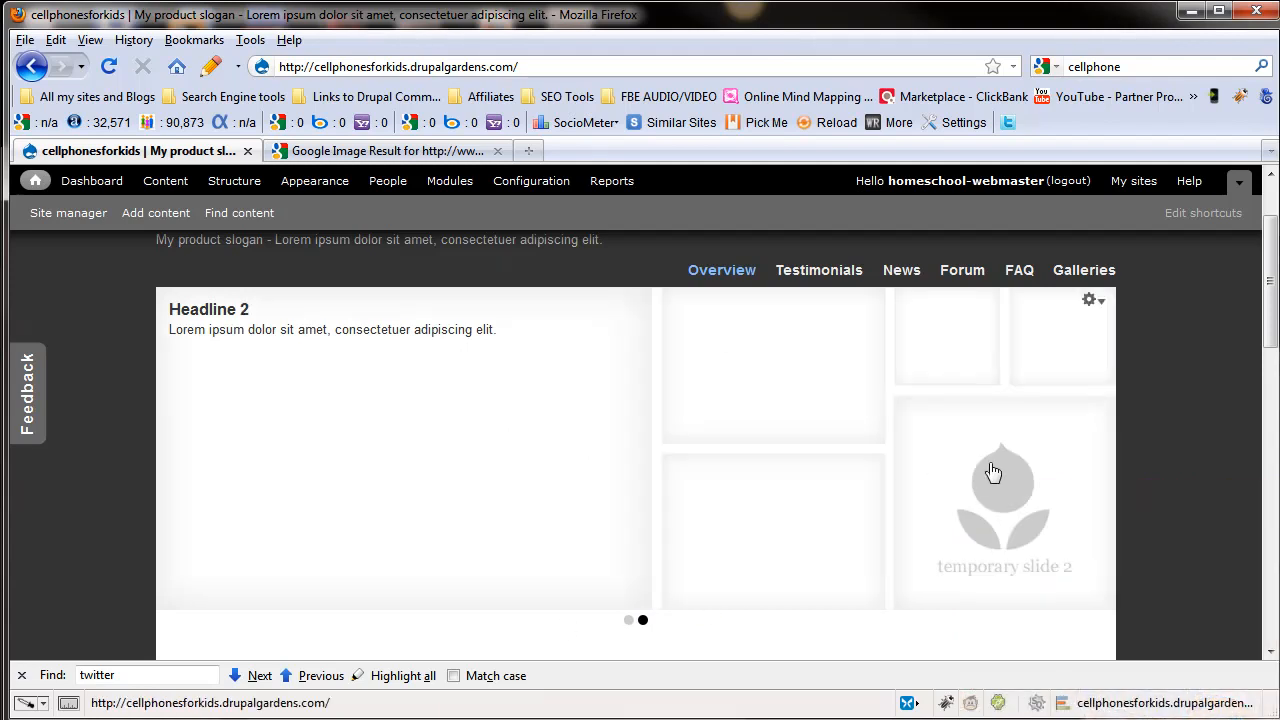
pyautogui.moveTo(769, 384)
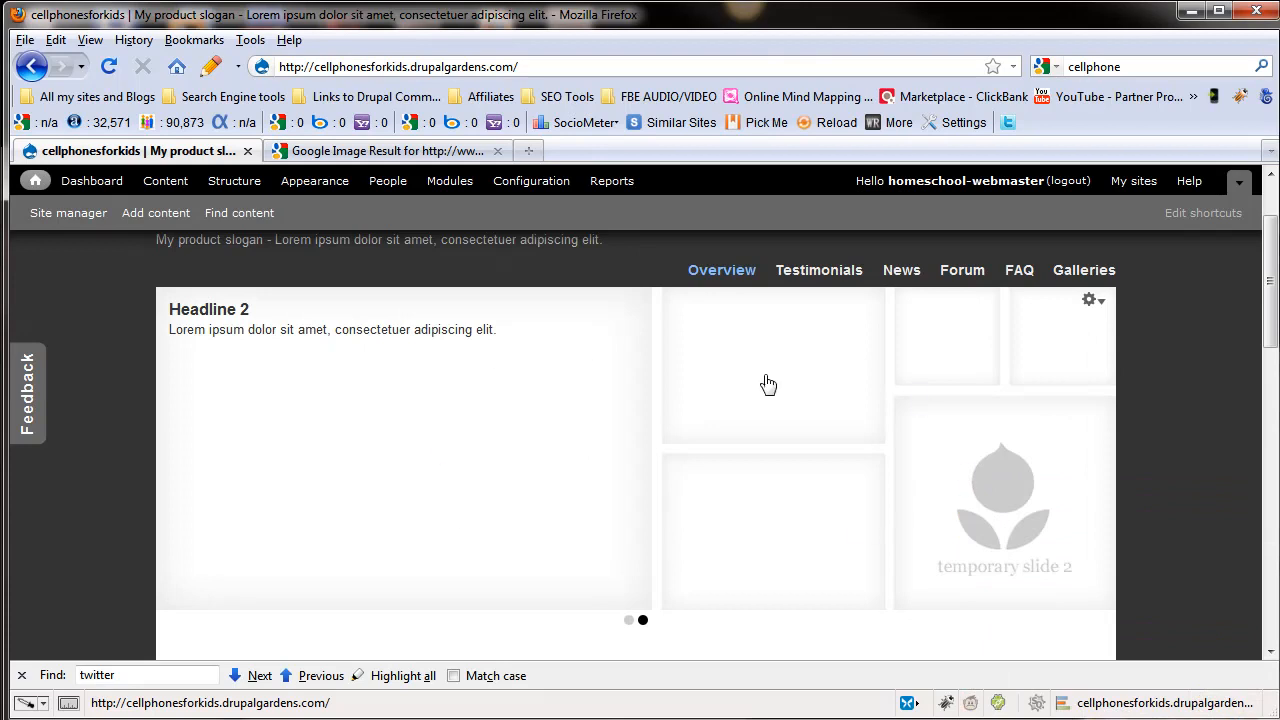
pyautogui.moveTo(979, 349)
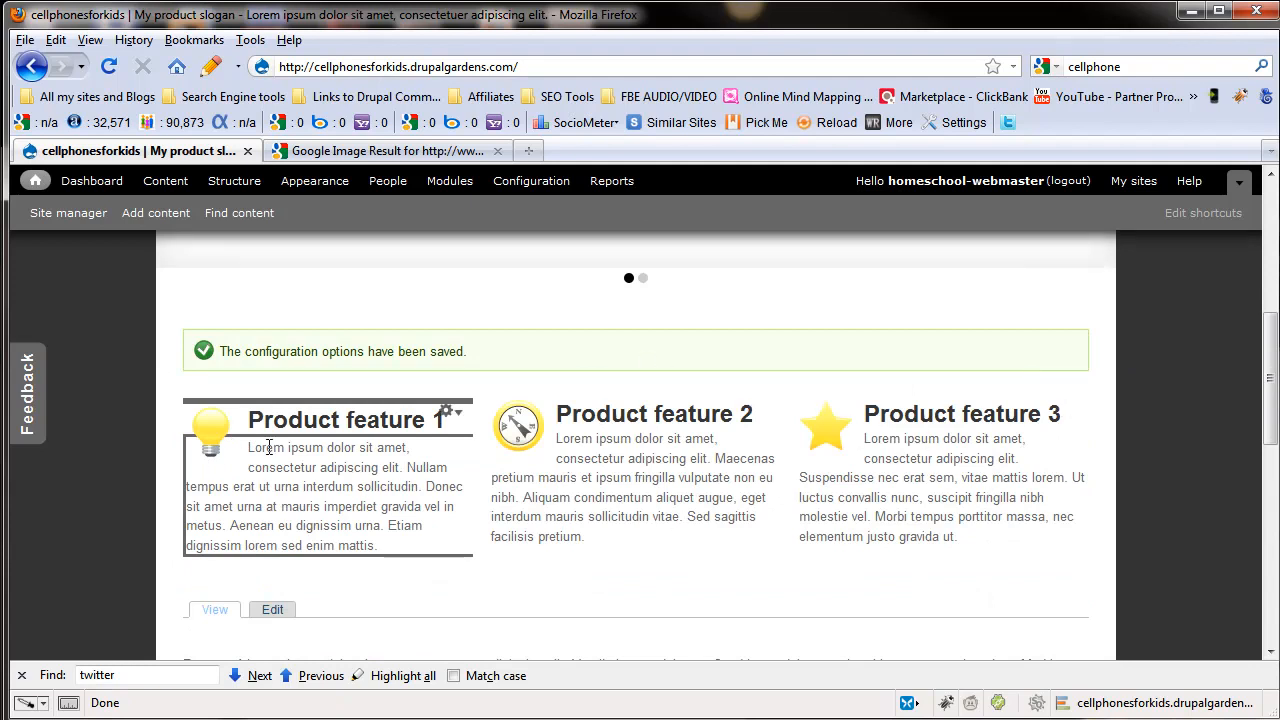
pyautogui.moveTo(420, 432)
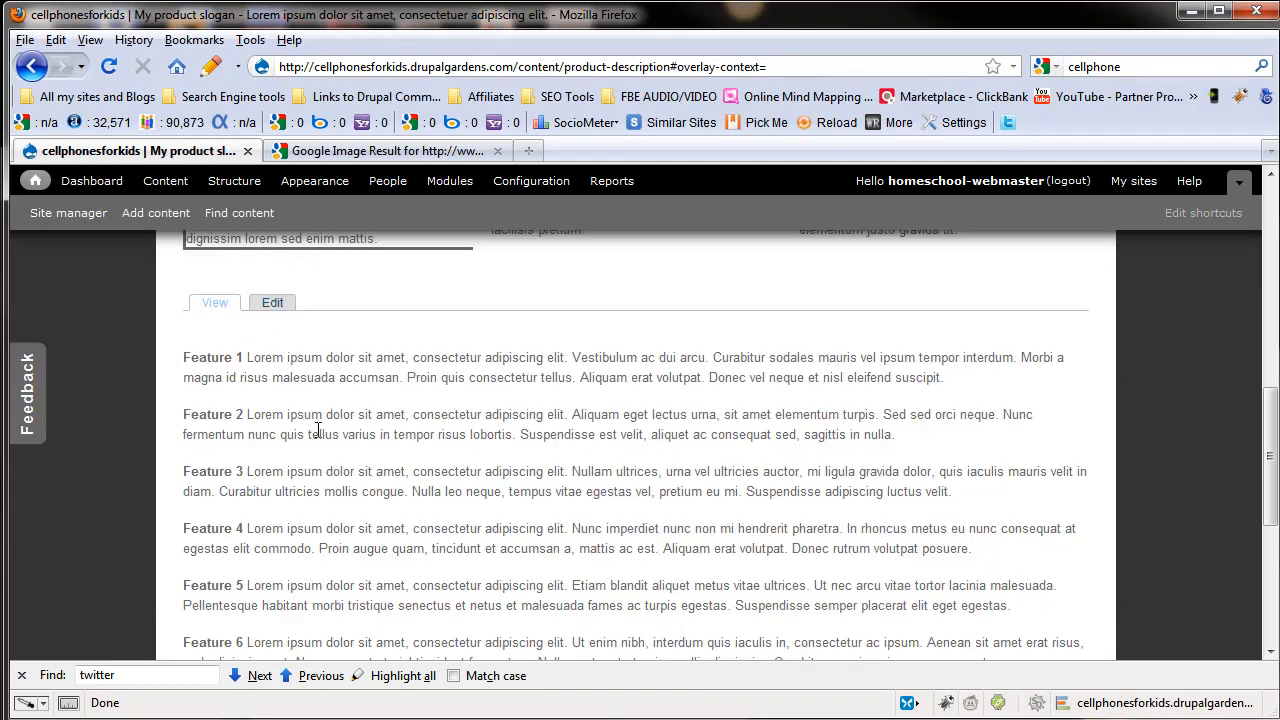
pyautogui.scroll(-3)
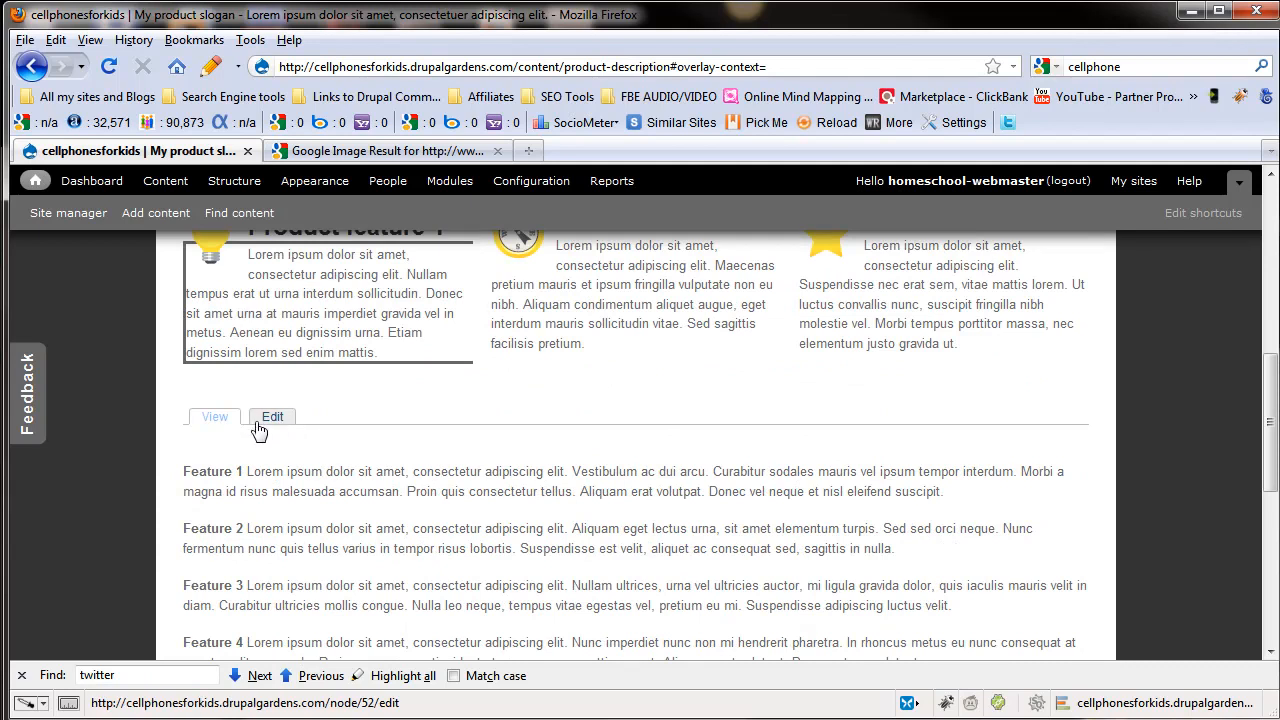
pyautogui.moveTo(281, 426)
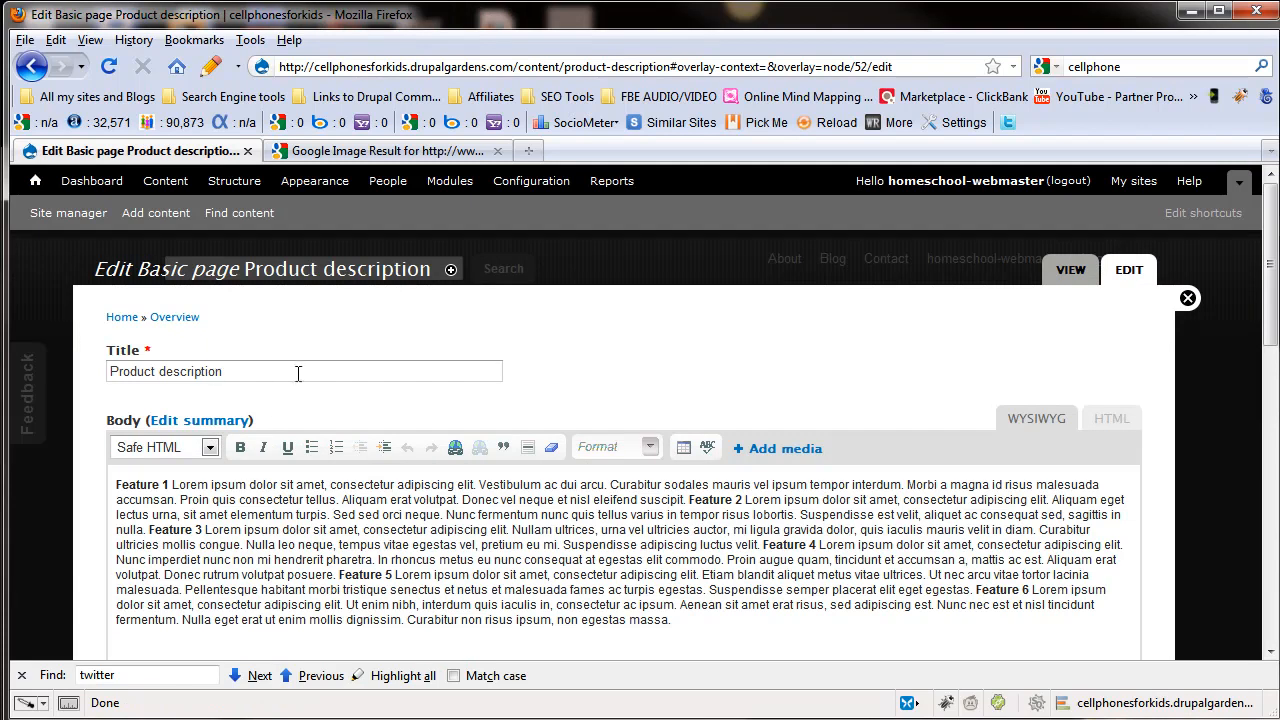
pyautogui.moveTo(290, 539)
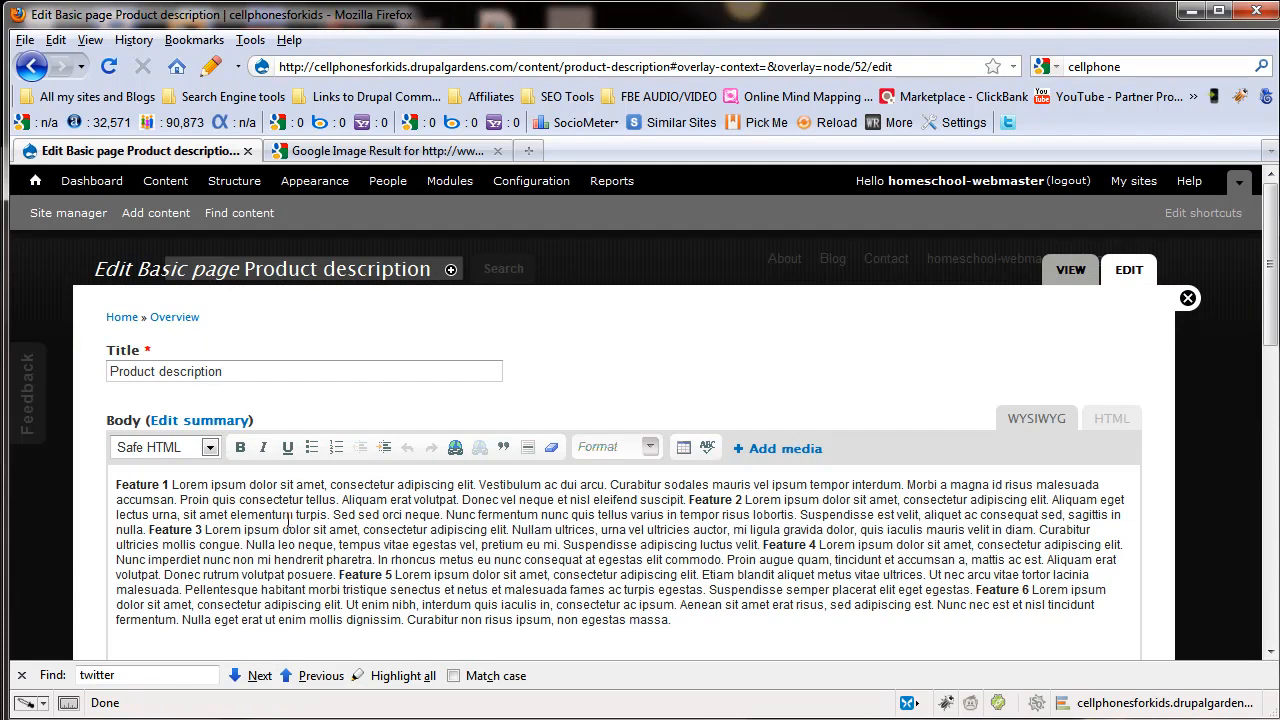
# Step: Scroll through the Product description body, splitting the Feature 1–6 paragraphs onto separate lines
pyautogui.scroll(-3)
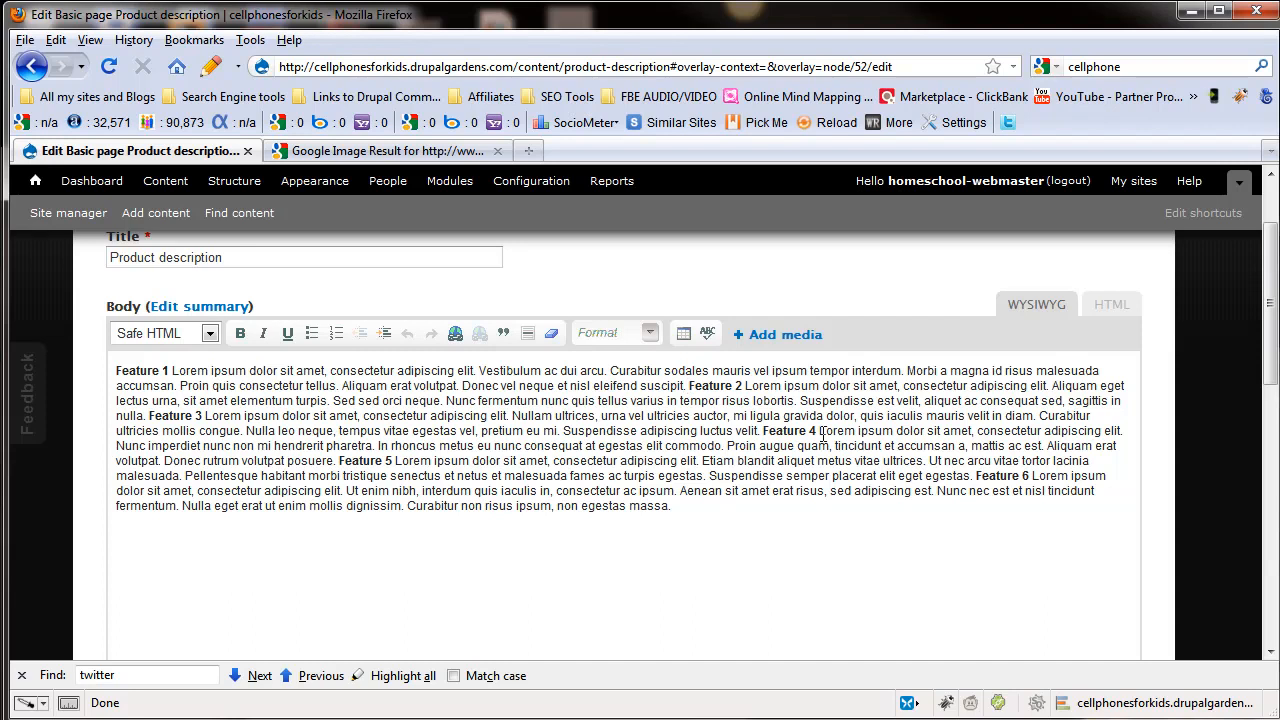
pyautogui.moveTo(683, 367)
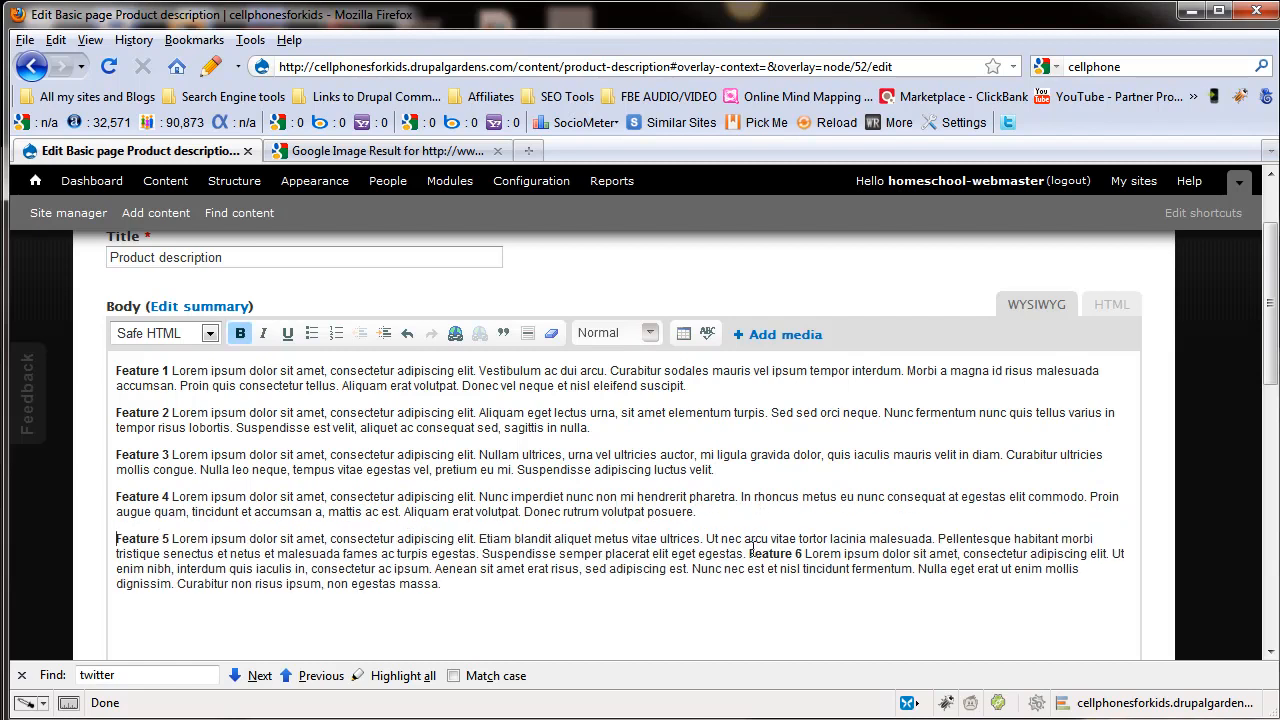
pyautogui.scroll(-3)
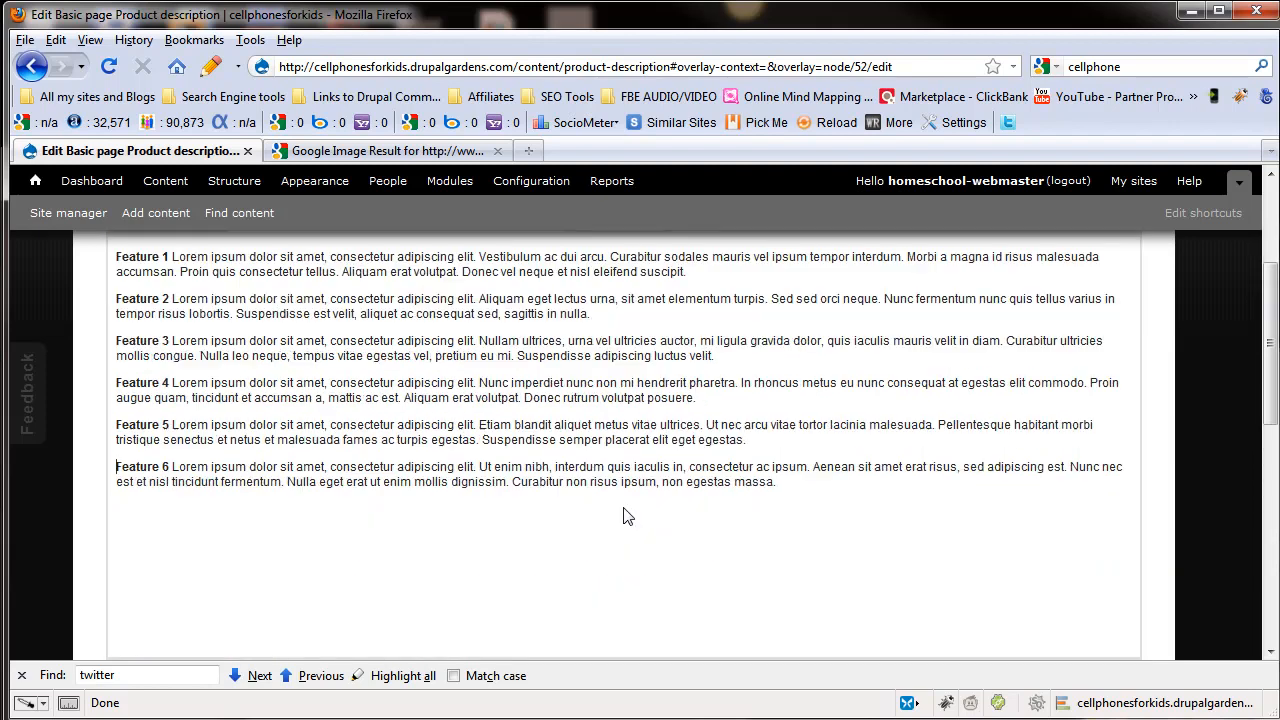
pyautogui.scroll(-3)
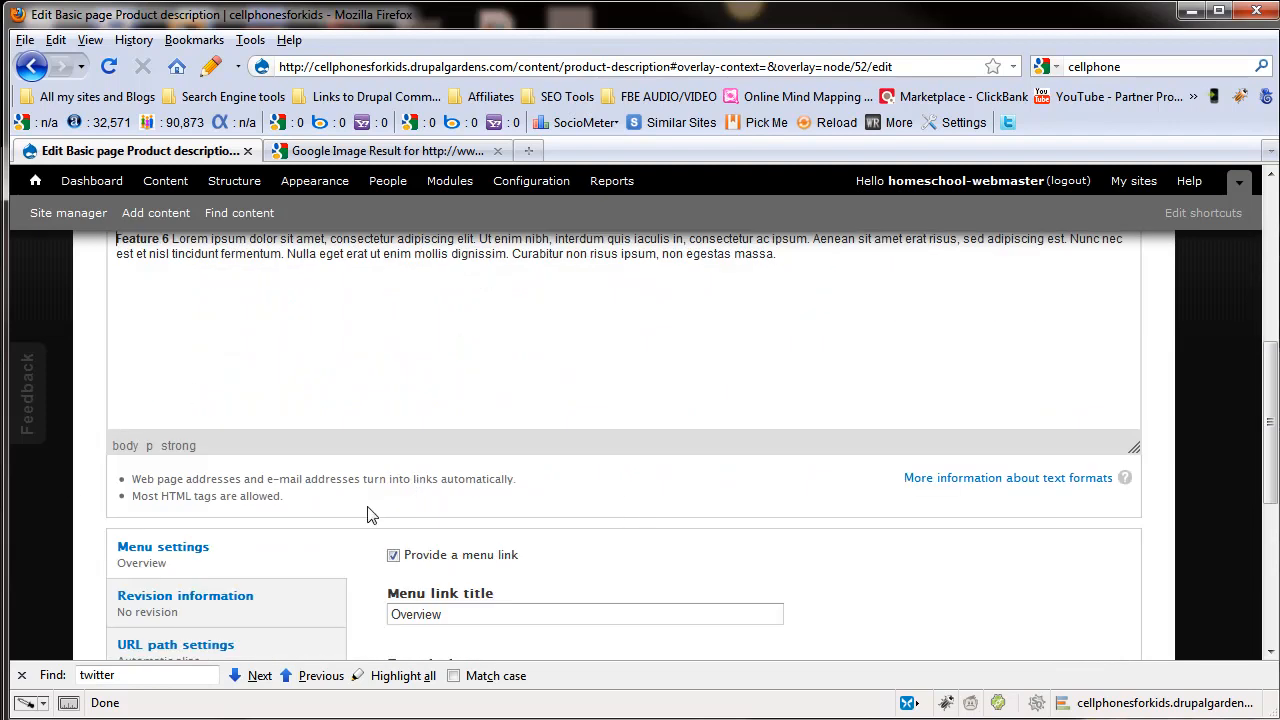
pyautogui.scroll(-3)
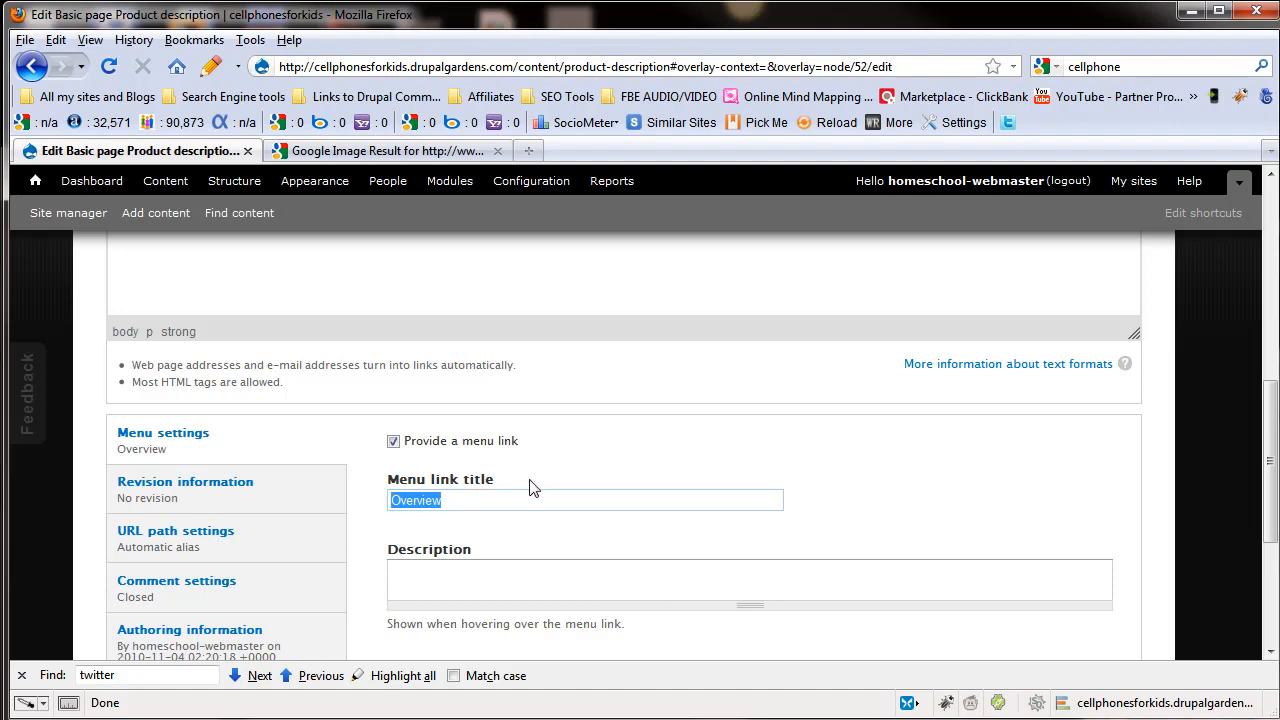
pyautogui.scroll(-3)
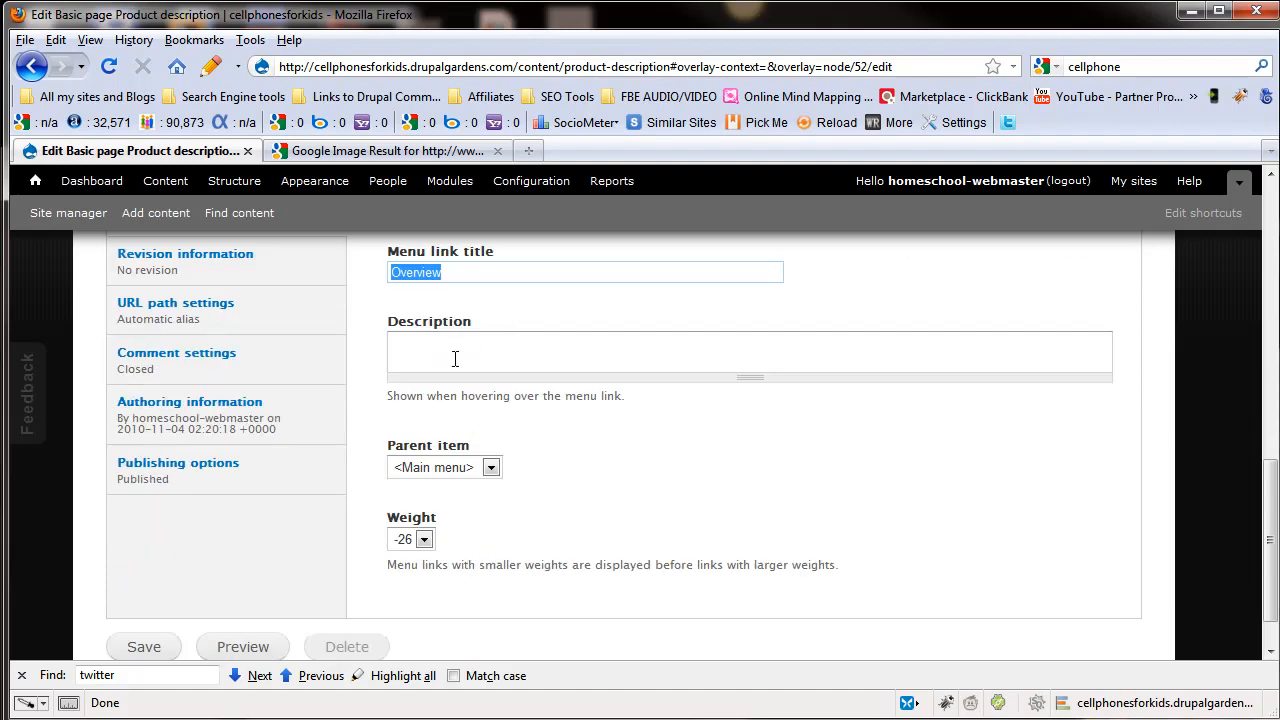
pyautogui.click(495, 467)
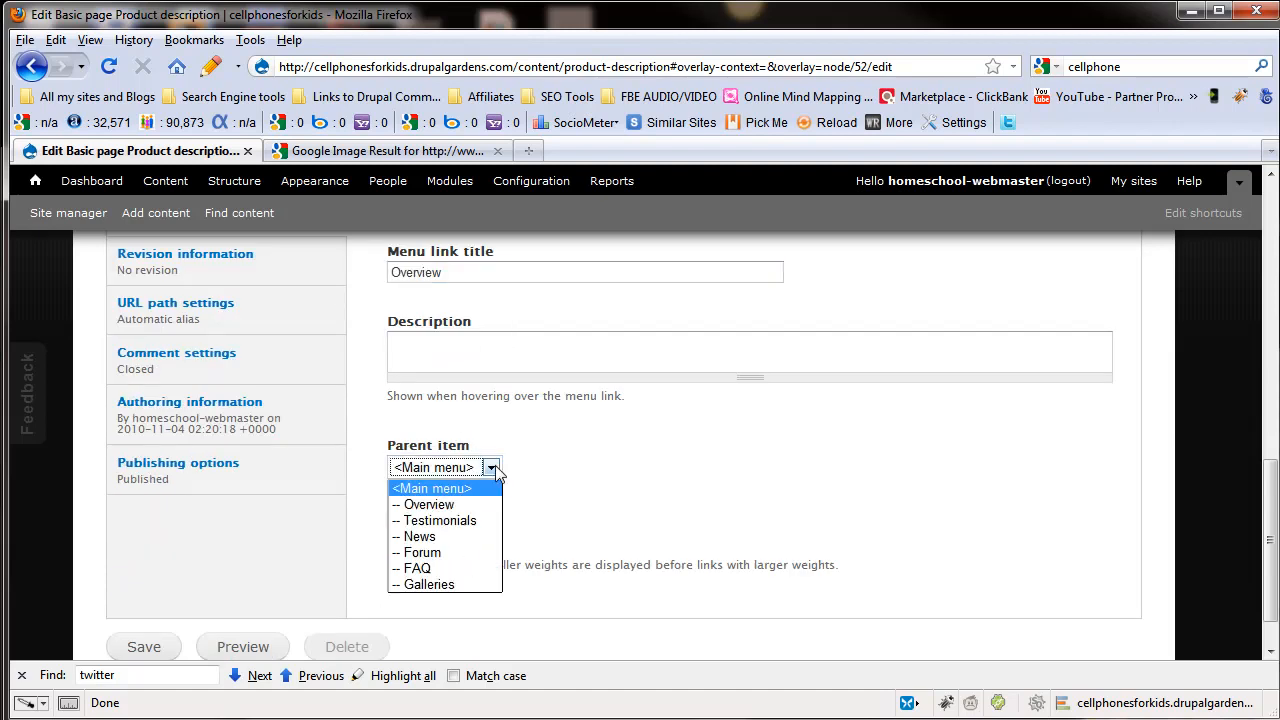
pyautogui.moveTo(465, 492)
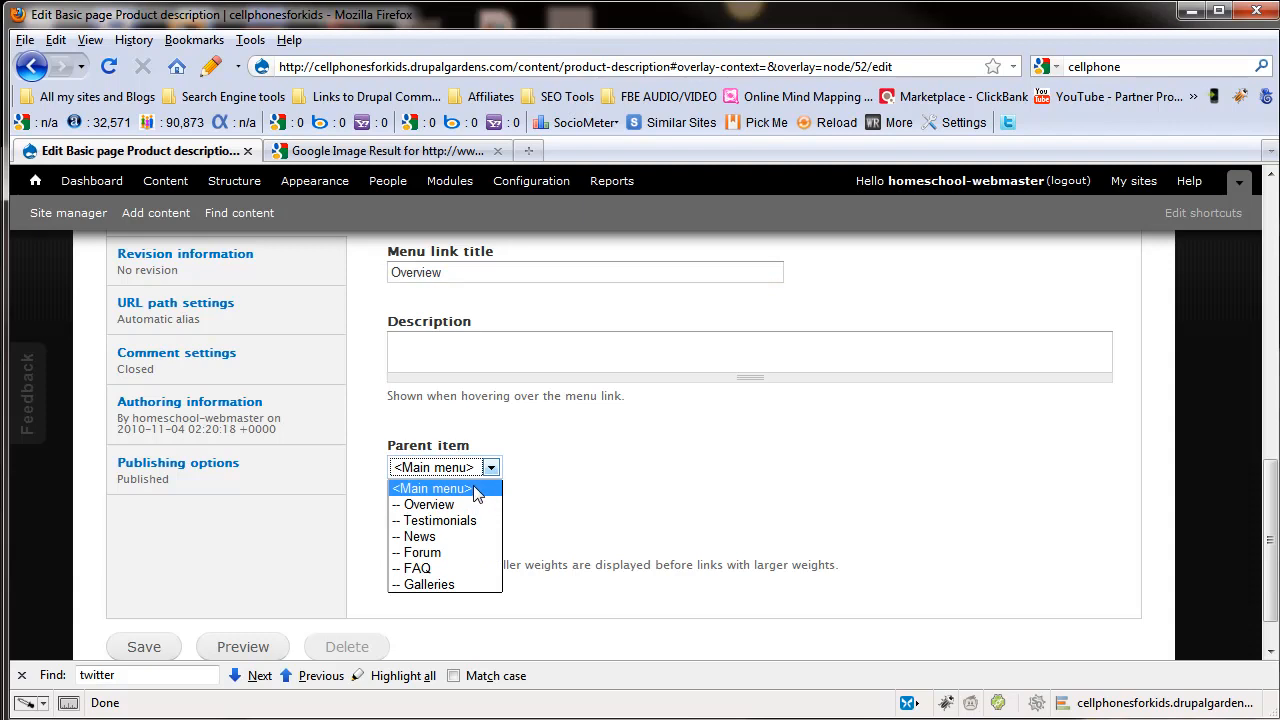
pyautogui.moveTo(458, 536)
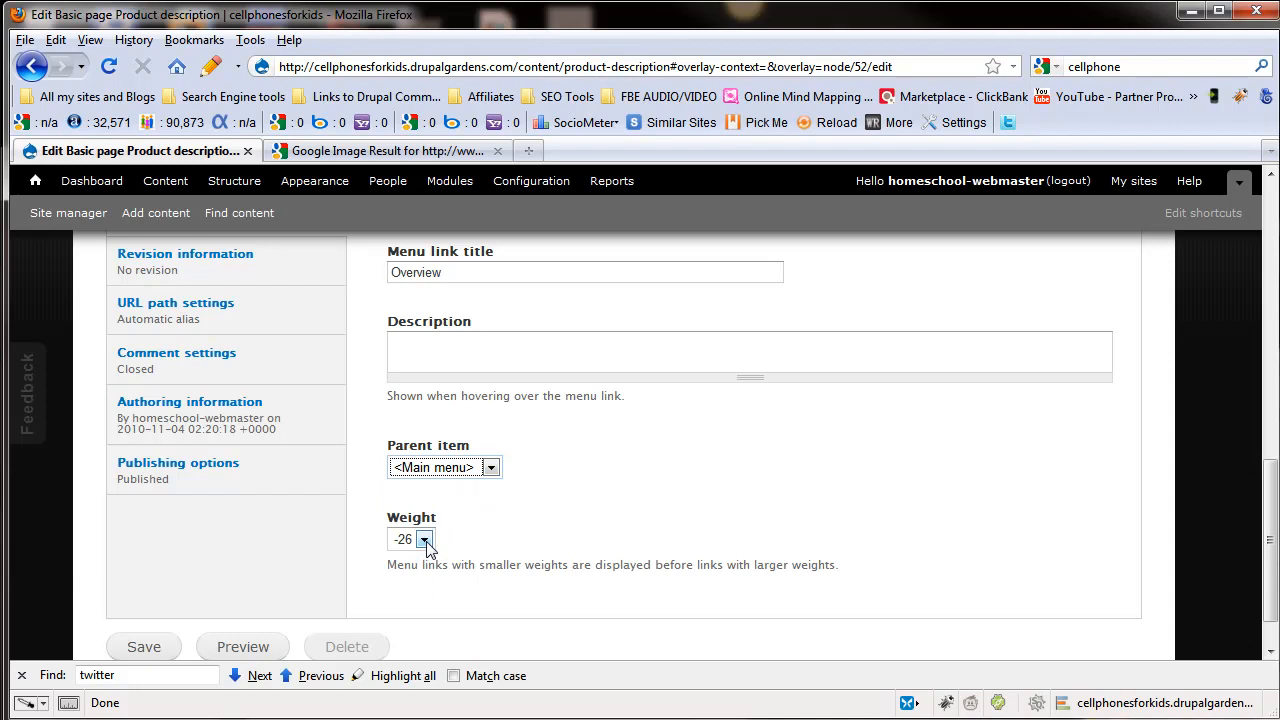
pyautogui.click(424, 539)
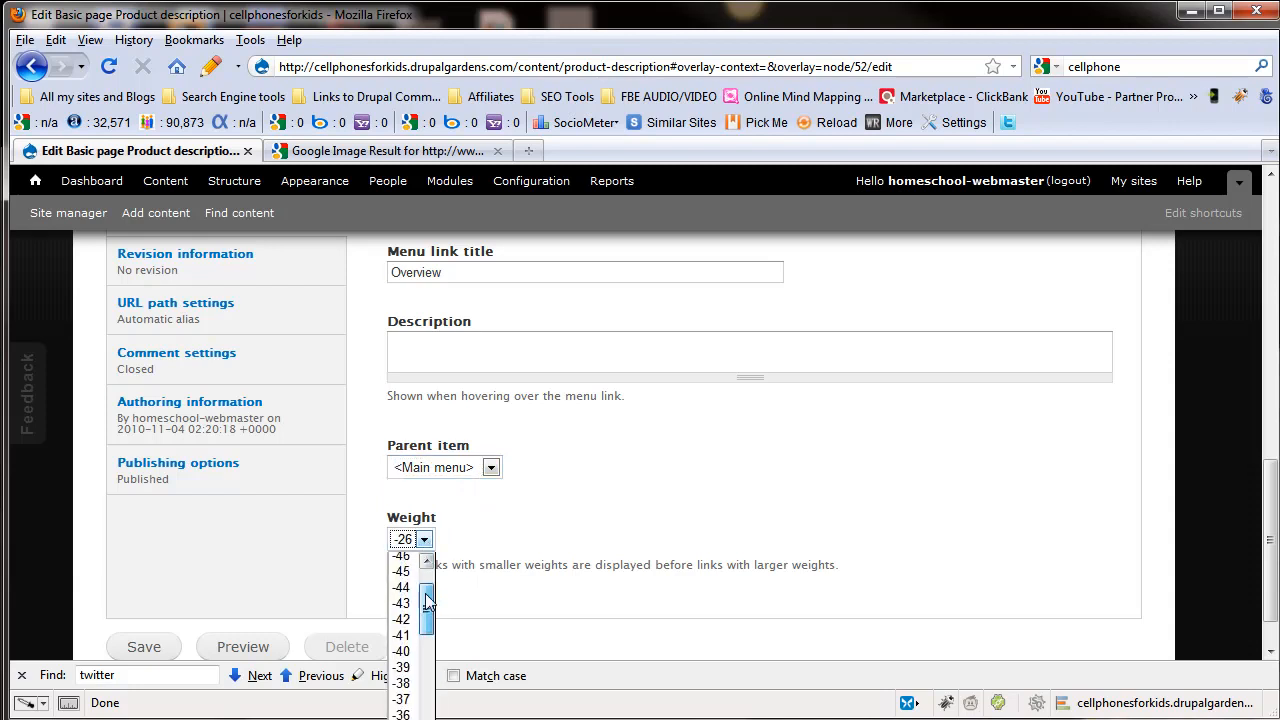
pyautogui.scroll(-3)
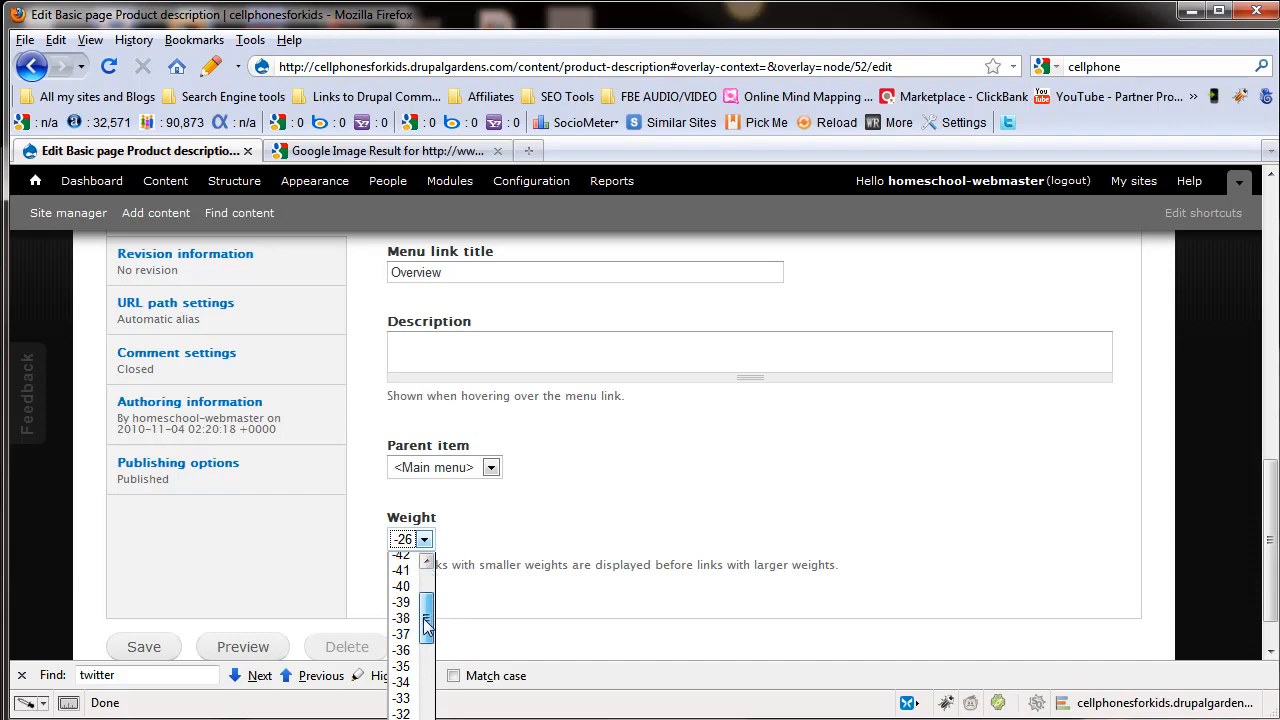
pyautogui.scroll(-3)
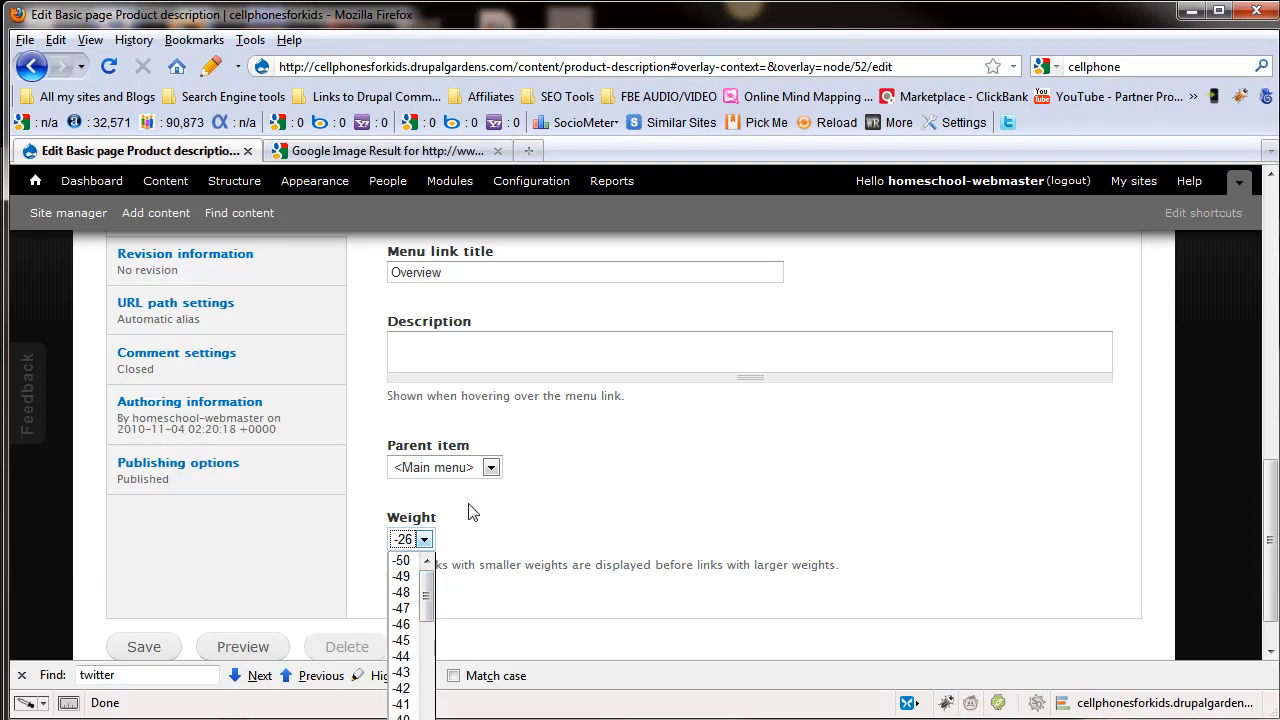
pyautogui.click(410, 539)
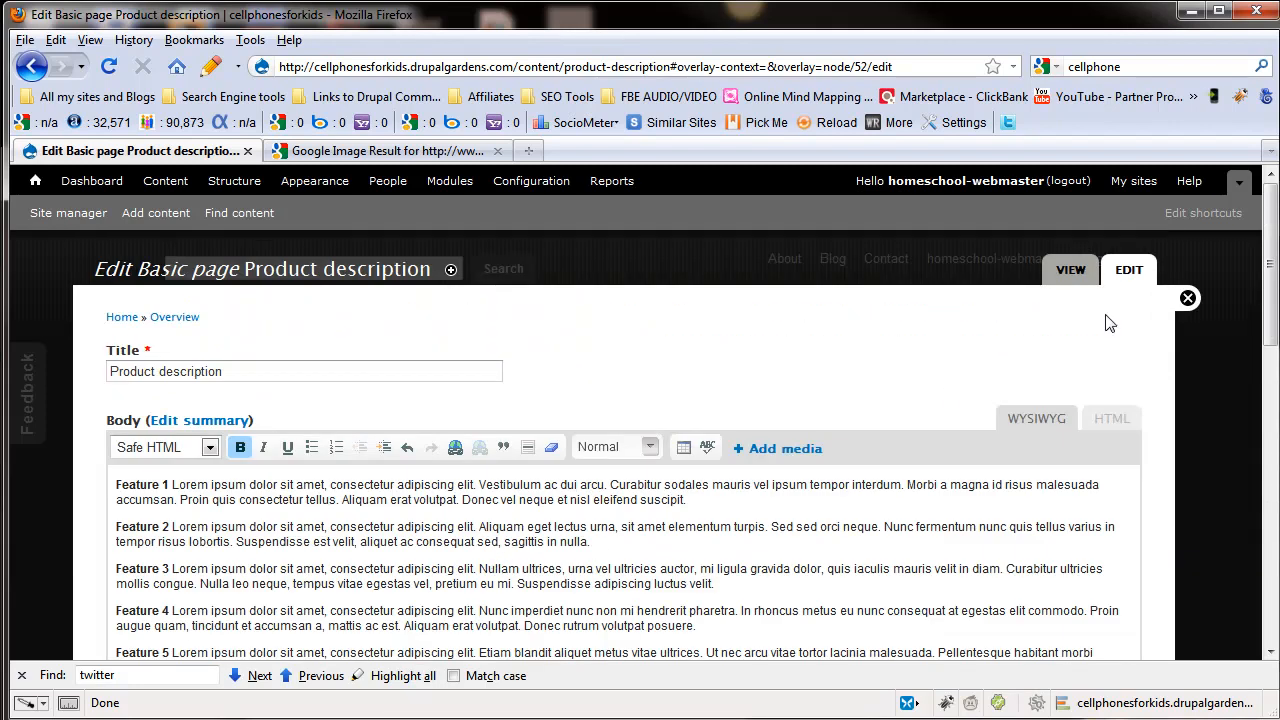
# Step: Scroll the cellphonesforkids homepage and follow the Overview link in the site menu
pyautogui.scroll(-3)
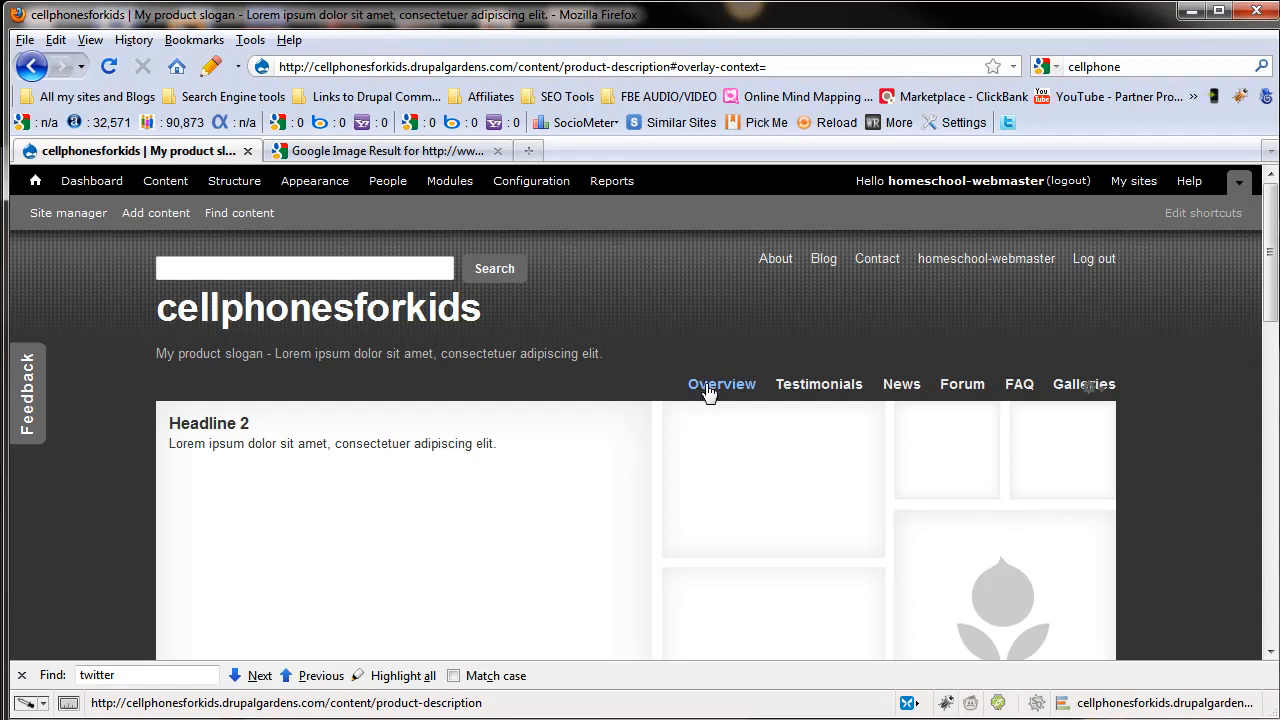
pyautogui.click(819, 384)
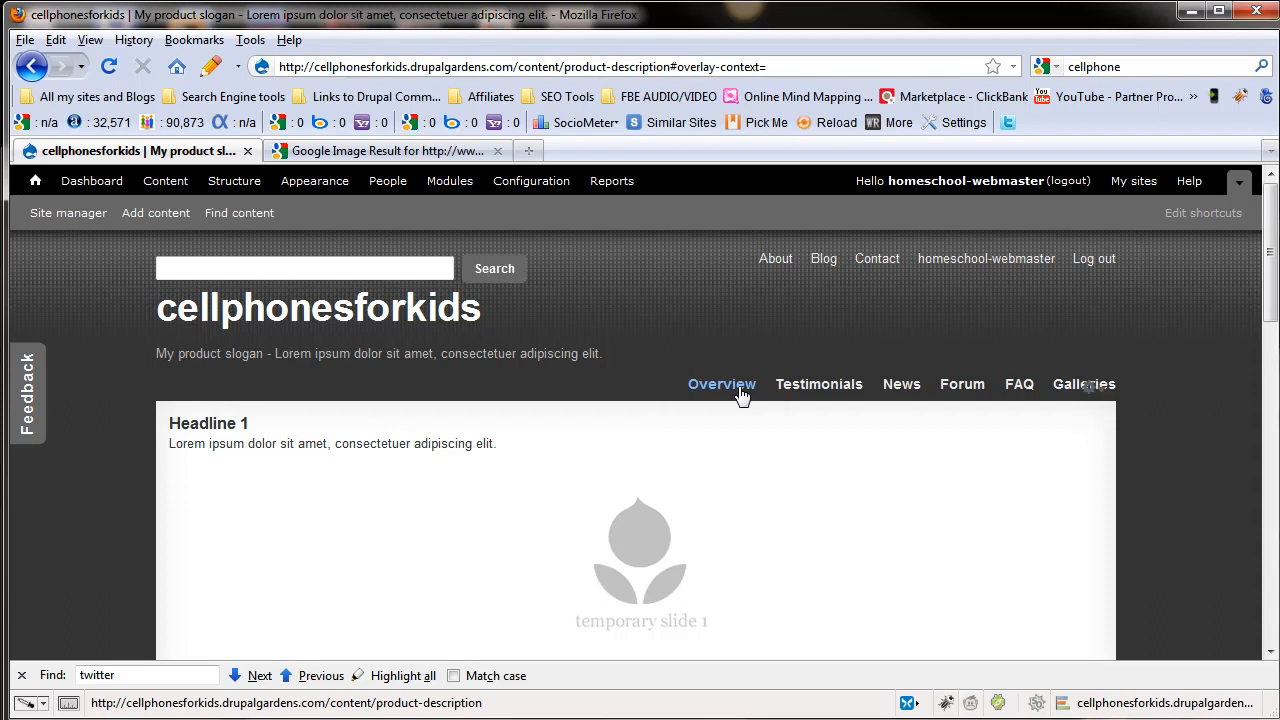
pyautogui.moveTo(1029, 358)
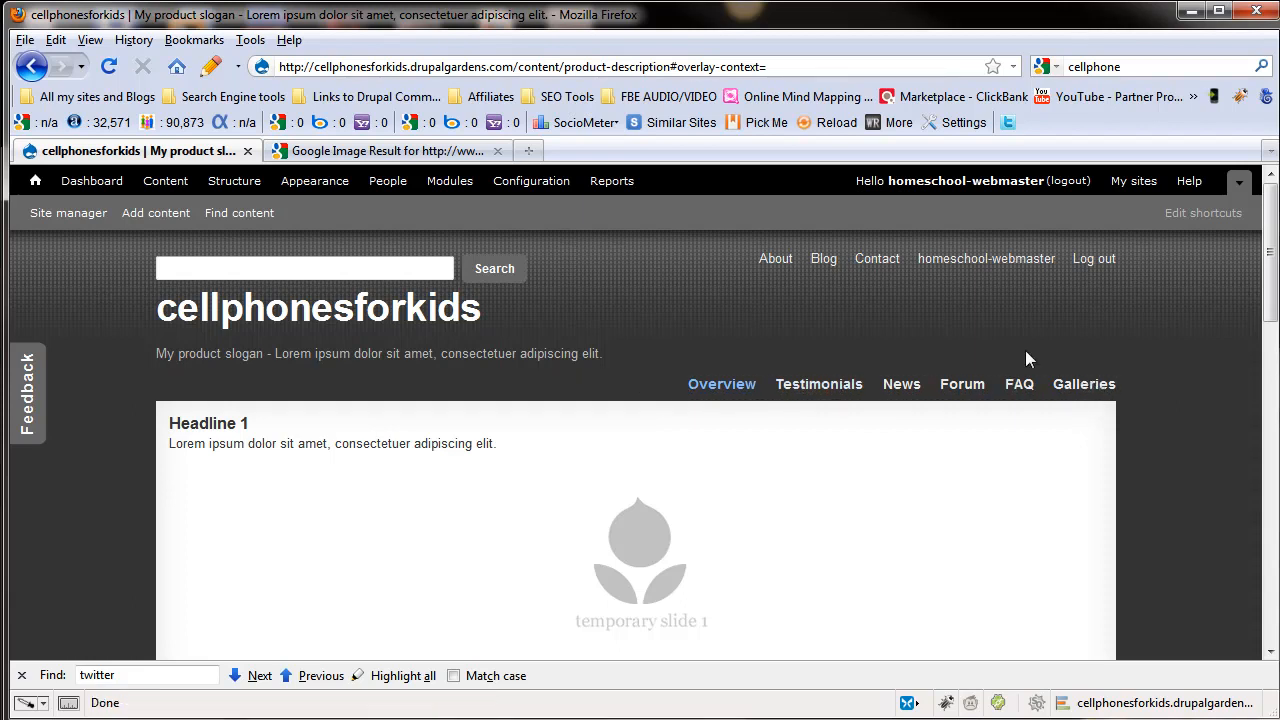
pyautogui.scroll(-3)
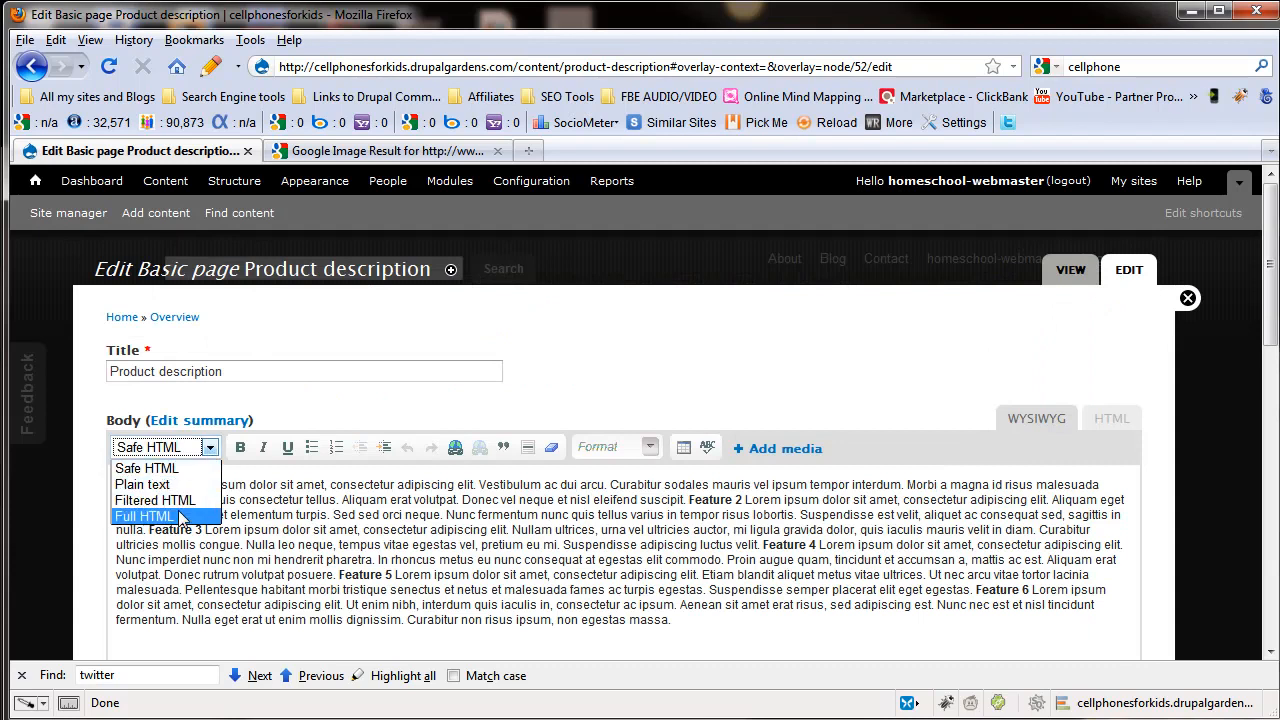
# Step: Switch the body text format to Full HTML and save the Product description page
pyautogui.click(143, 516)
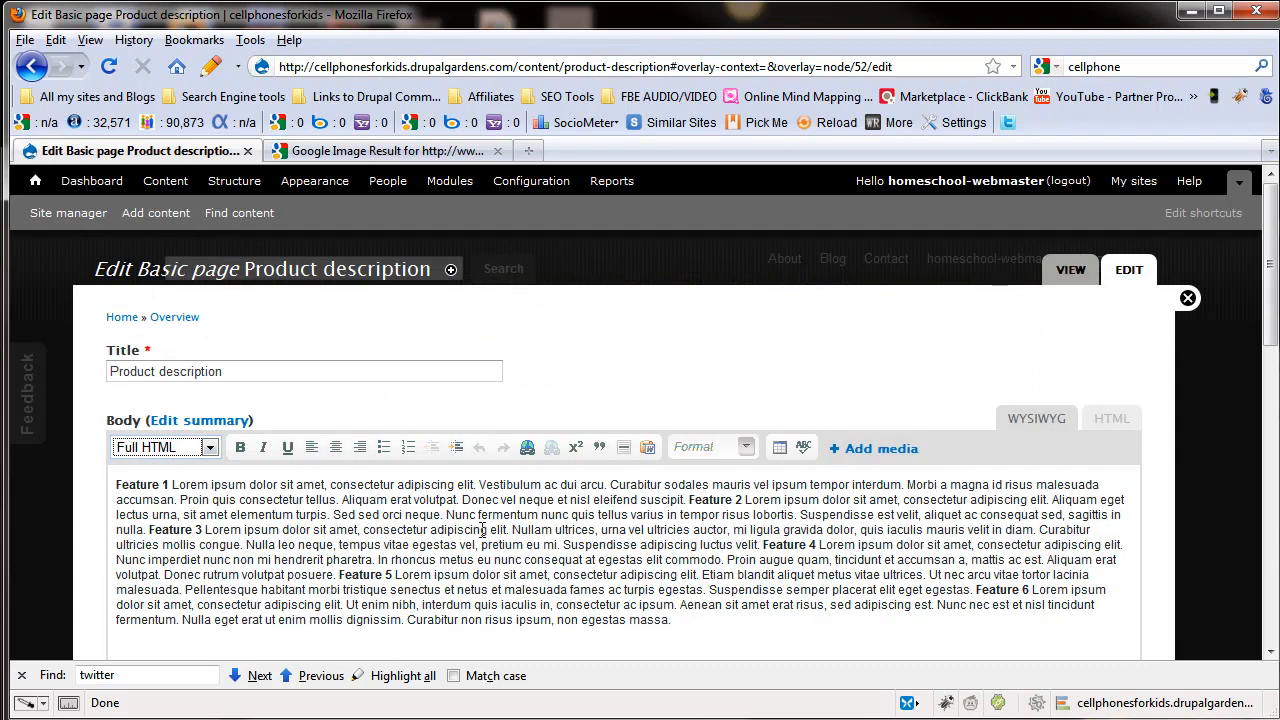
pyautogui.scroll(-3)
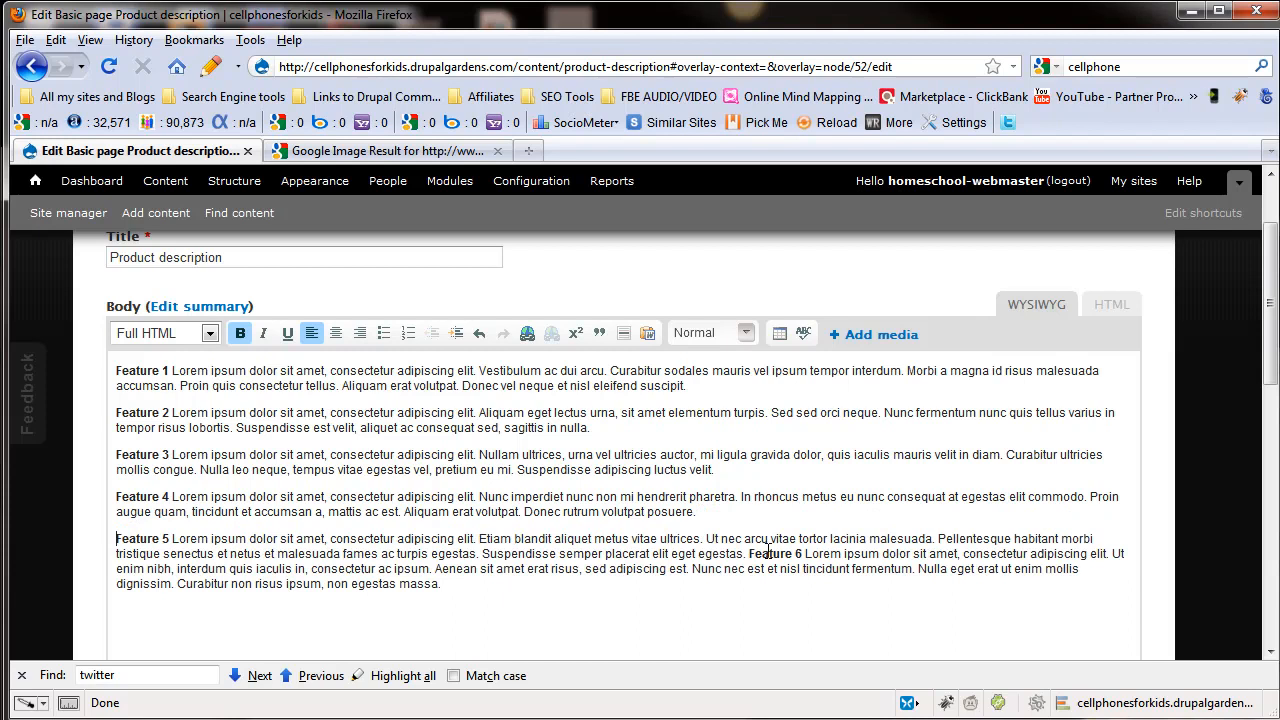
pyautogui.scroll(-3)
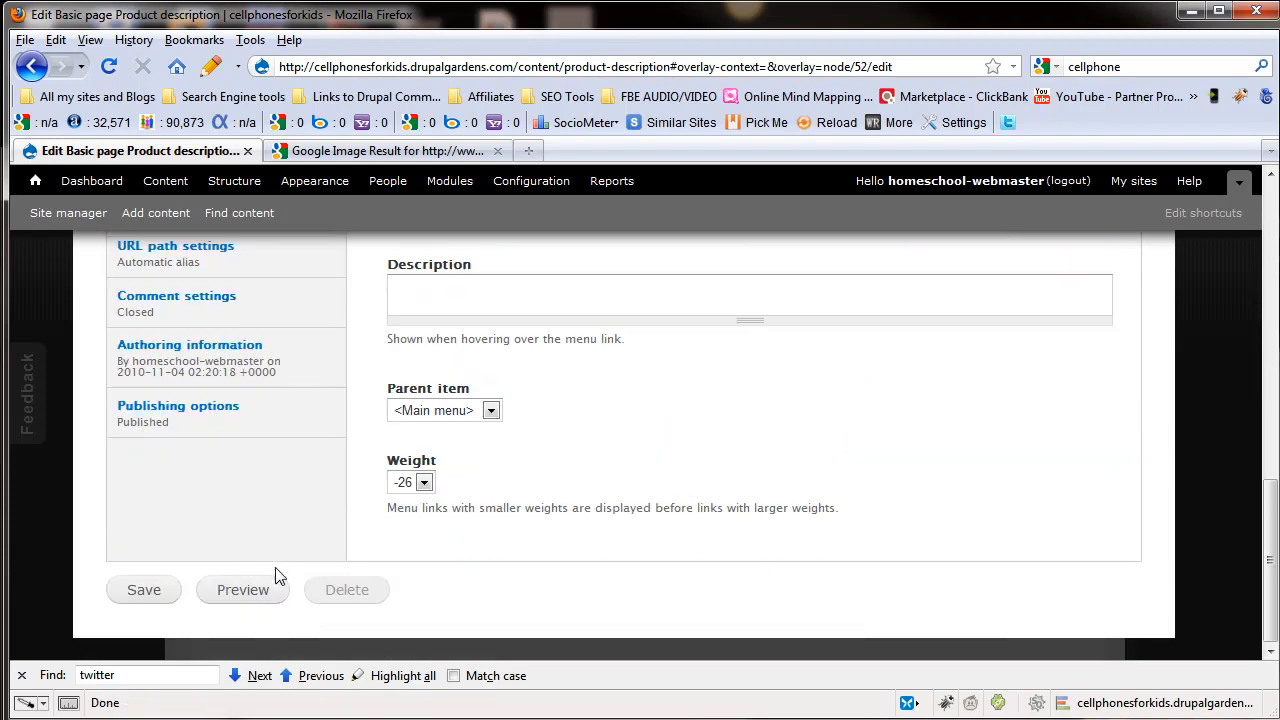
pyautogui.click(143, 589)
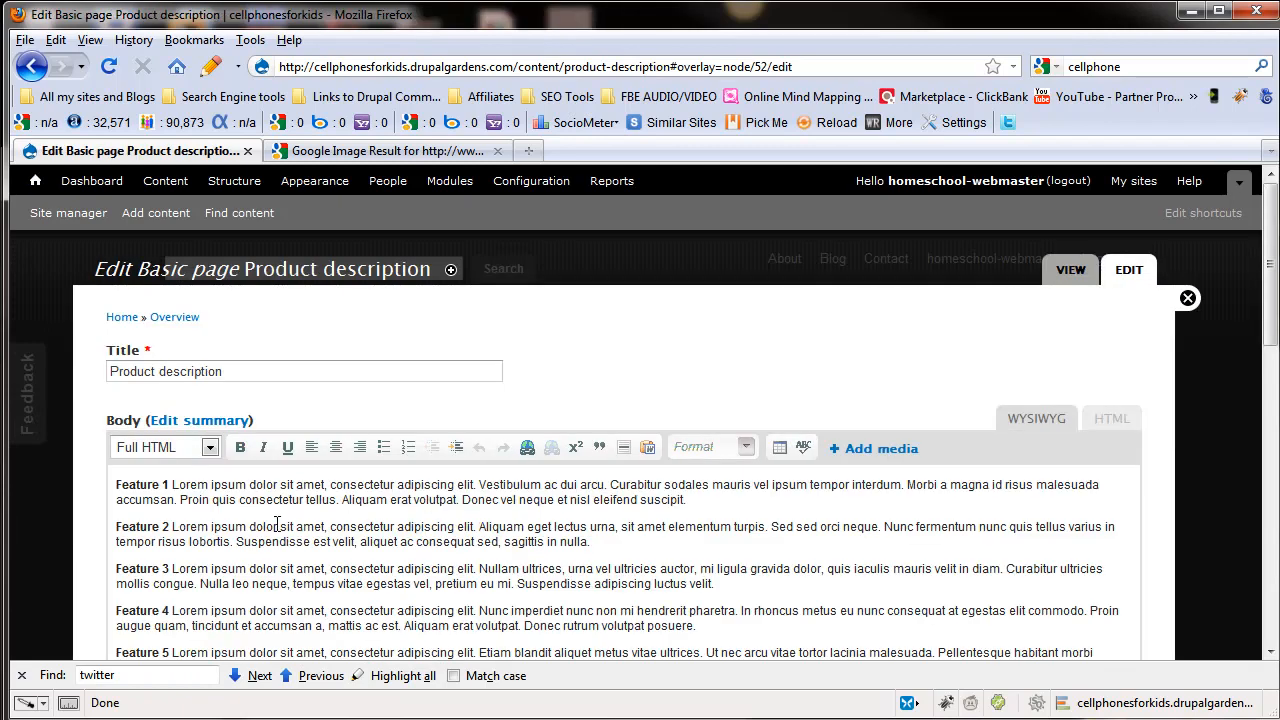
pyautogui.moveTo(163, 500)
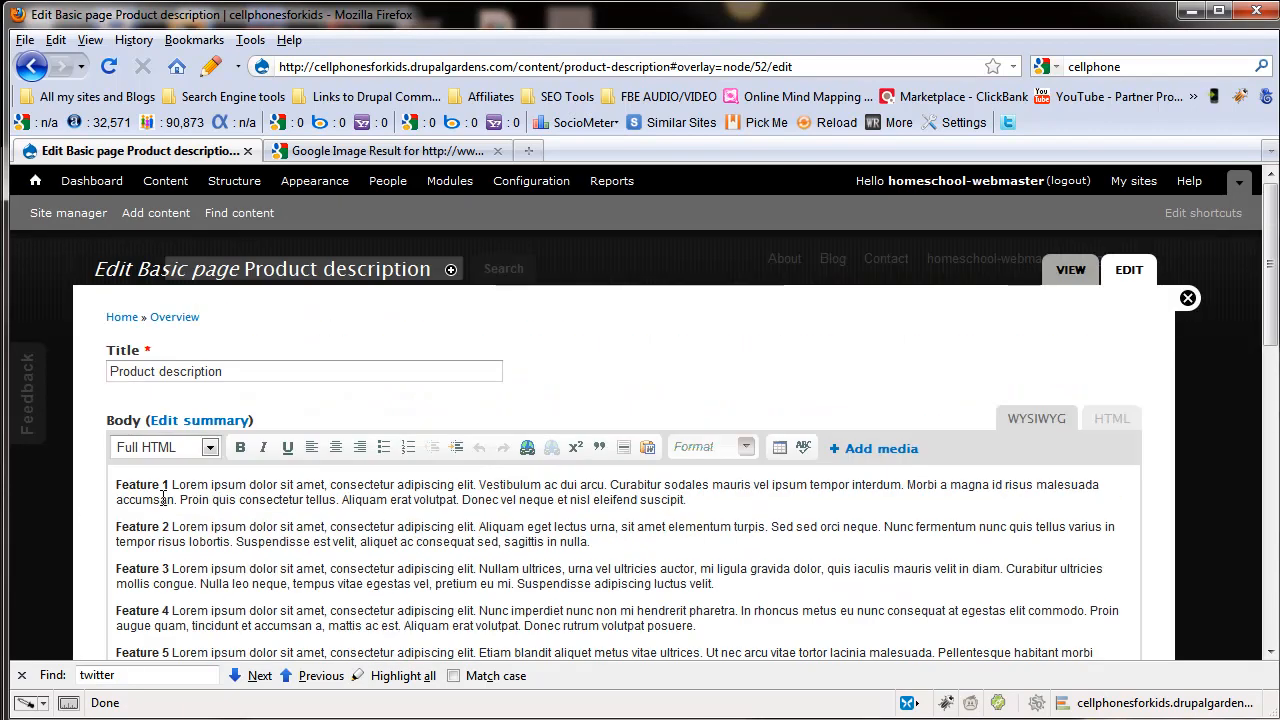
pyautogui.moveTo(79, 549)
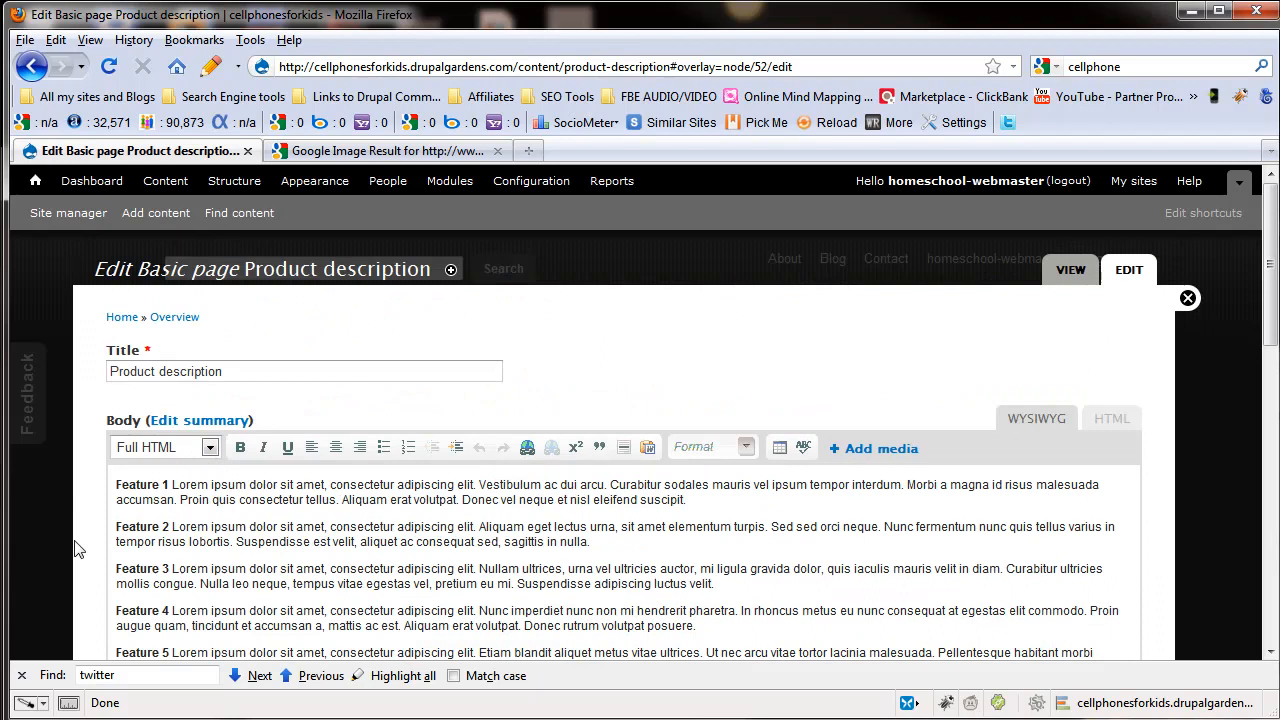
# Step: Below the body editor, show the Menu settings and Revision information tabs without a new revision
pyautogui.scroll(-3)
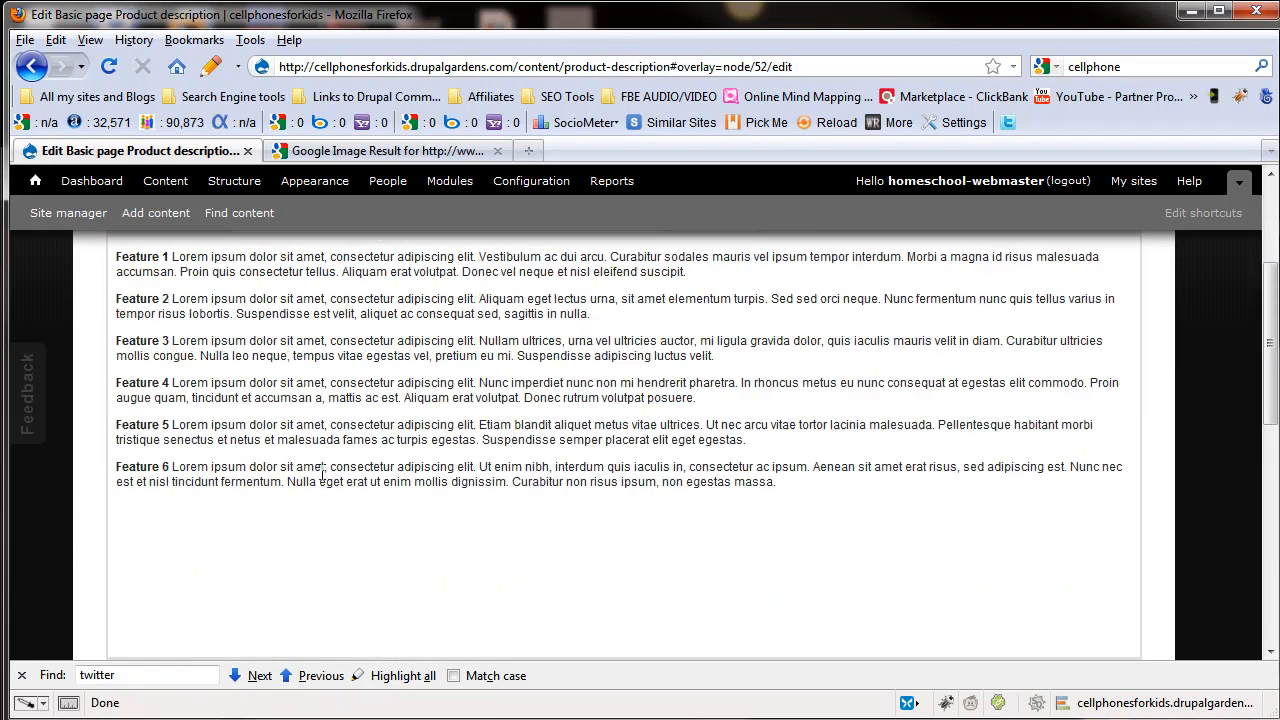
pyautogui.click(163, 318)
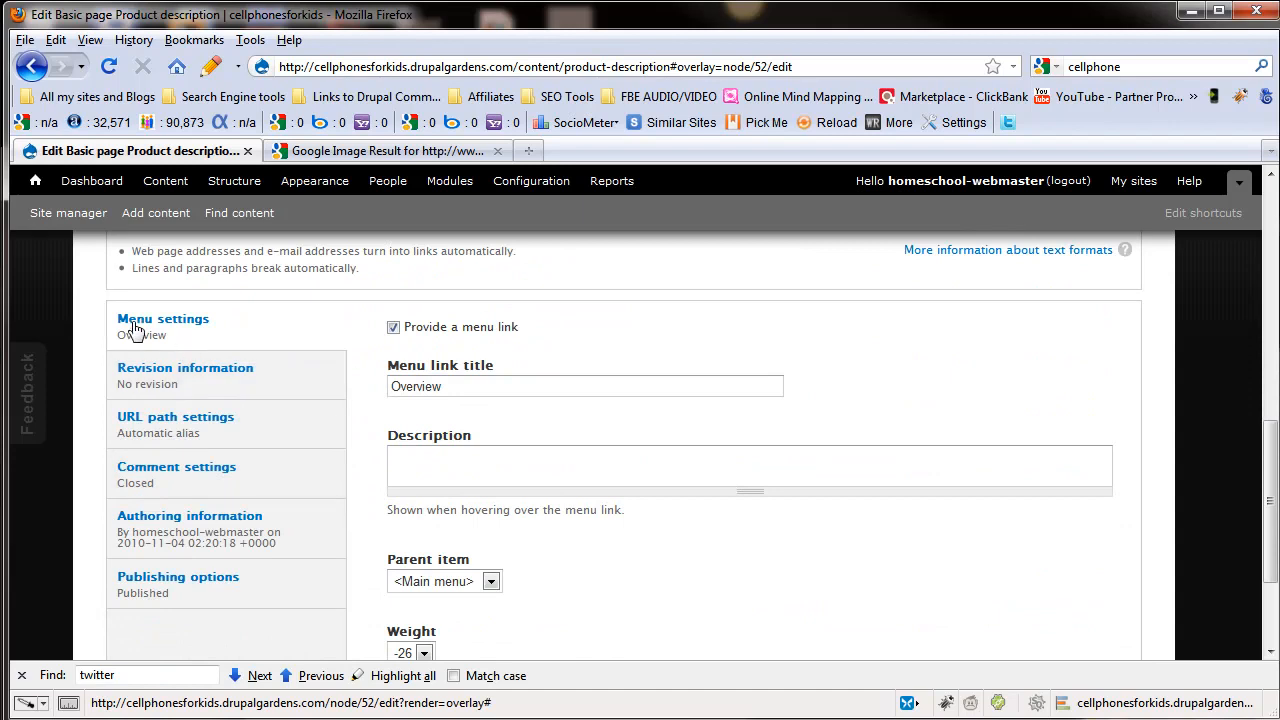
pyautogui.click(185, 368)
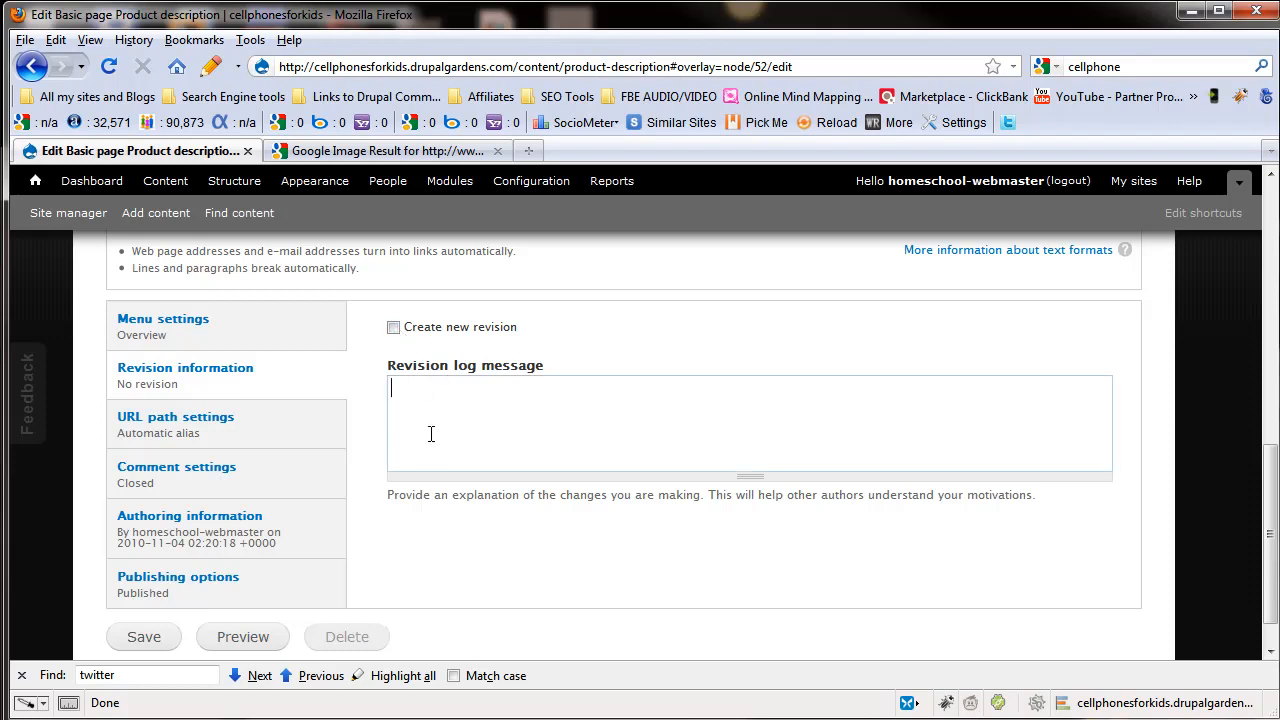
pyautogui.moveTo(477, 440)
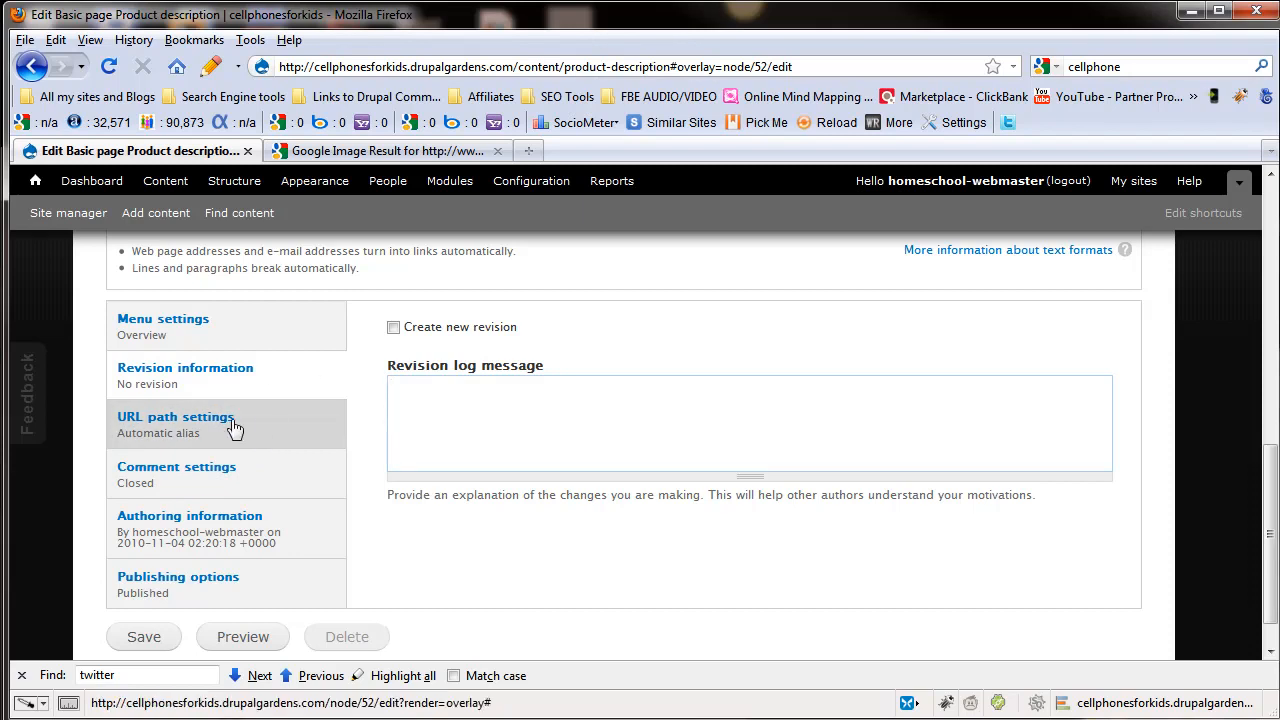
# Step: Turn off Automatic alias and edit the URL alias to content/whatever_you-want
pyautogui.click(175, 417)
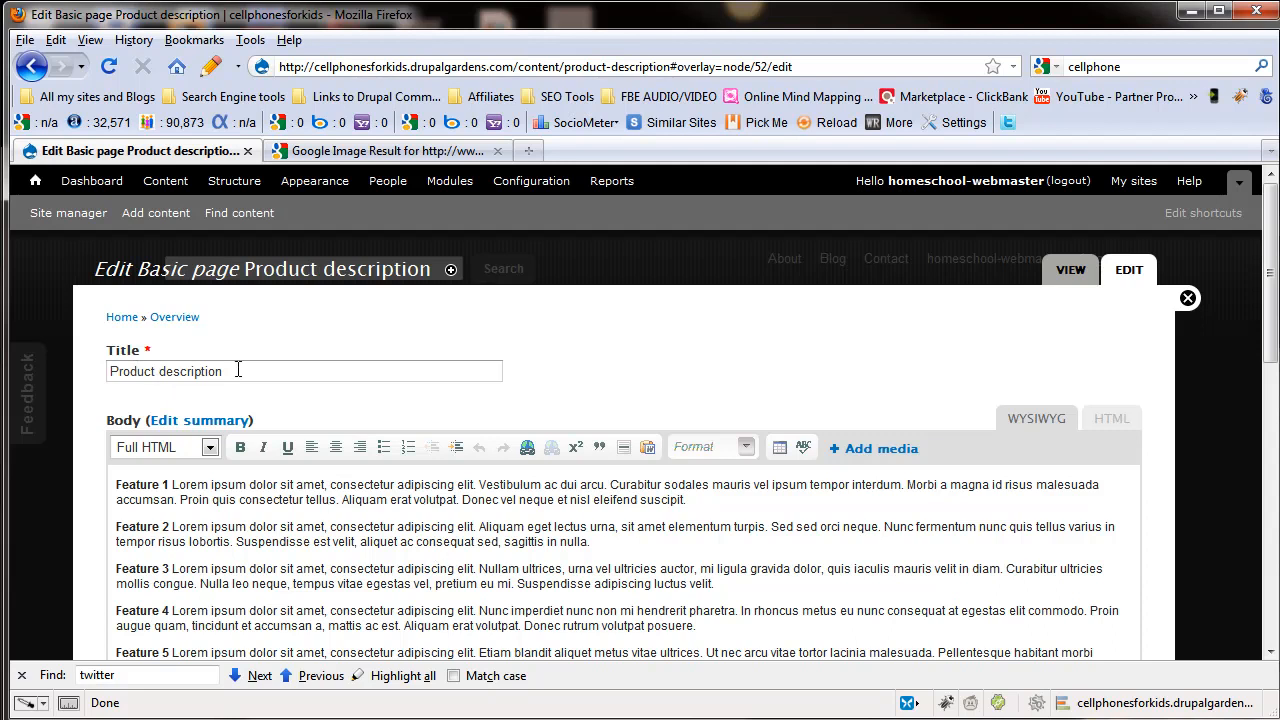
pyautogui.scroll(-3)
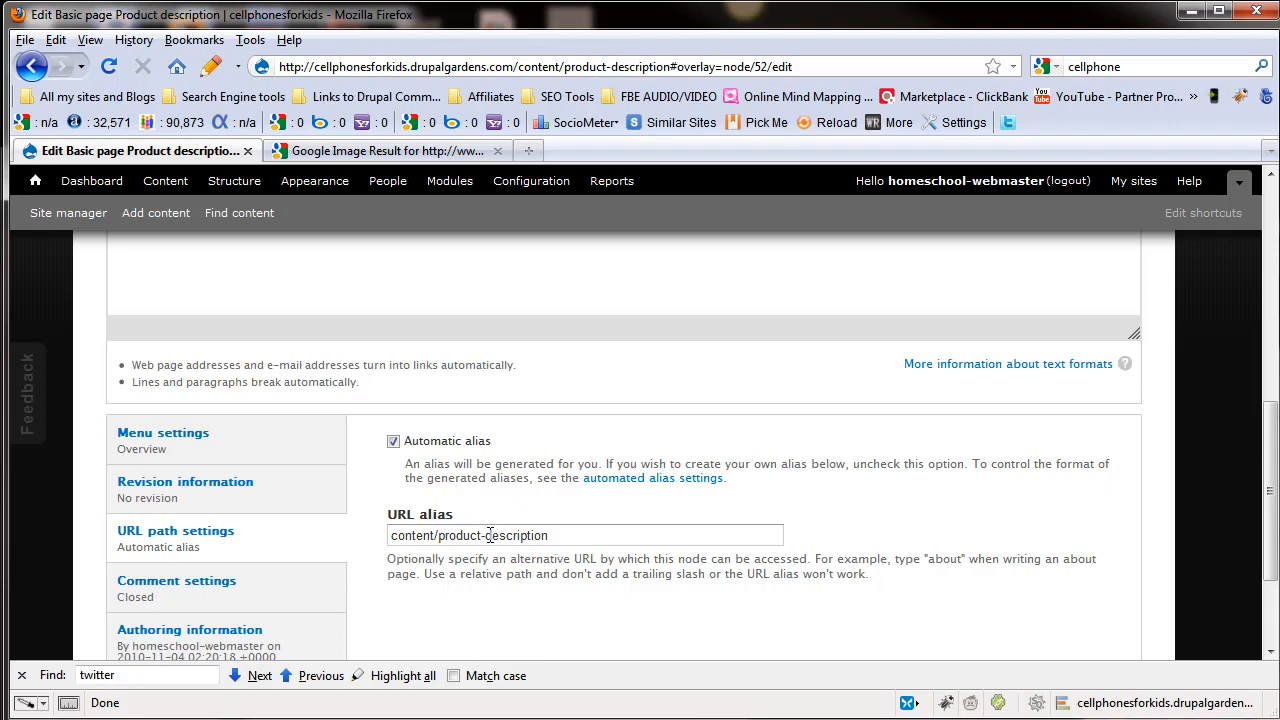
pyautogui.scroll(-3)
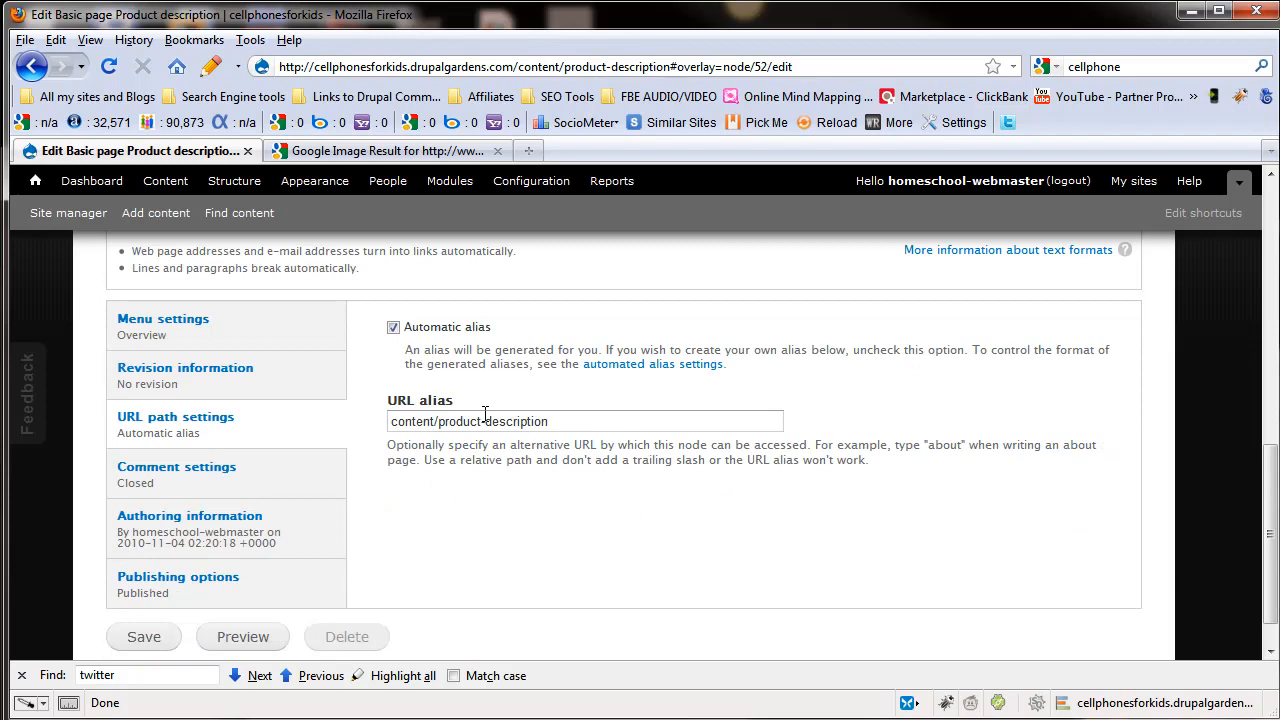
pyautogui.moveTo(400, 363)
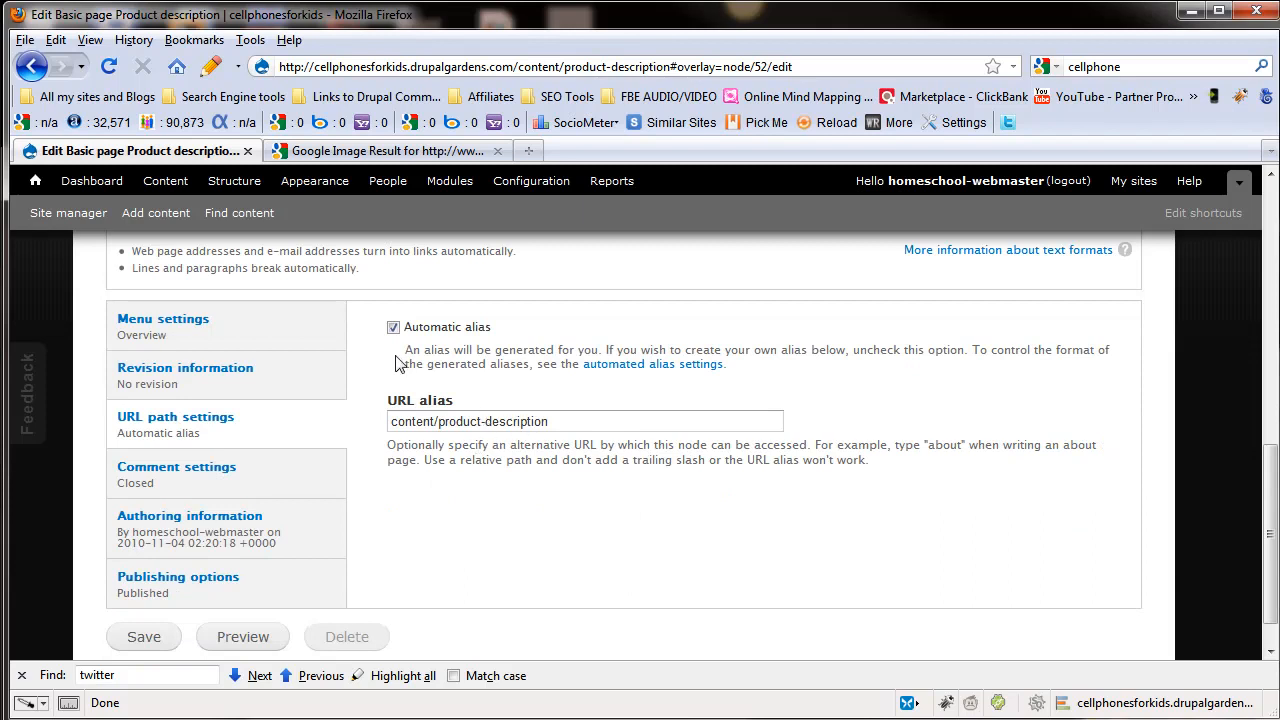
pyautogui.click(393, 327)
pyautogui.write('content/whatever you-want')
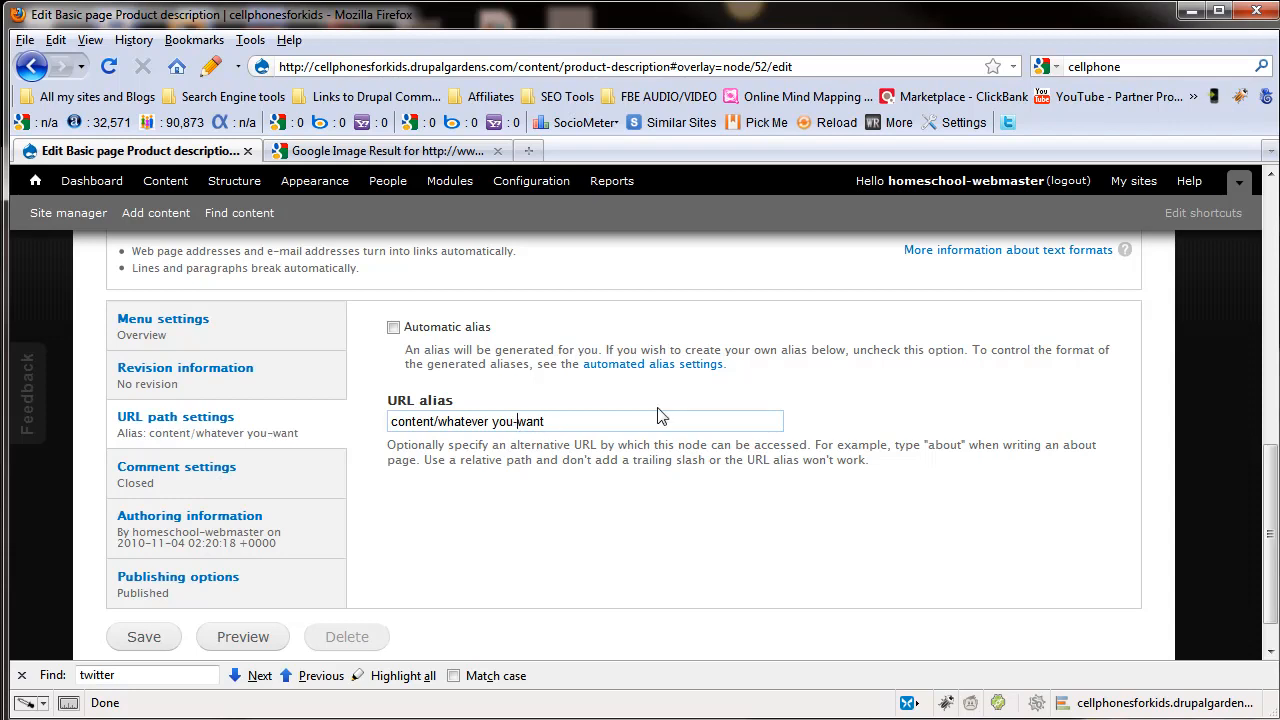
pyautogui.press('BackSpace')
pyautogui.write('_')
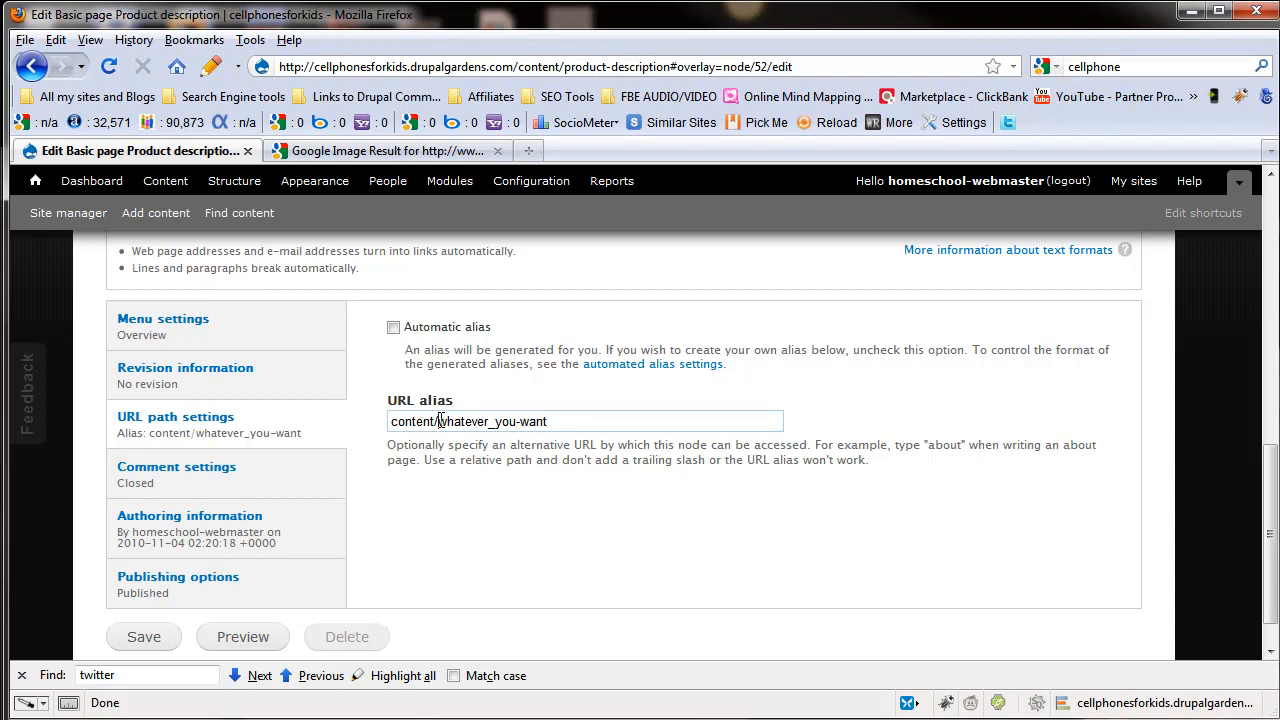
pyautogui.doubleClick(482, 421)
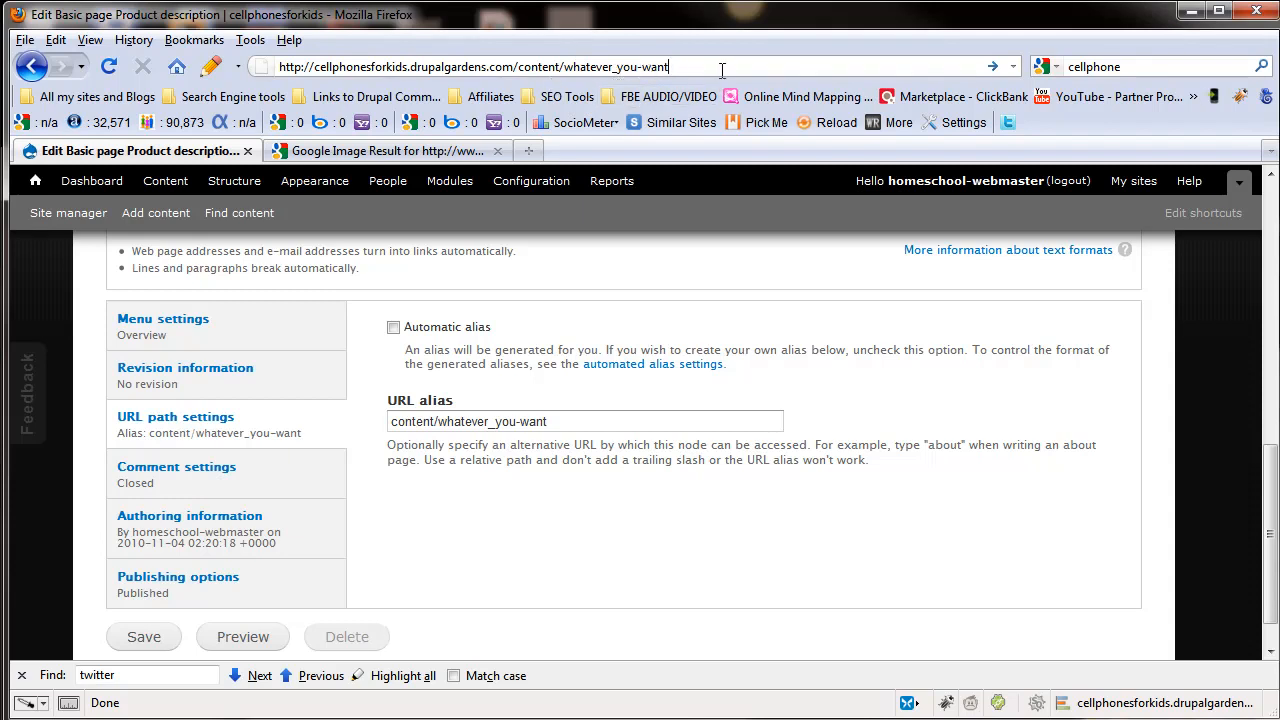
pyautogui.moveTo(334, 56)
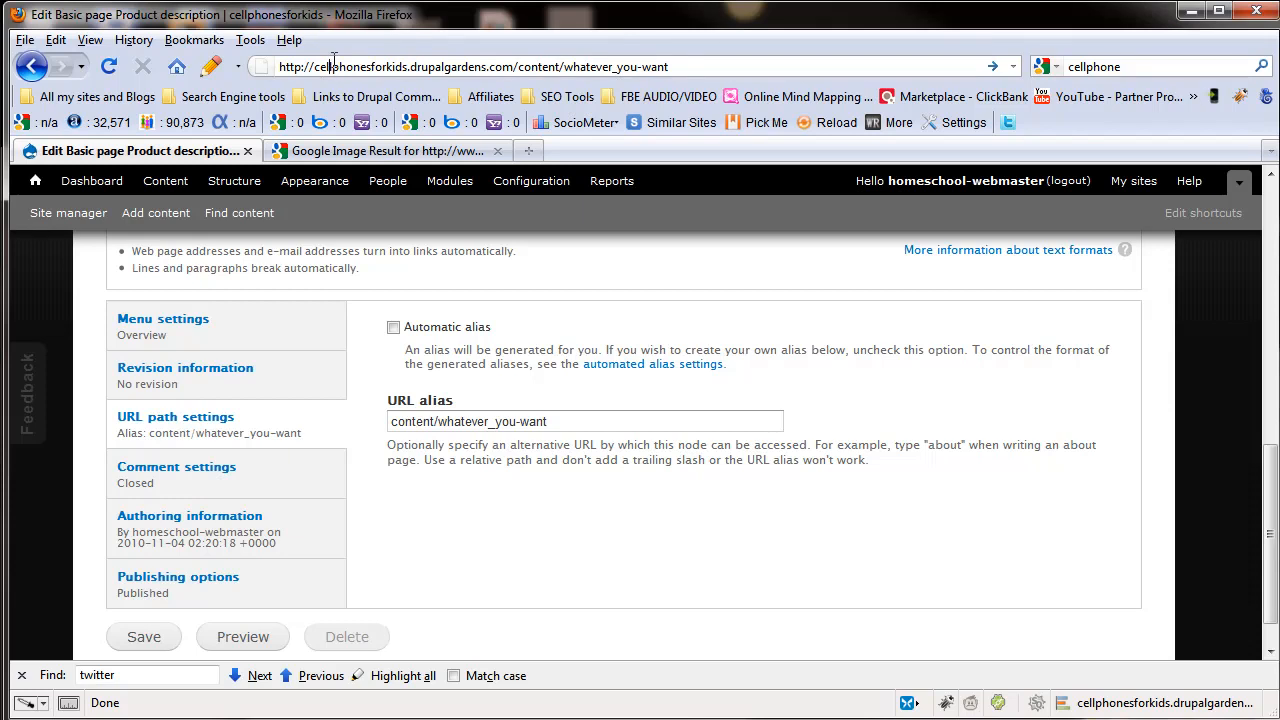
# Step: Replace the address bar ending whatever_you-want with cellphones
pyautogui.doubleClick(360, 67)
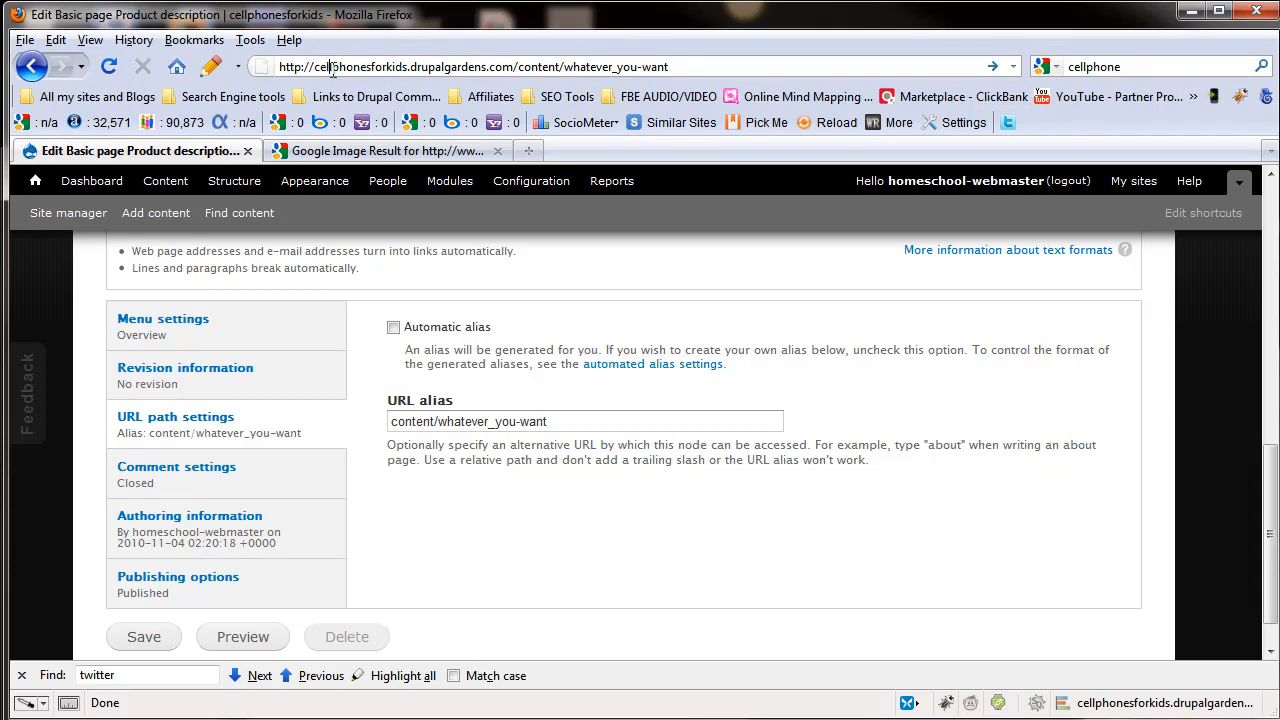
pyautogui.doubleClick(635, 67)
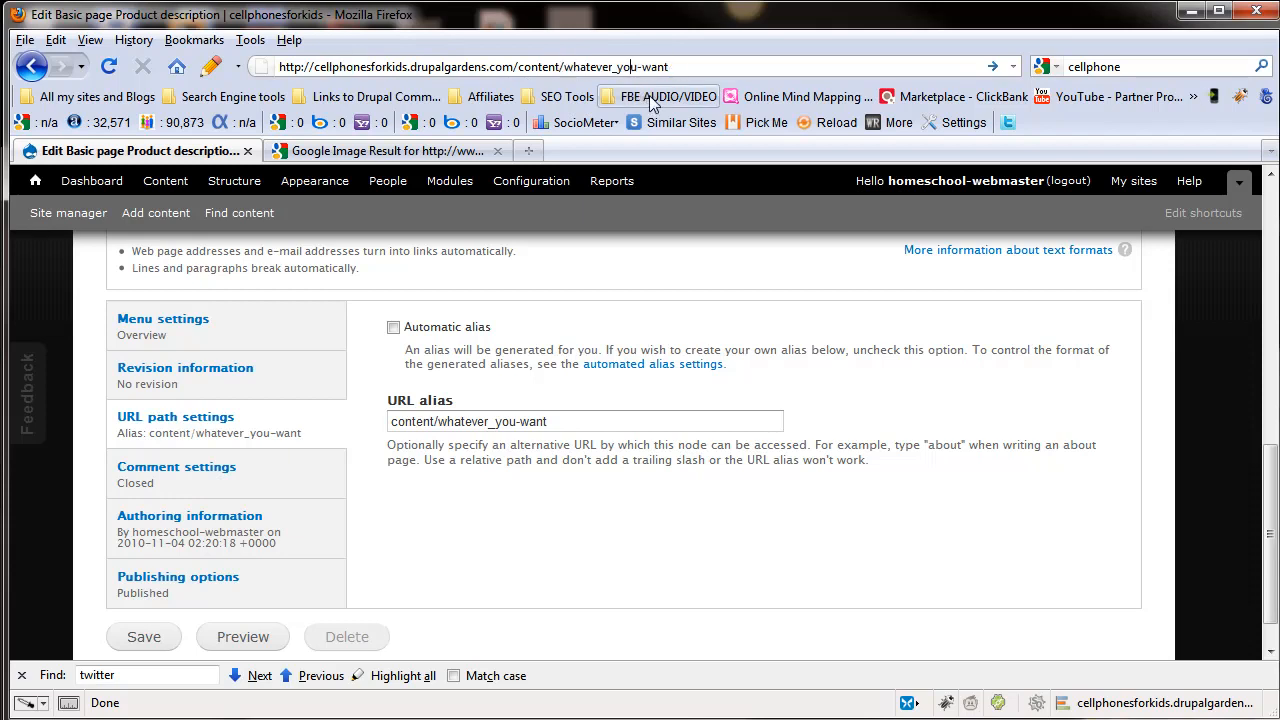
pyautogui.doubleClick(632, 67)
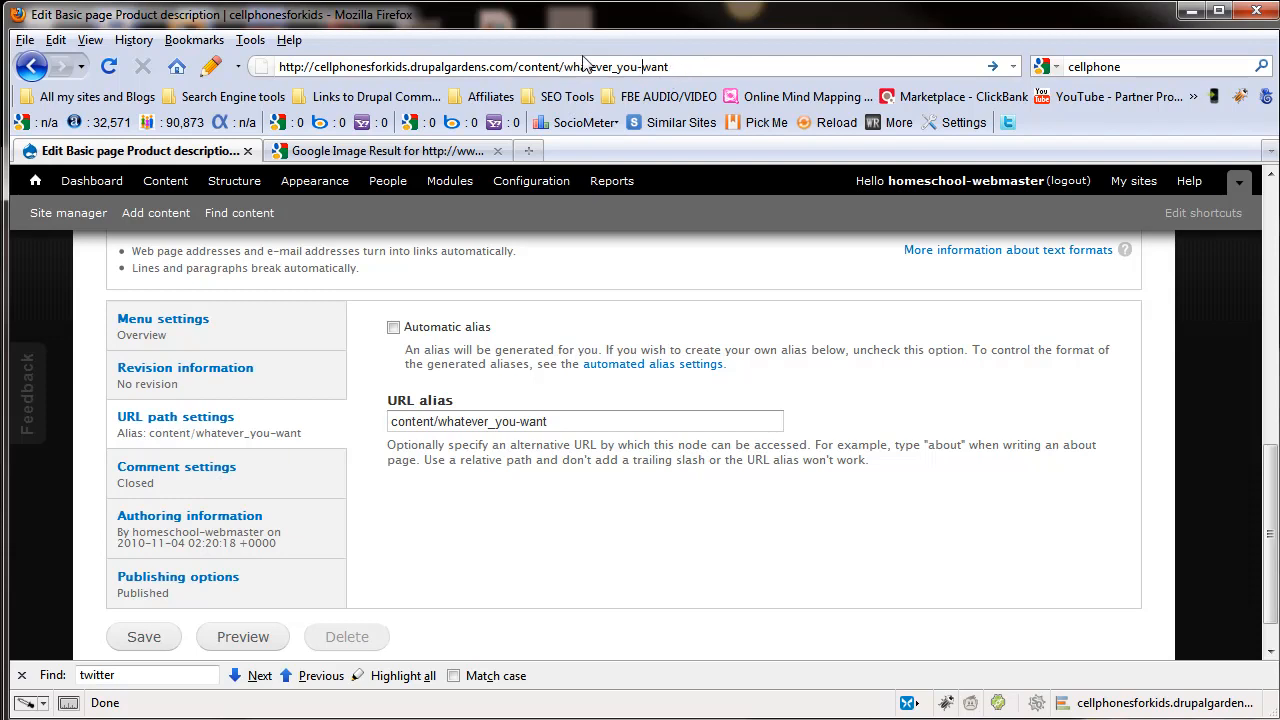
pyautogui.doubleClick(626, 66)
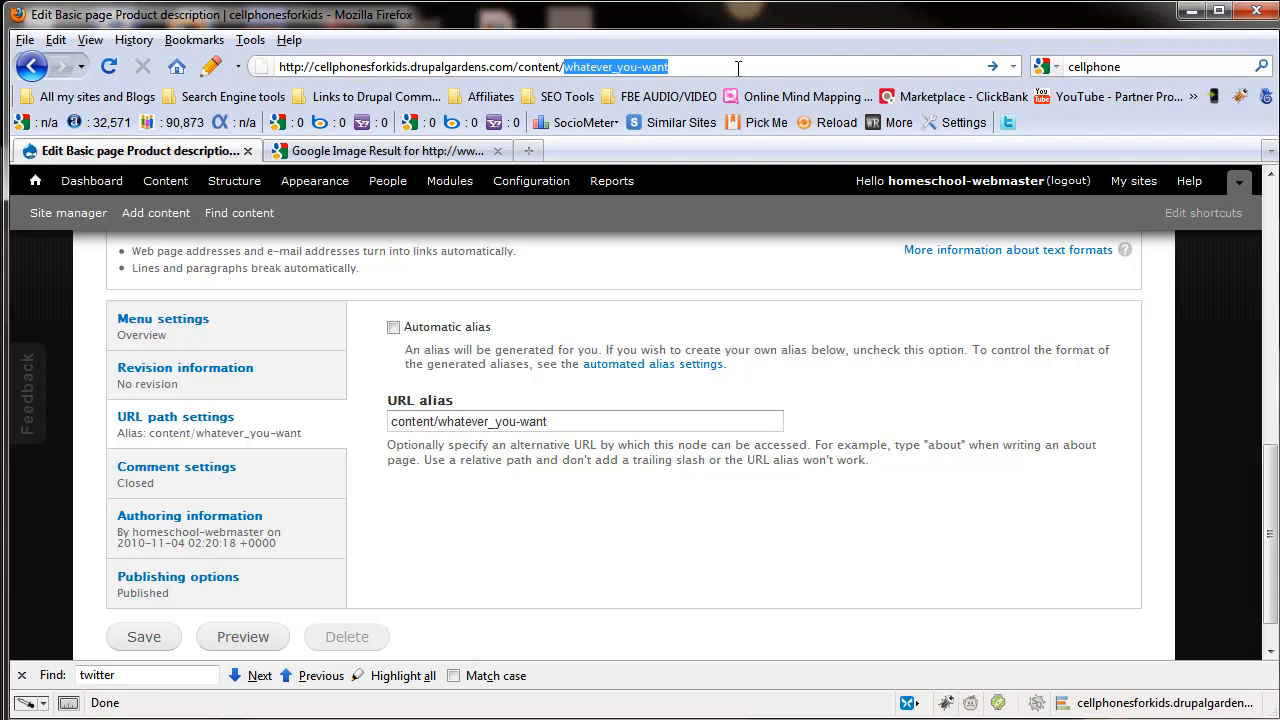
pyautogui.write('cellph')
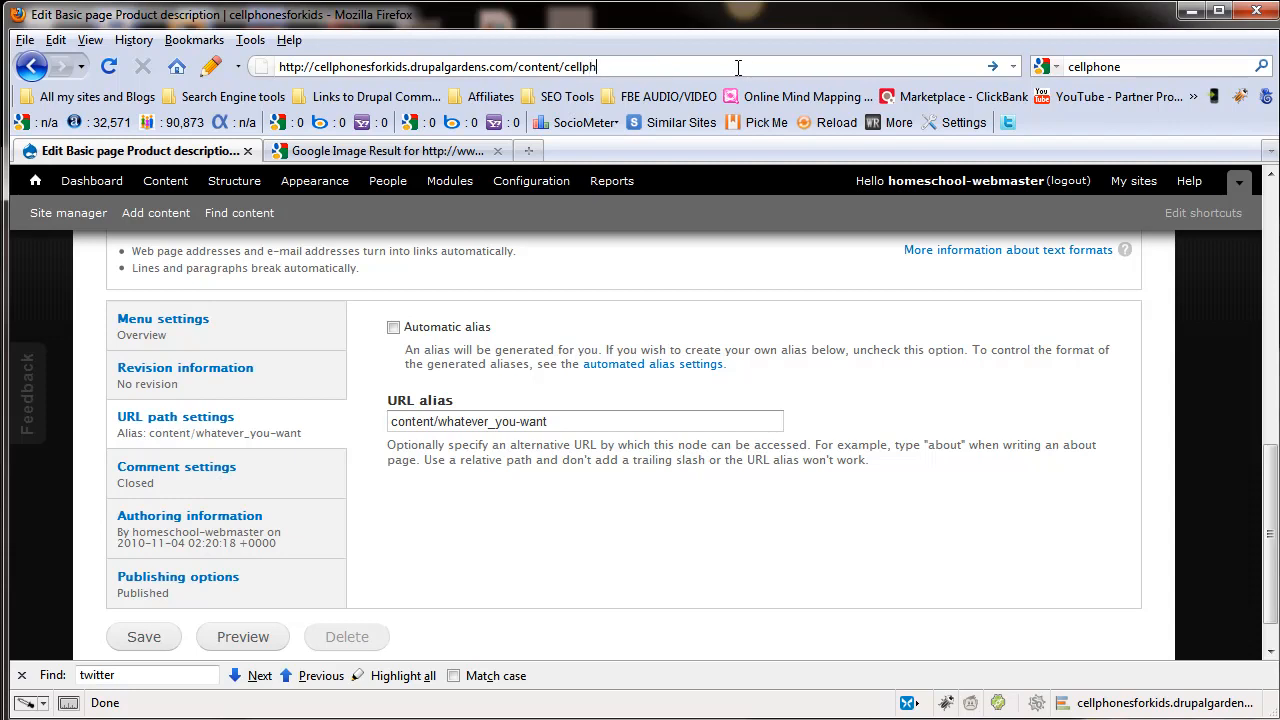
pyautogui.write('ones')
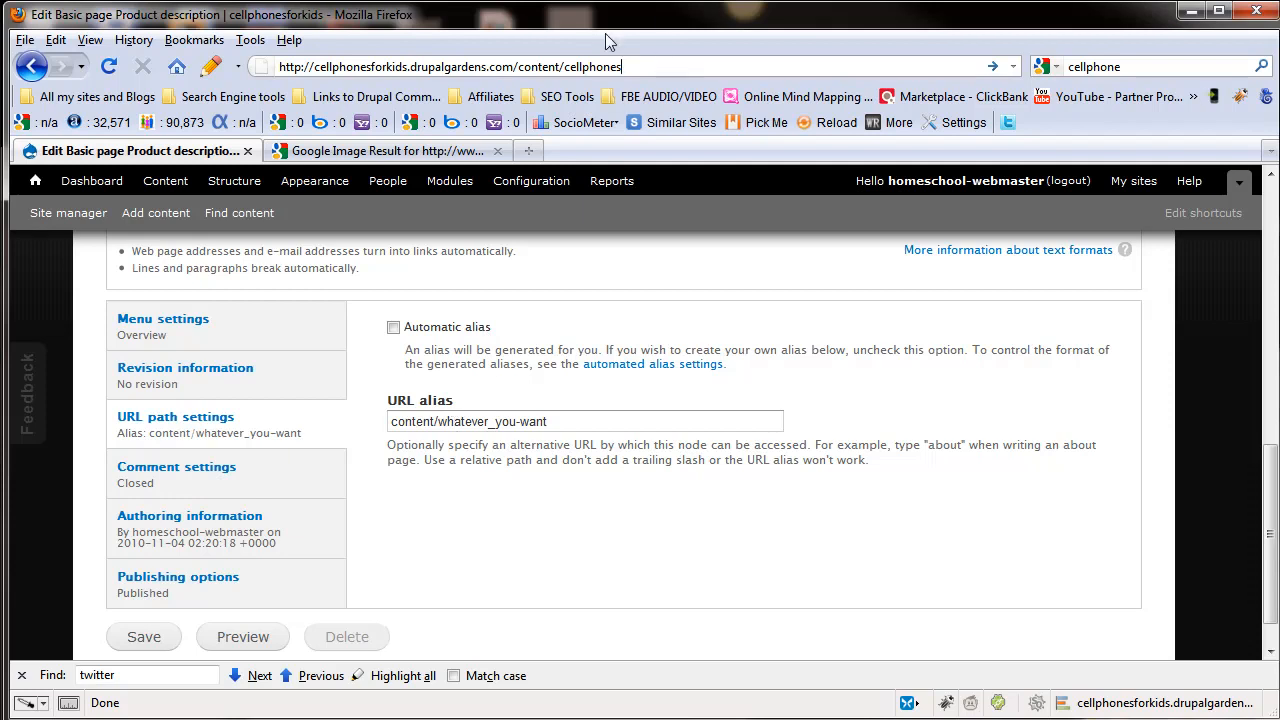
pyautogui.doubleClick(593, 66)
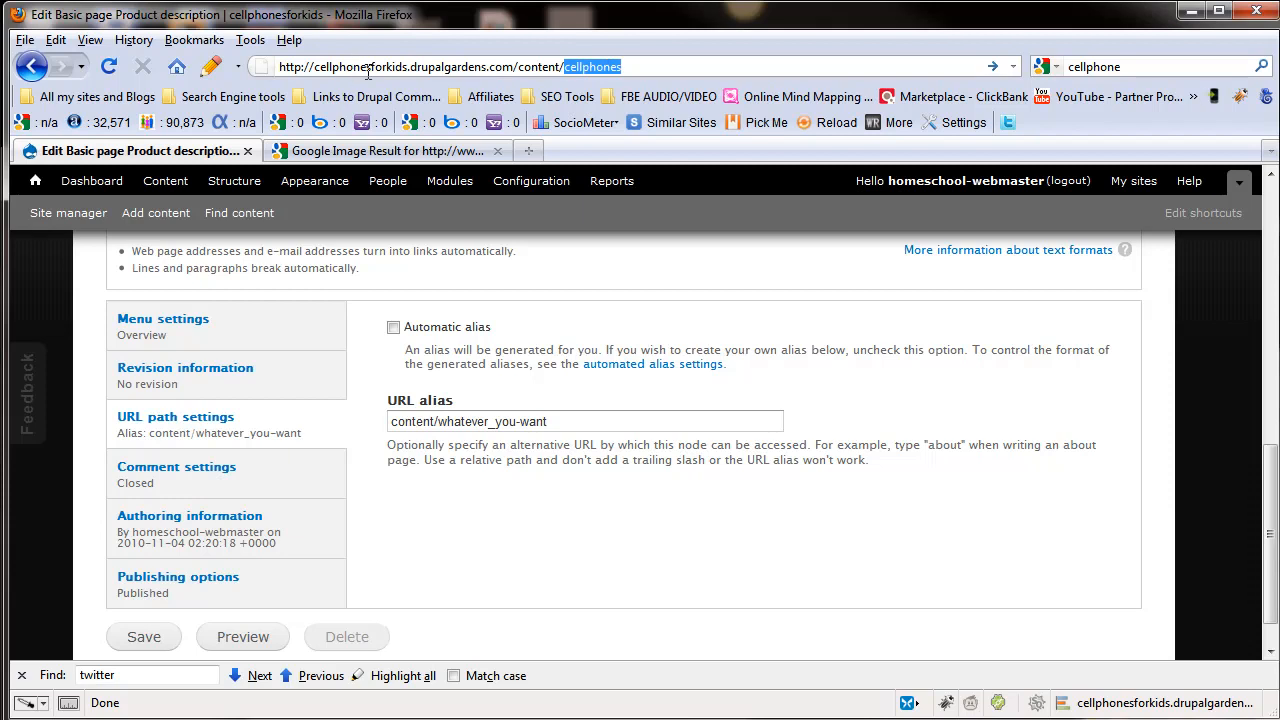
pyautogui.moveTo(461, 67)
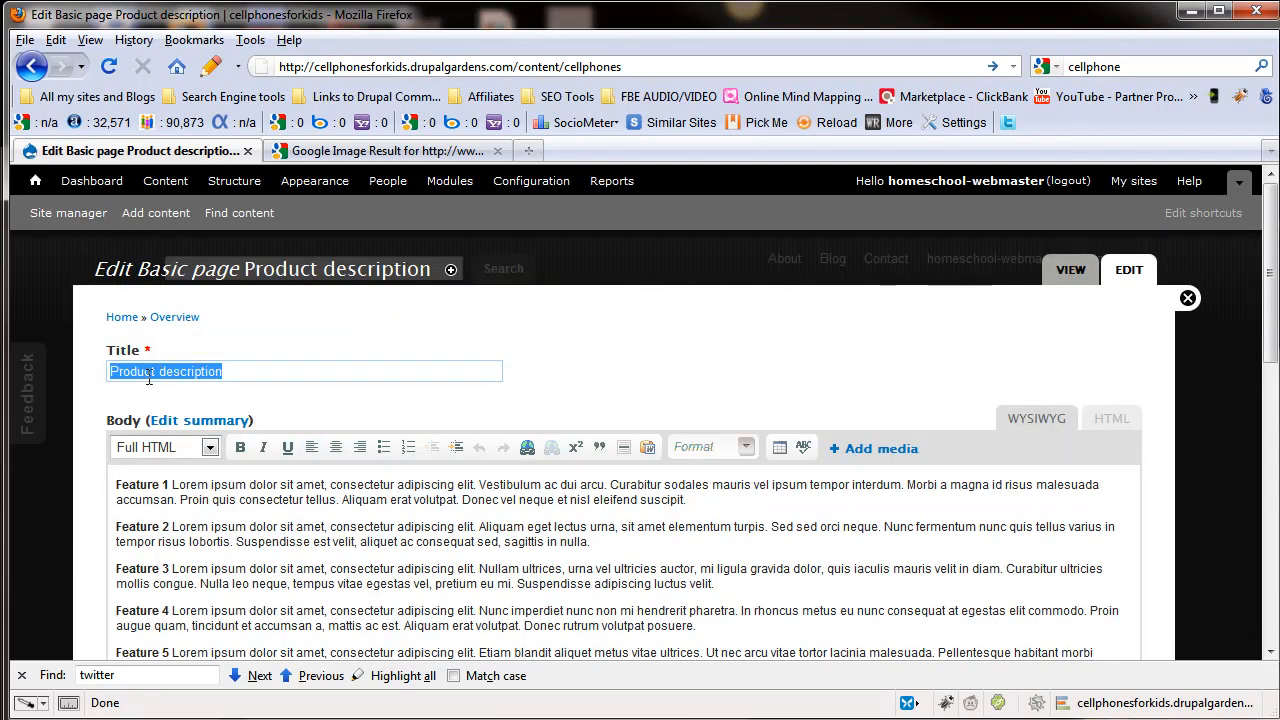
pyautogui.moveTo(265, 398)
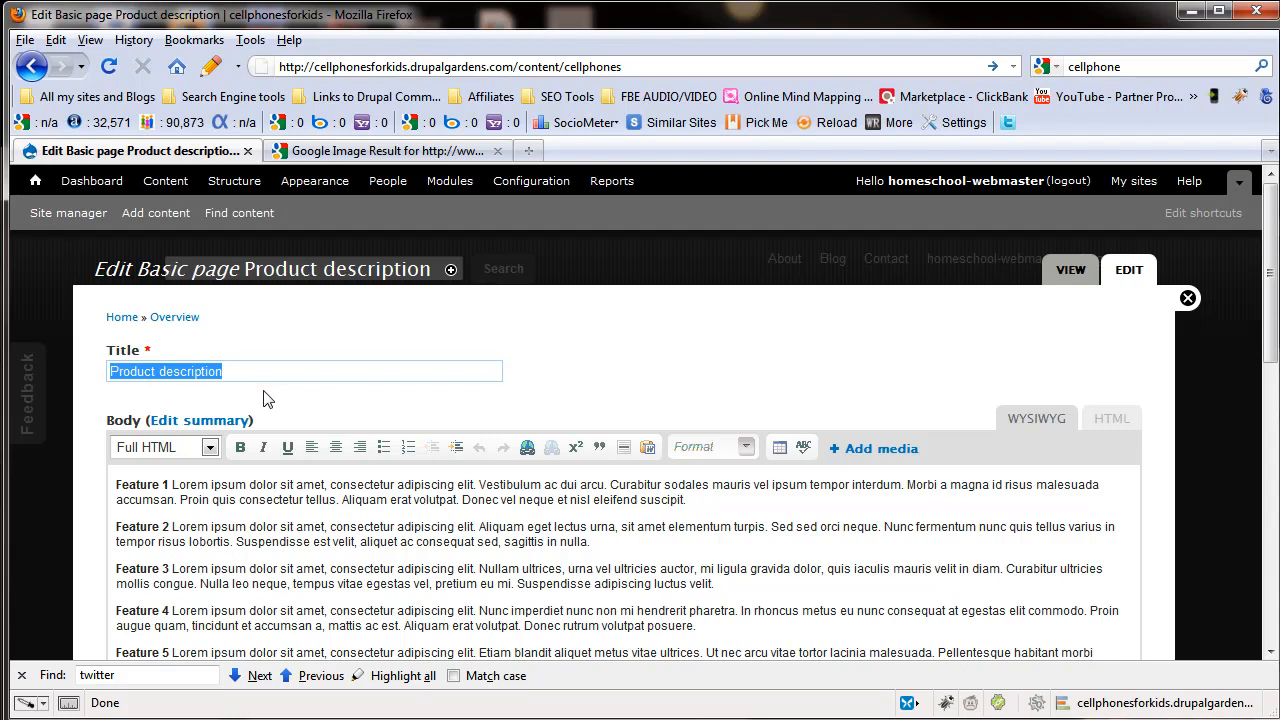
# Step: Retype the page title as 'Cell Phones for Kids'
pyautogui.write('Cell Phones f')
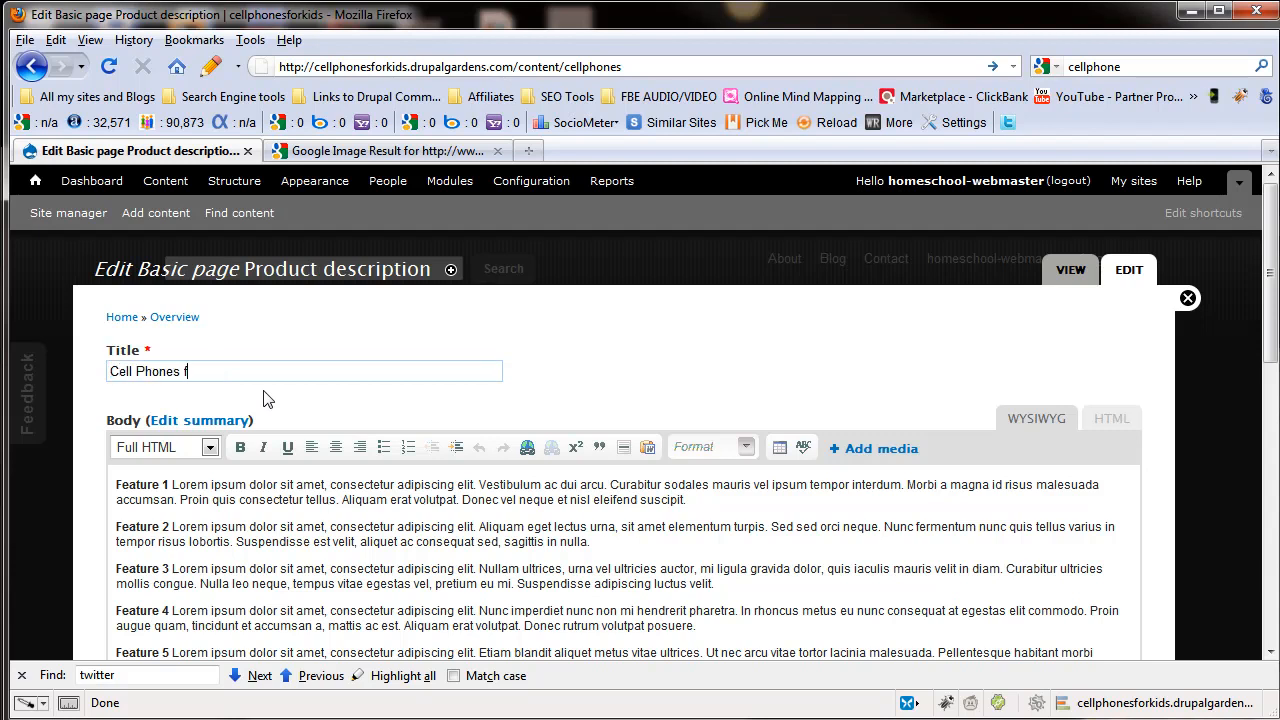
pyautogui.write('or Kids')
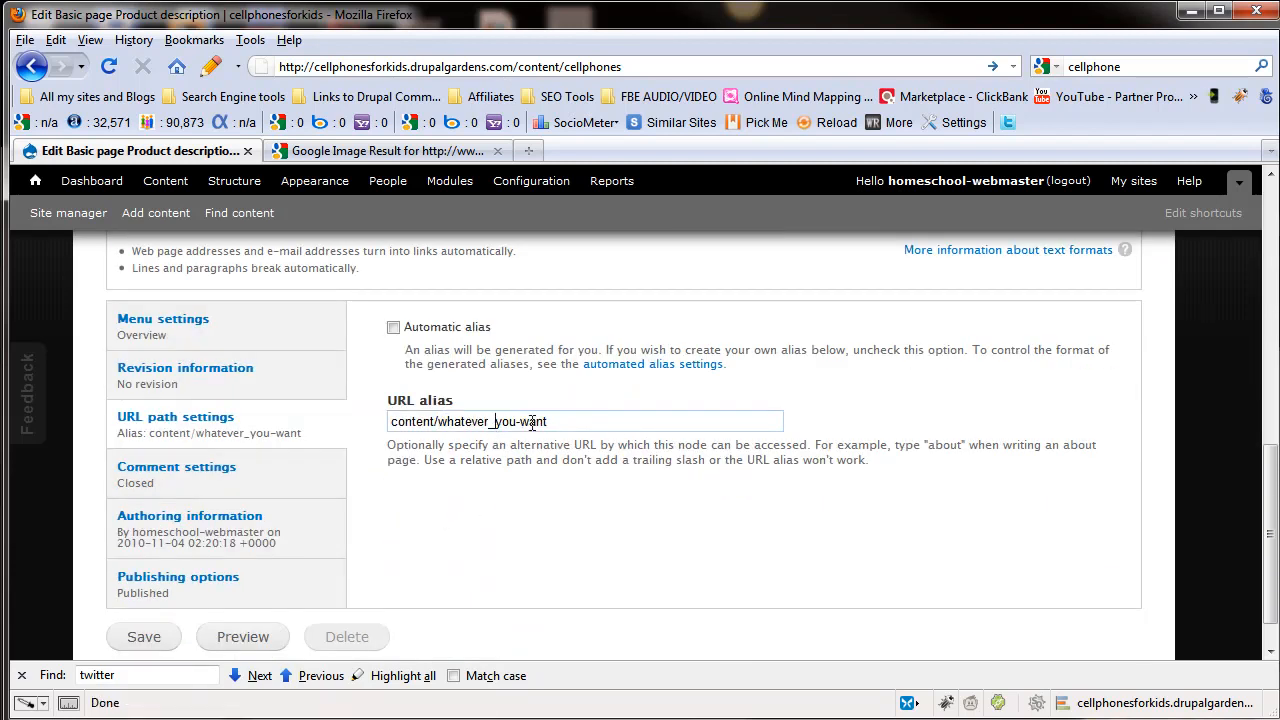
pyautogui.moveTo(202, 477)
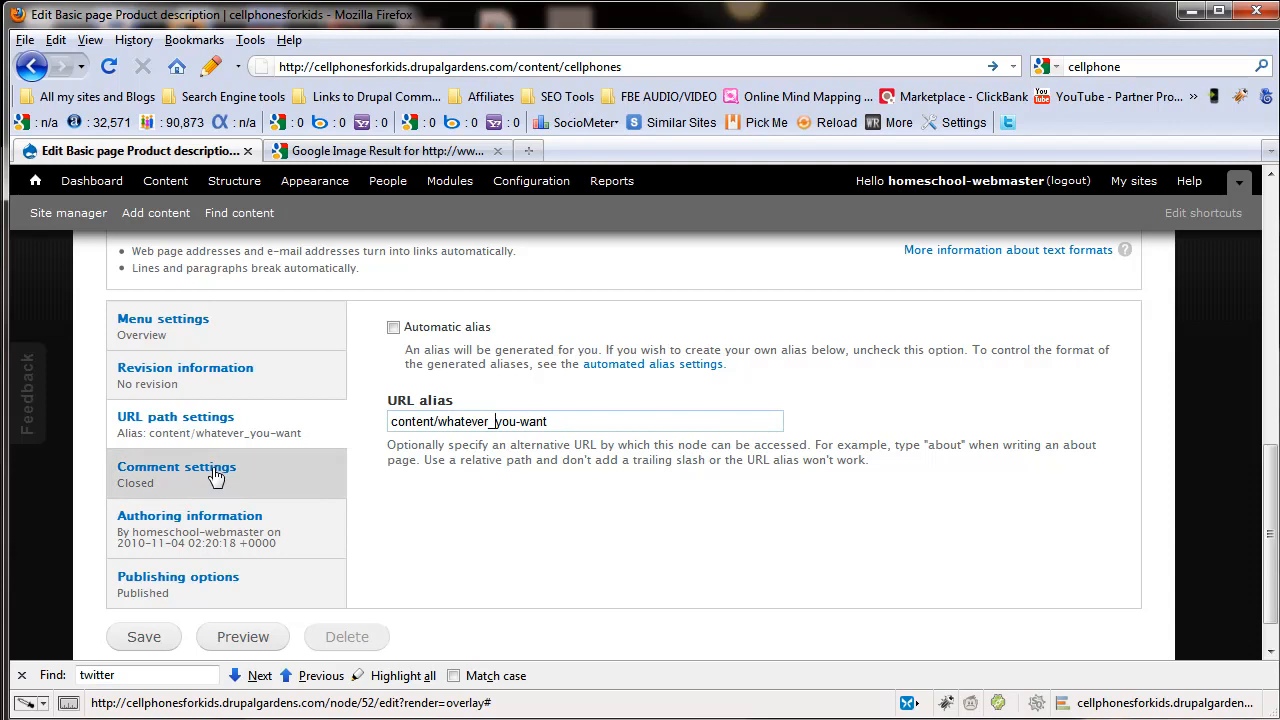
# Step: Set comments to Open then back to Closed, and show the Authoring information panel
pyautogui.click(176, 467)
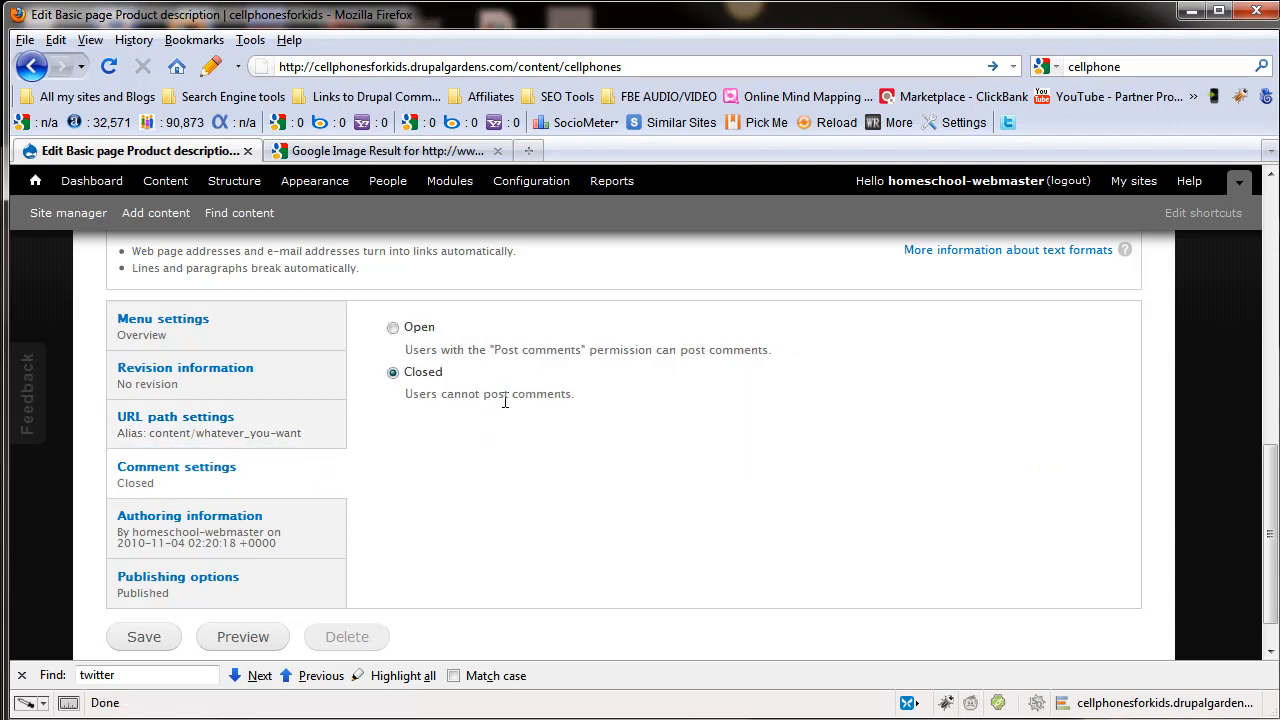
pyautogui.moveTo(475, 377)
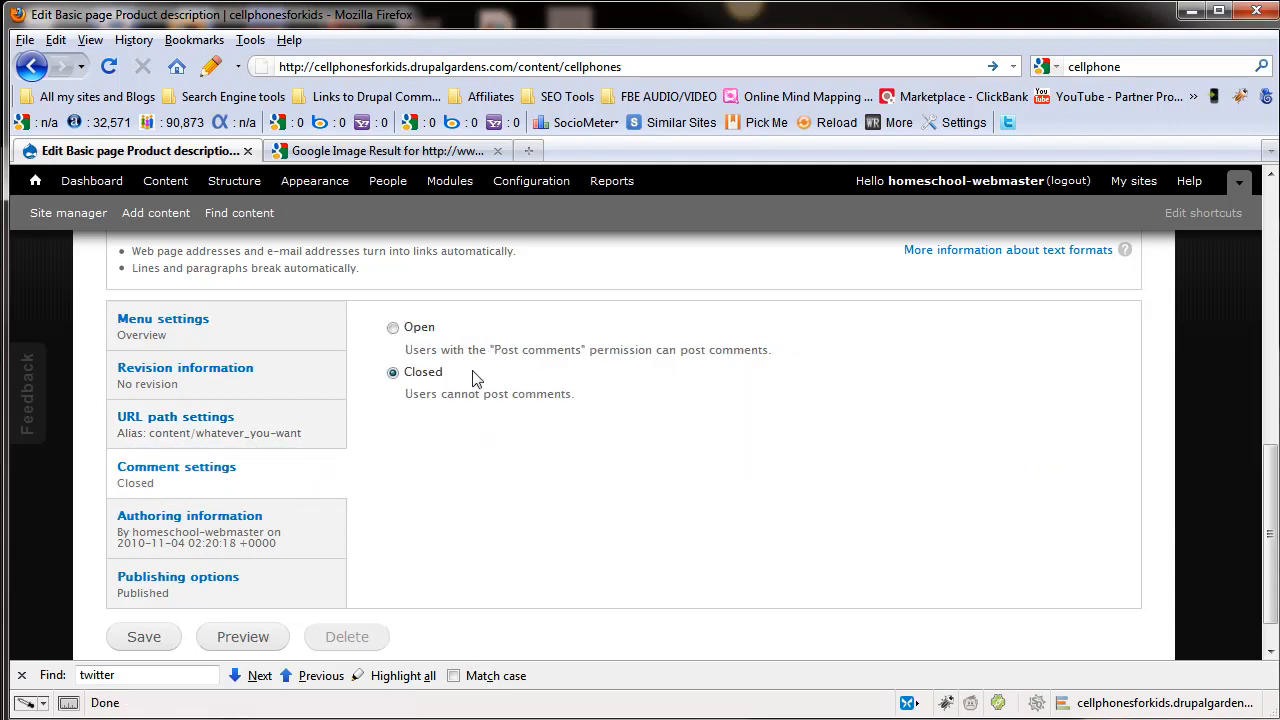
pyautogui.moveTo(227, 472)
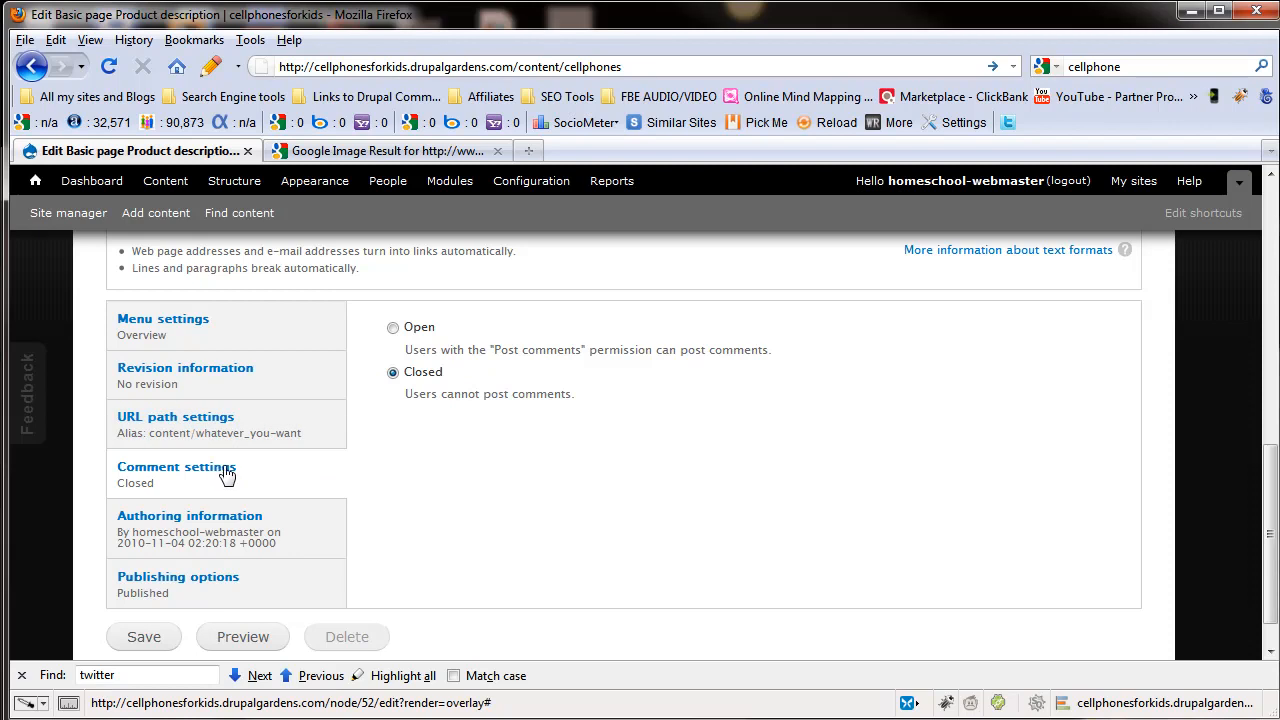
pyautogui.click(392, 327)
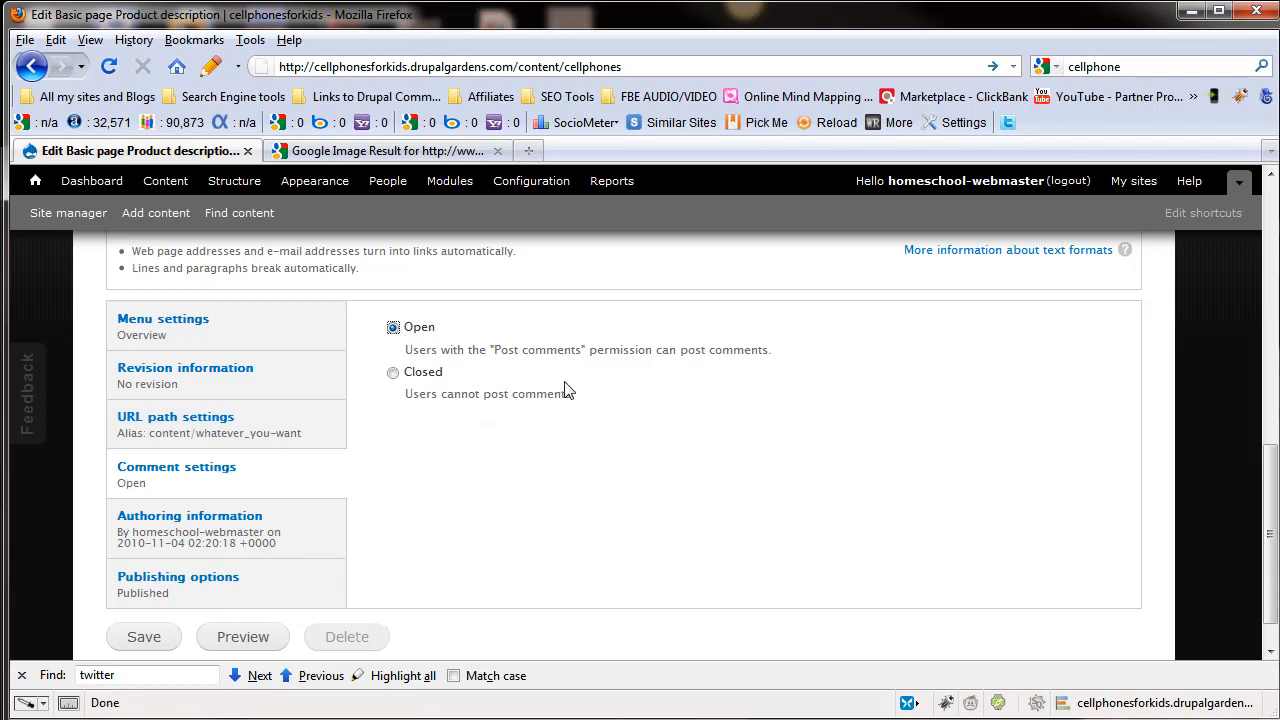
pyautogui.moveTo(525, 394)
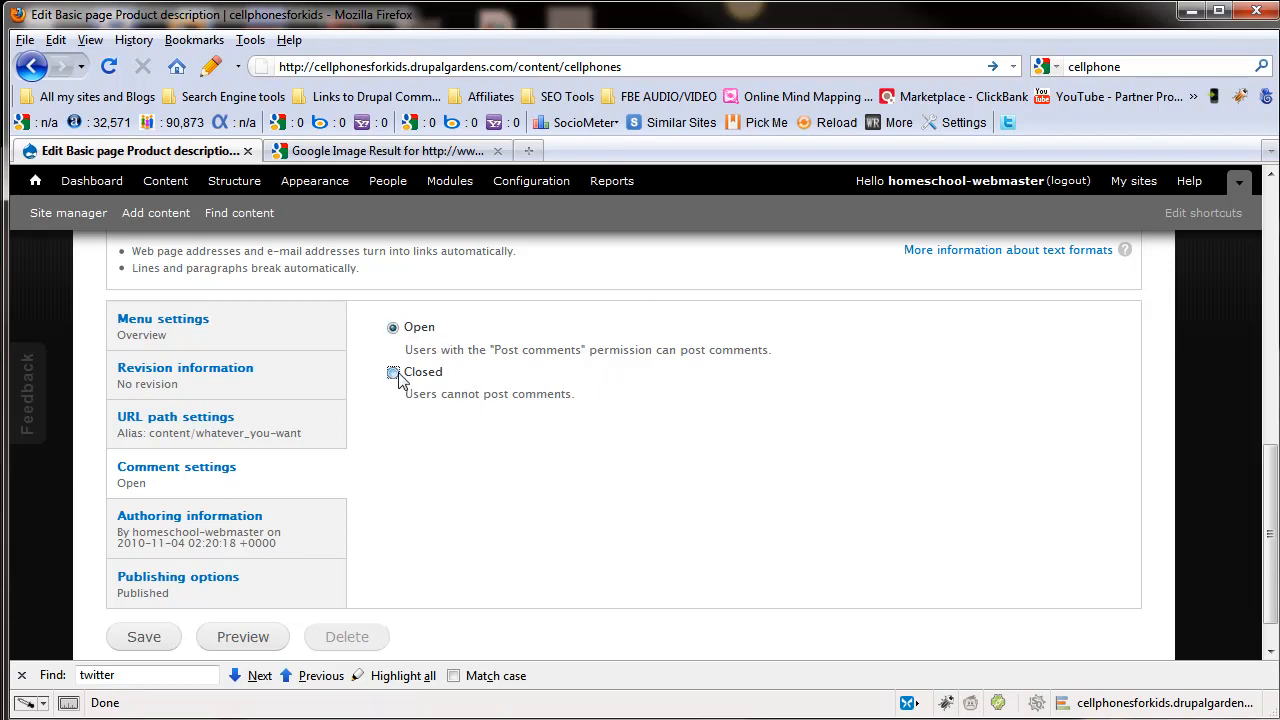
pyautogui.click(392, 372)
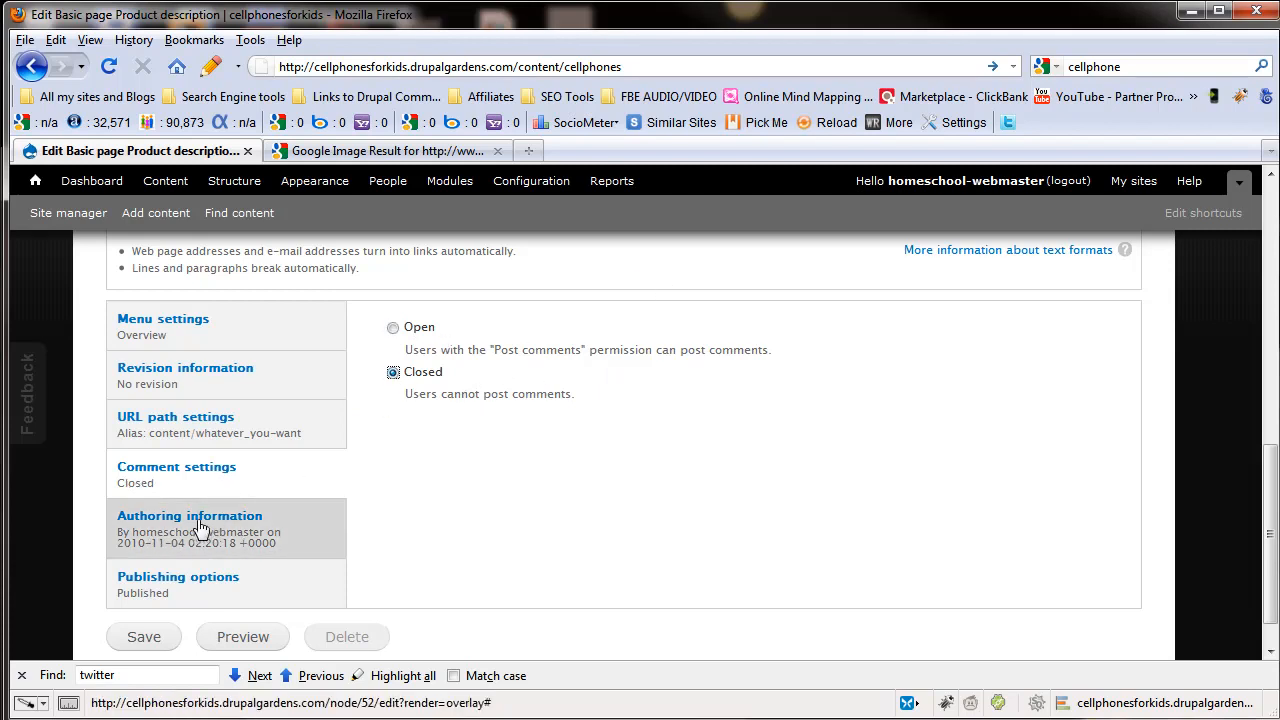
pyautogui.click(189, 516)
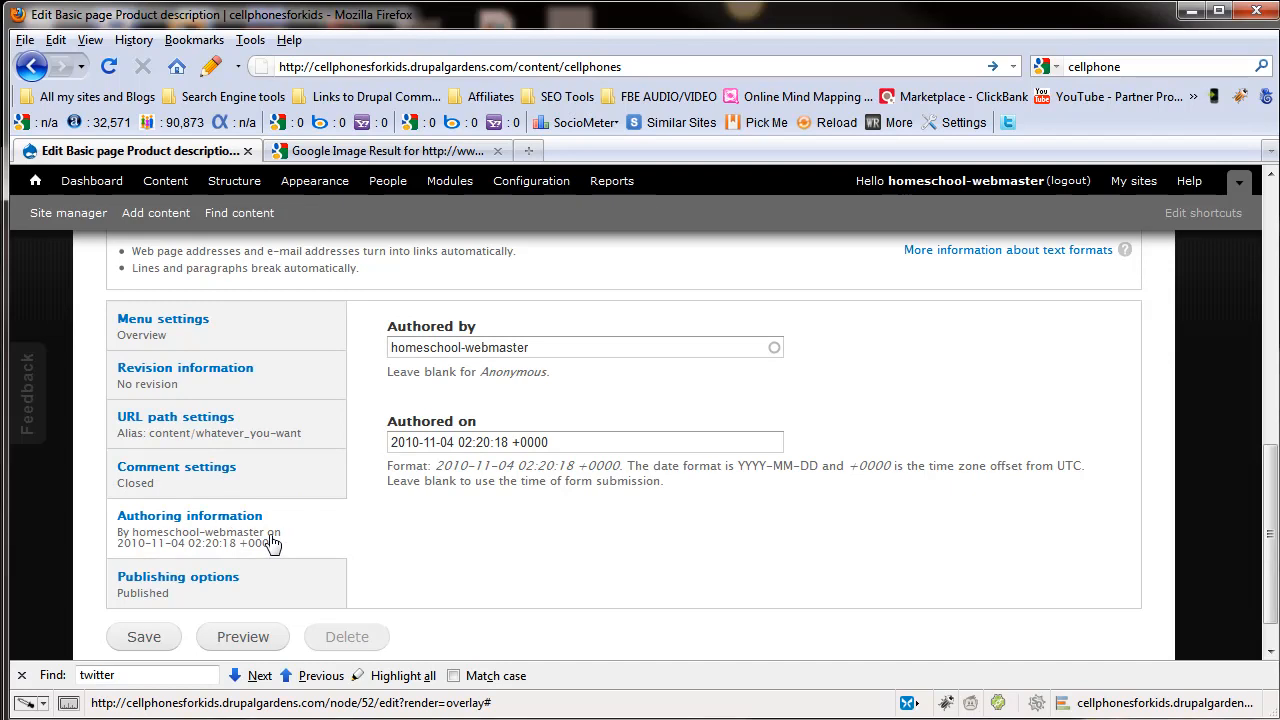
# Step: Select the Authored by name, then show Publishing options confirming the page is published
pyautogui.tripleClick(459, 347)
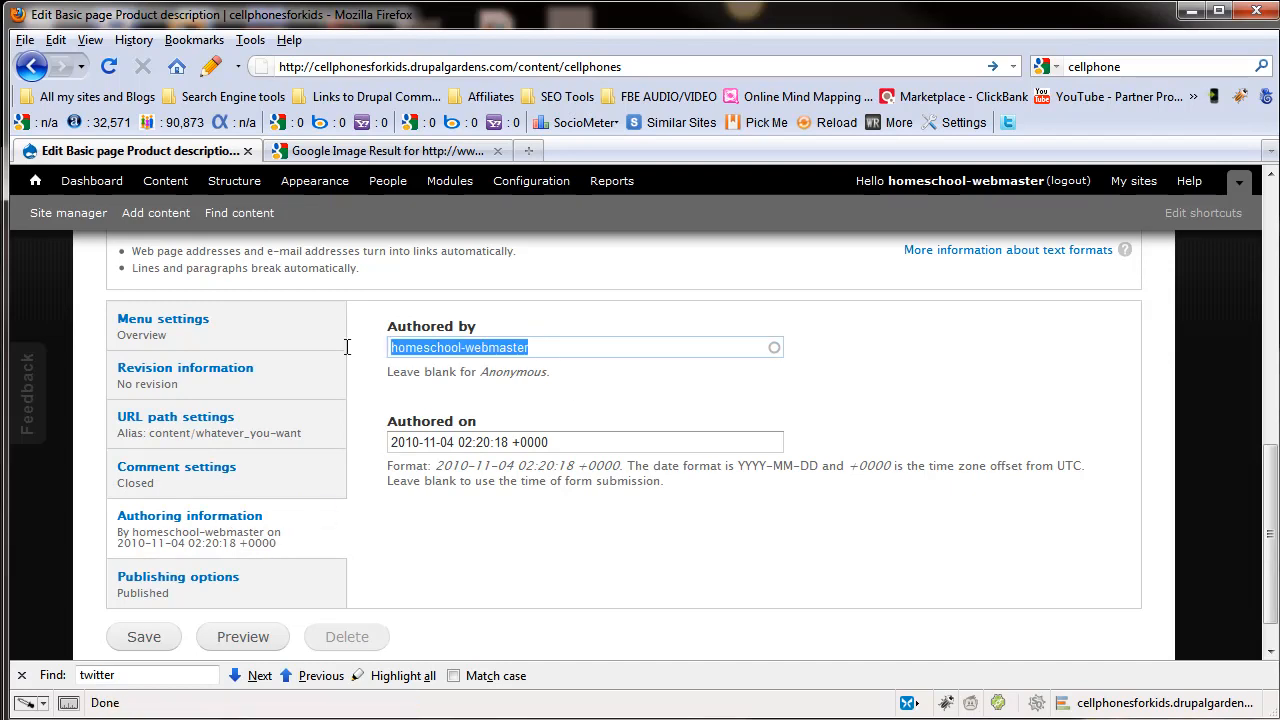
pyautogui.moveTo(587, 380)
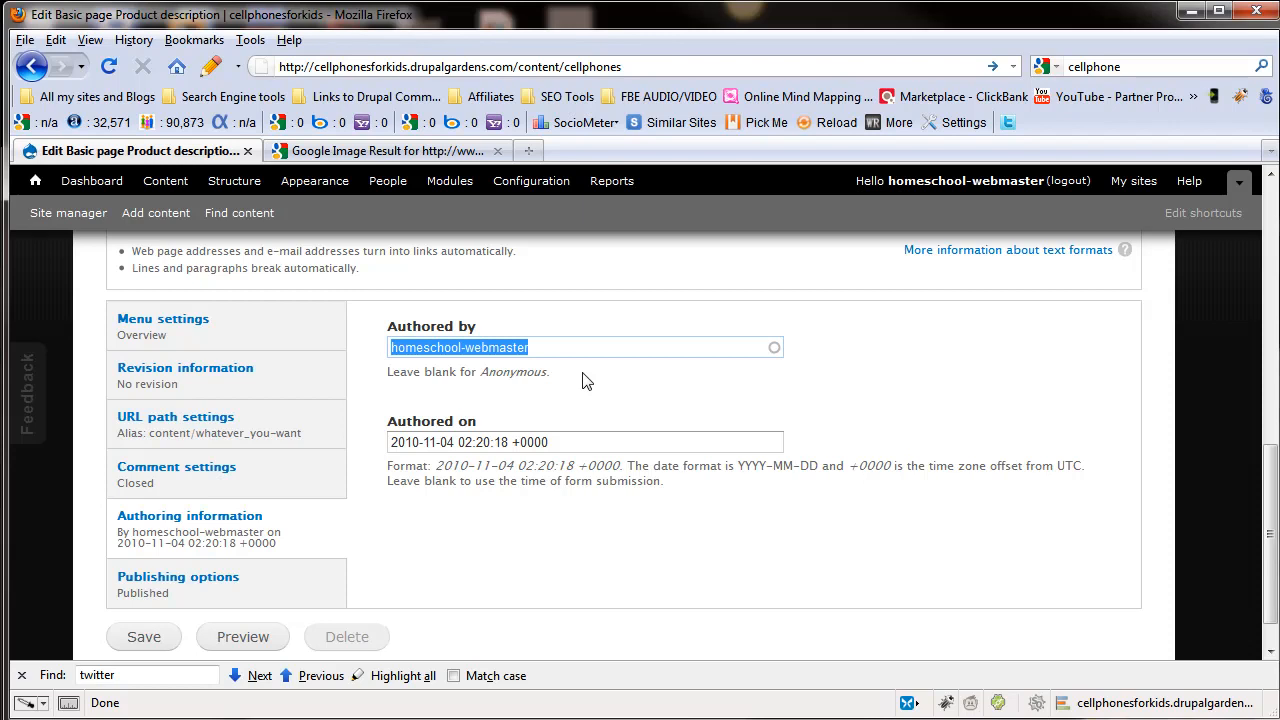
pyautogui.moveTo(530, 416)
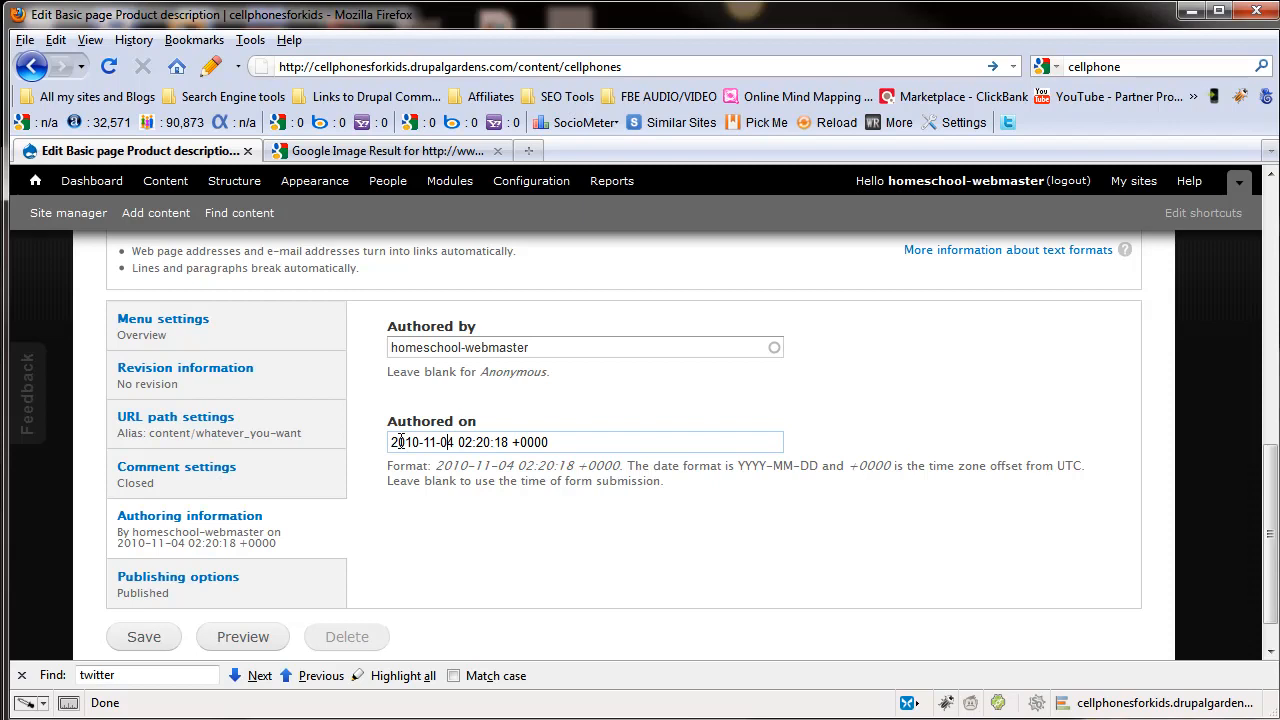
pyautogui.click(178, 576)
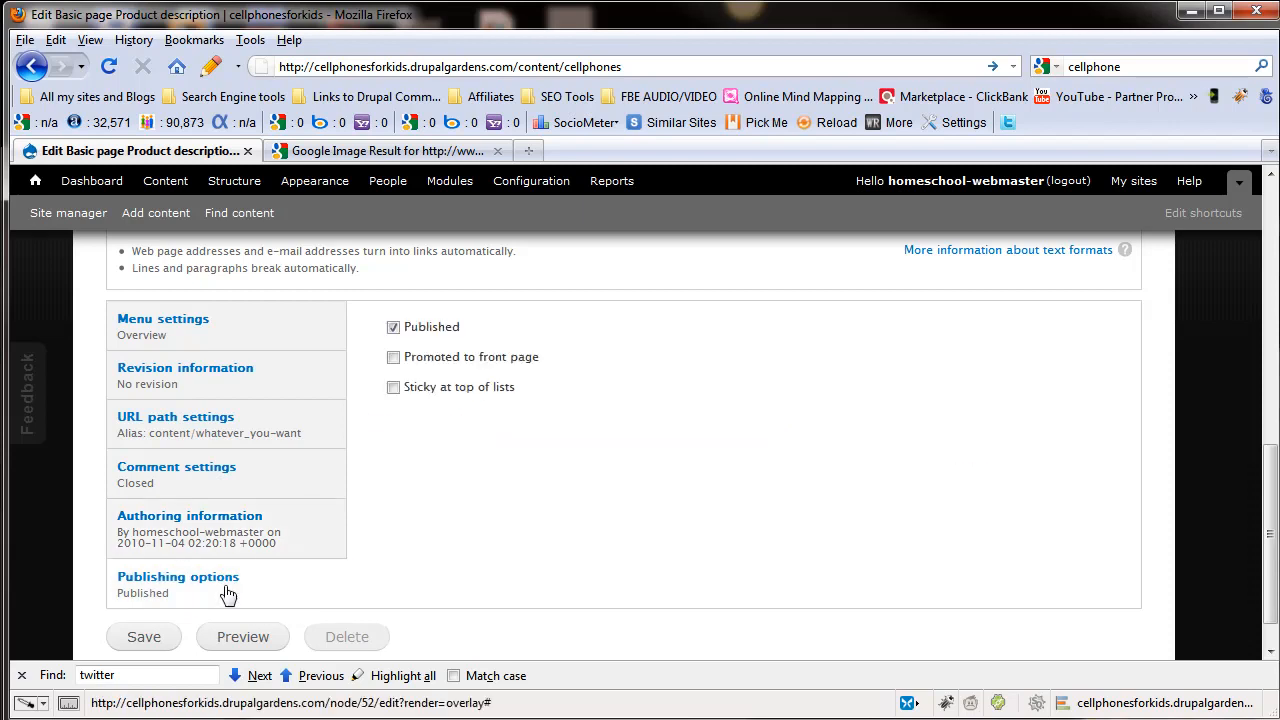
pyautogui.moveTo(293, 568)
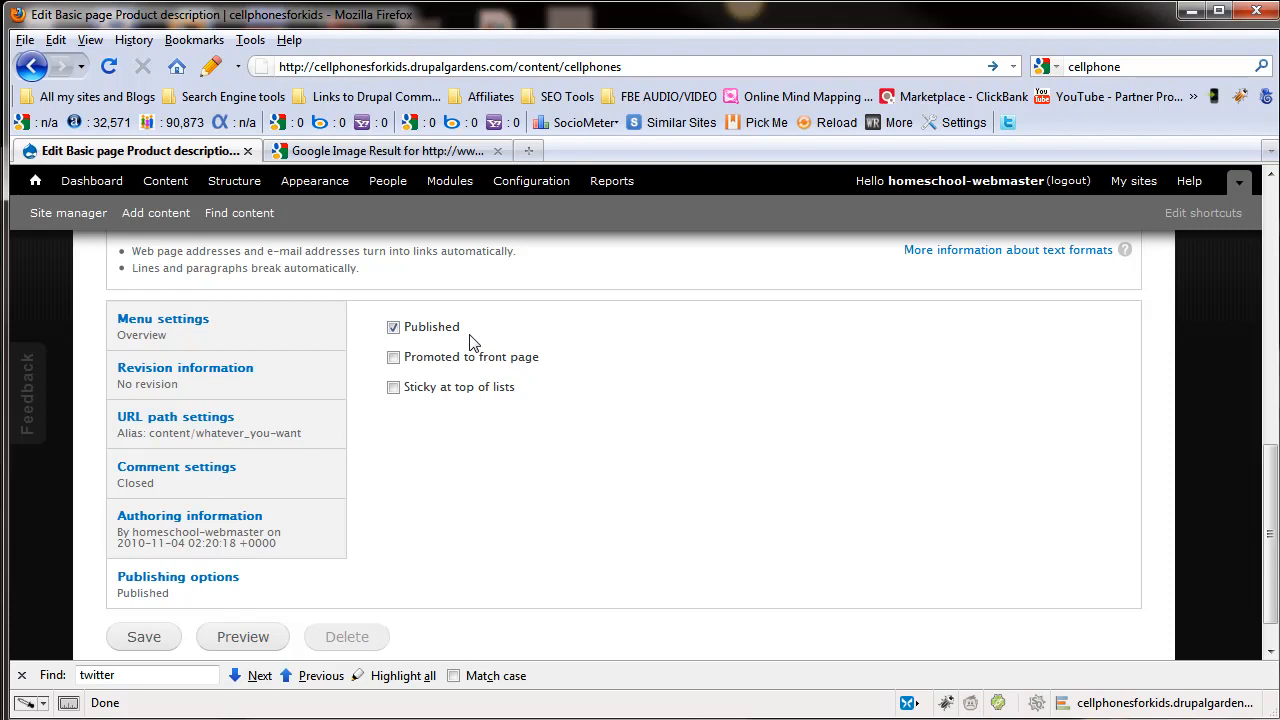
# Step: Leave the page Published only, trying Sticky at top of lists then unchecking it
pyautogui.click(393, 327)
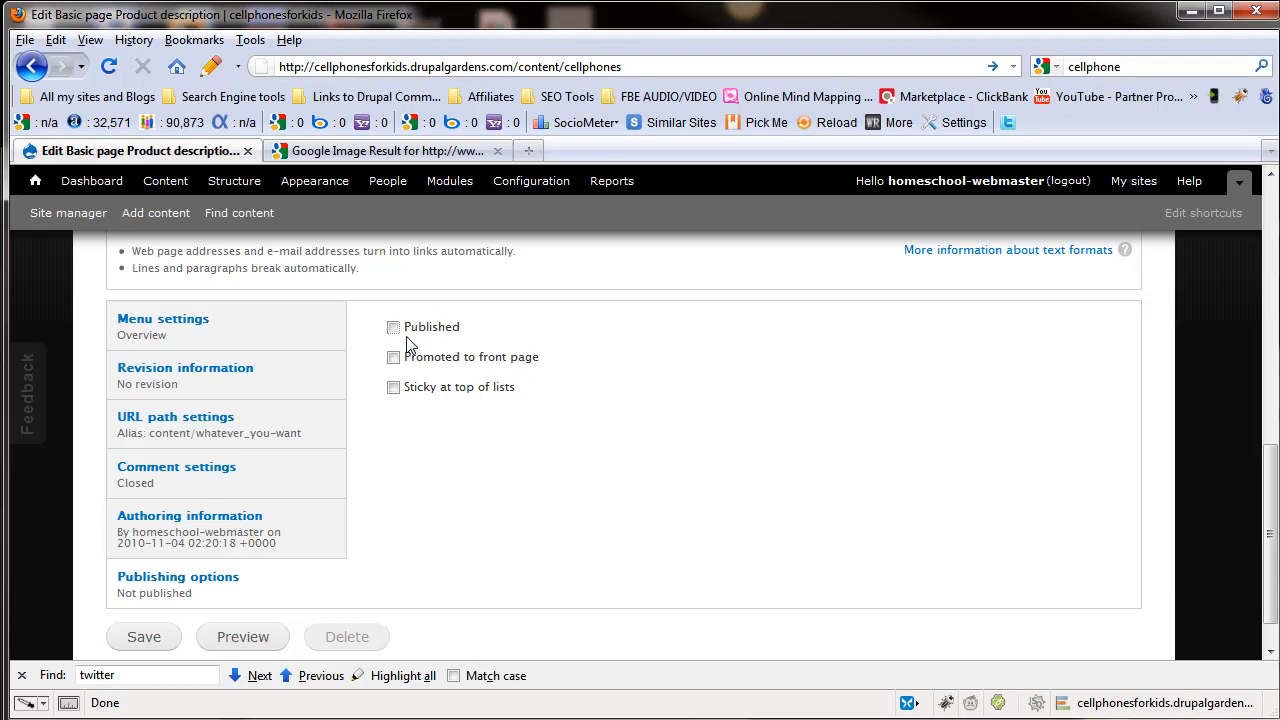
pyautogui.moveTo(371, 377)
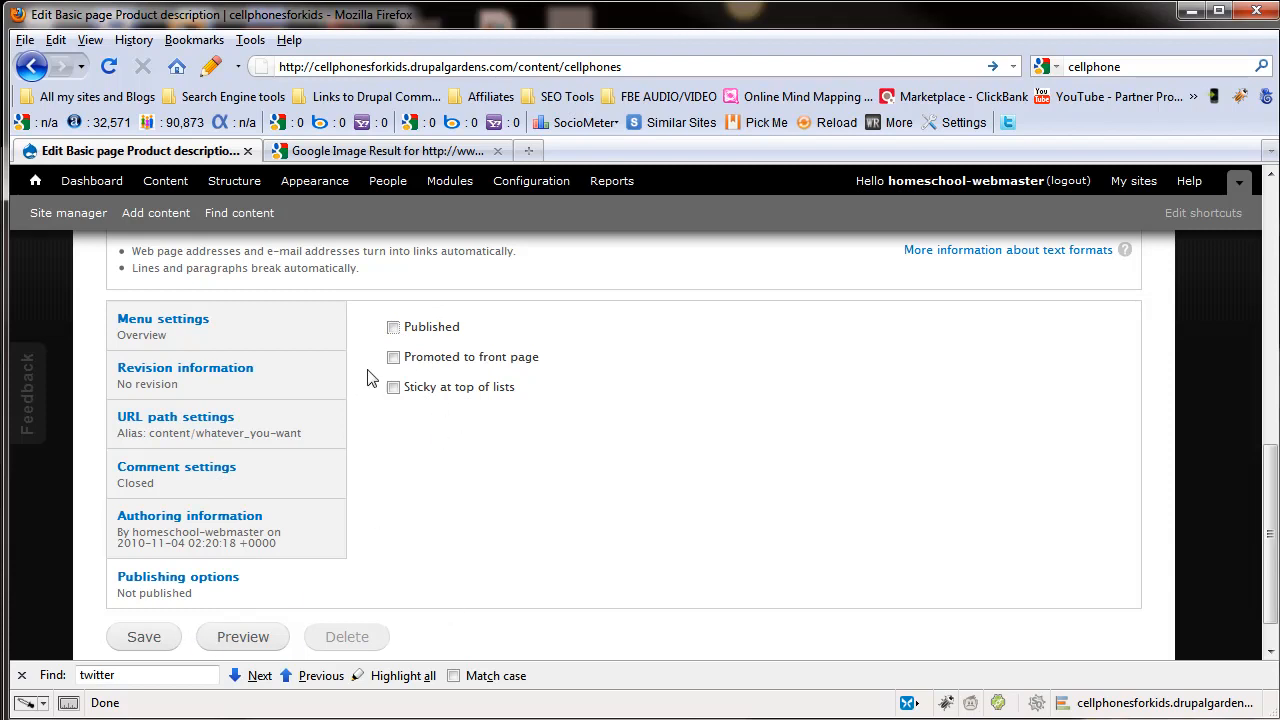
pyautogui.moveTo(458, 402)
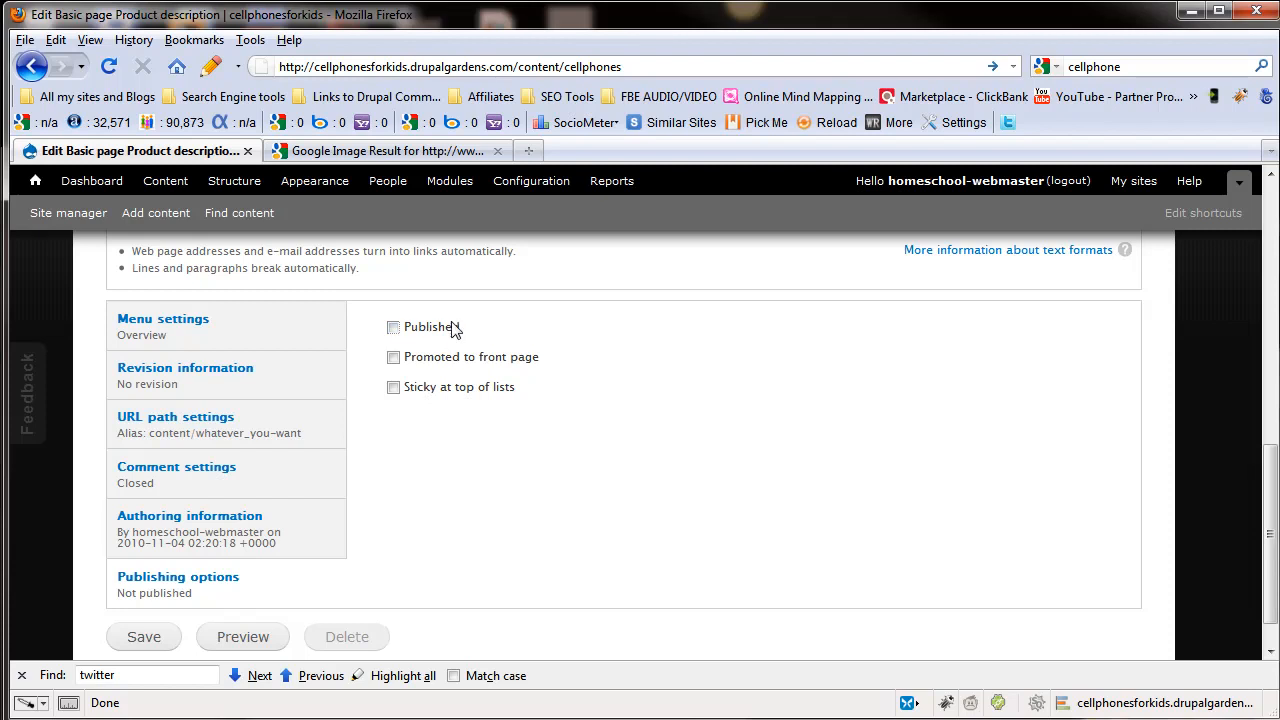
pyautogui.click(393, 327)
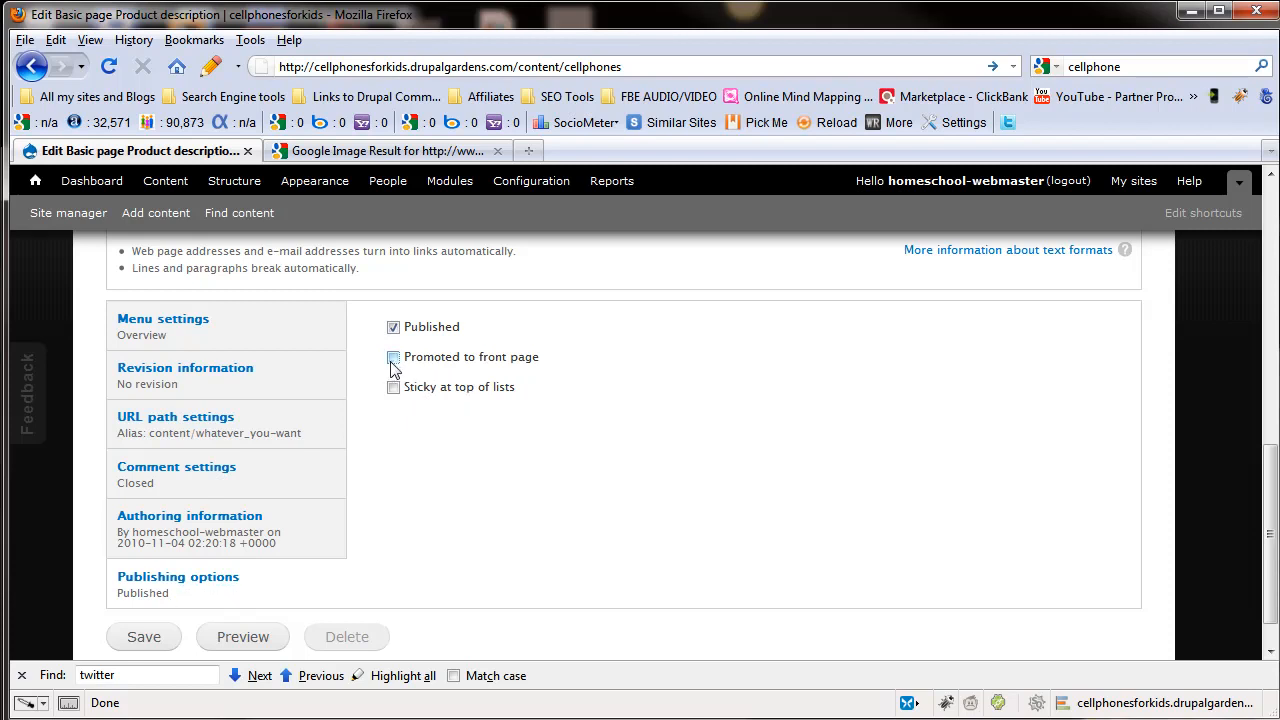
pyautogui.click(392, 387)
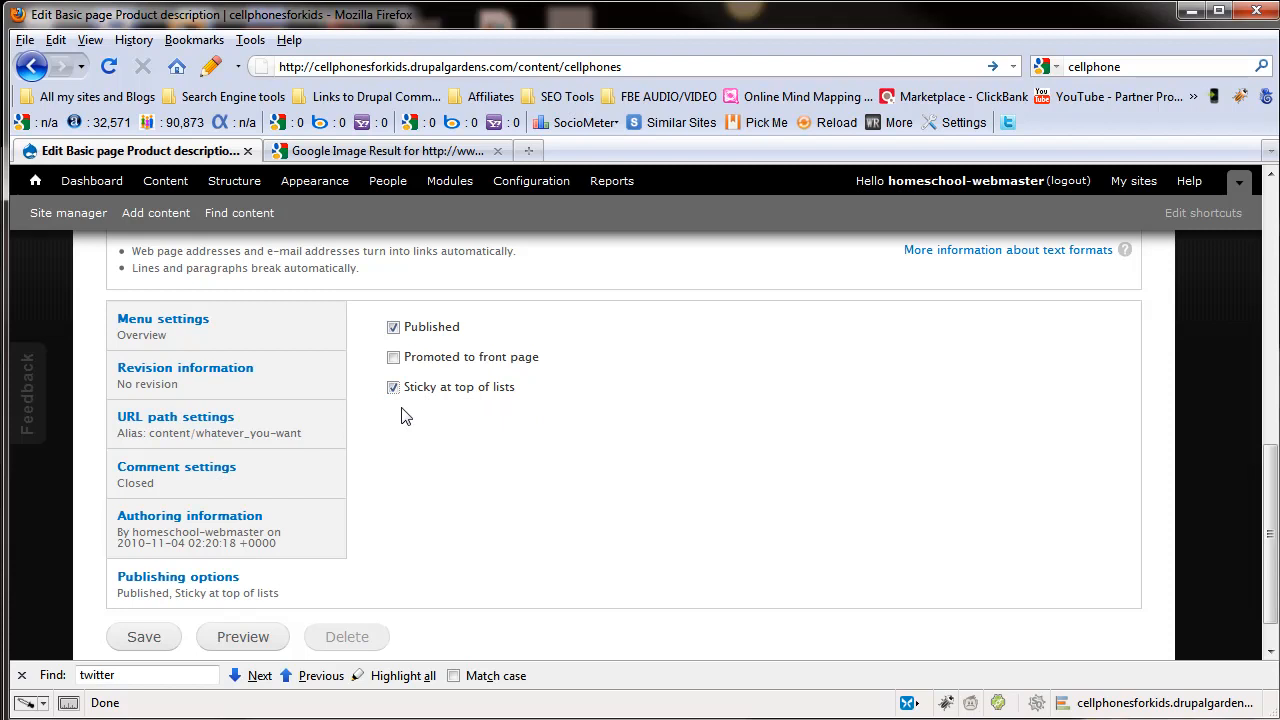
pyautogui.moveTo(418, 416)
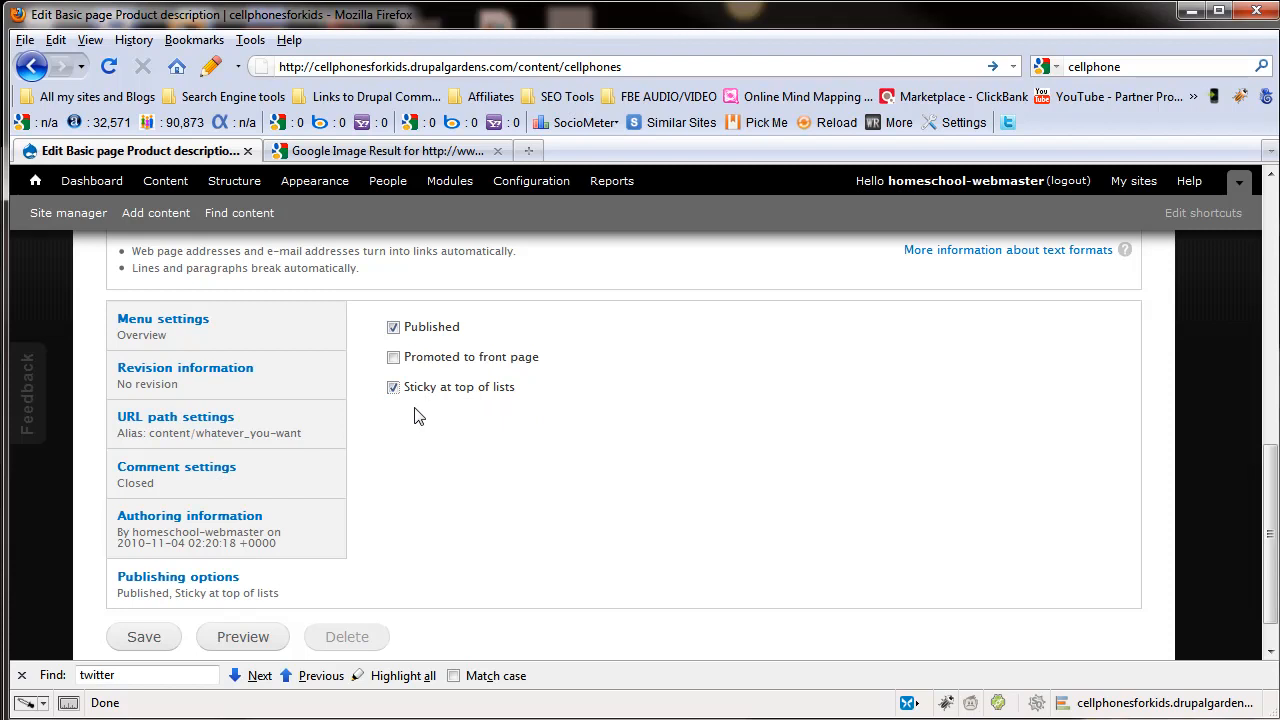
pyautogui.moveTo(427, 418)
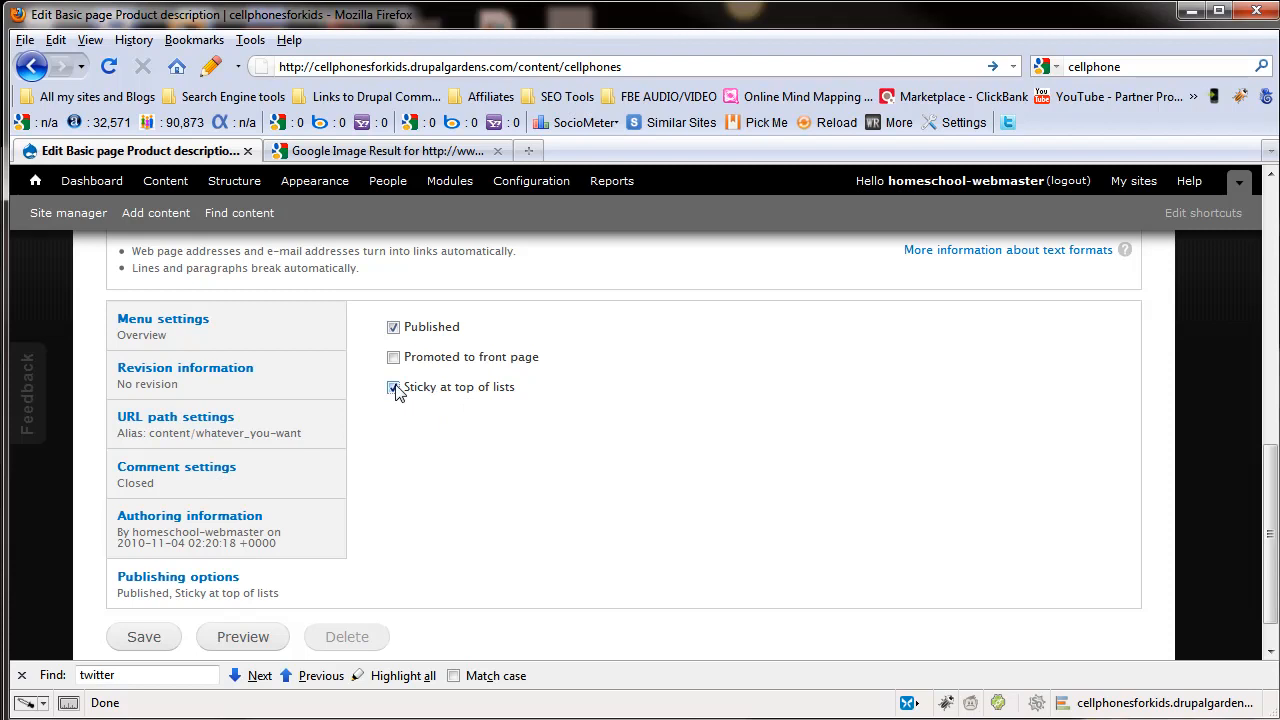
pyautogui.click(392, 387)
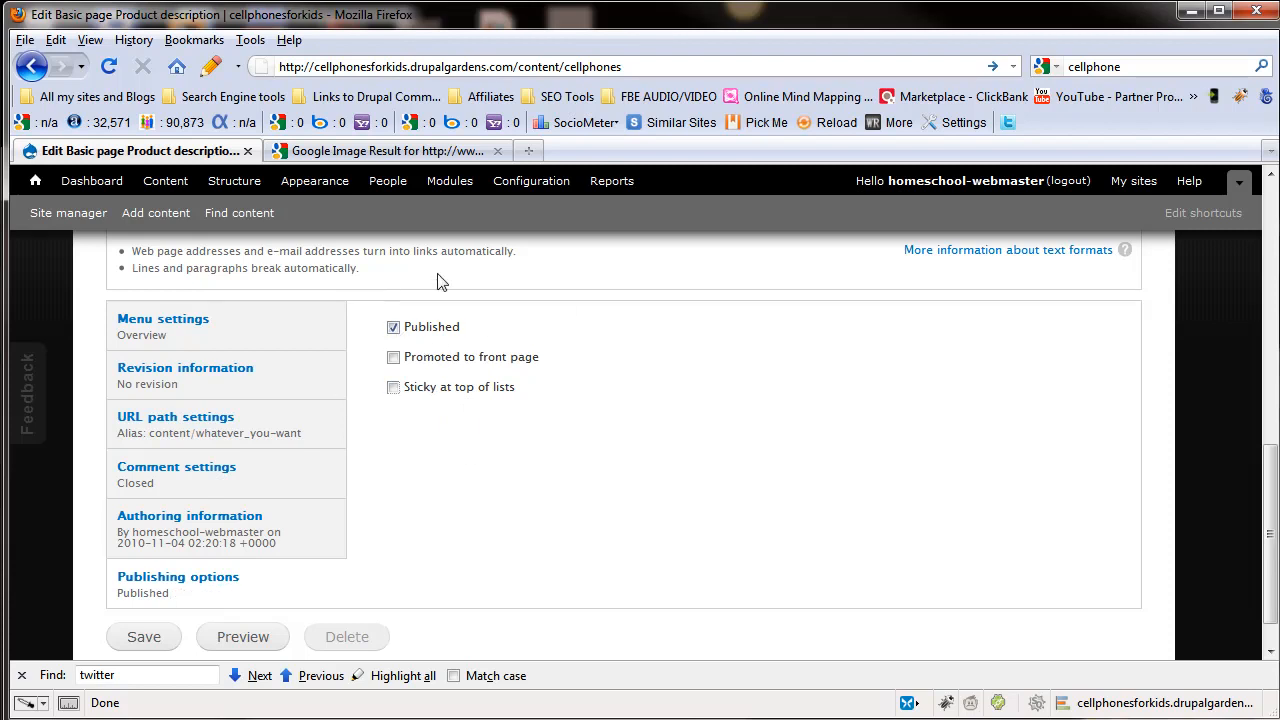
pyautogui.moveTo(418, 554)
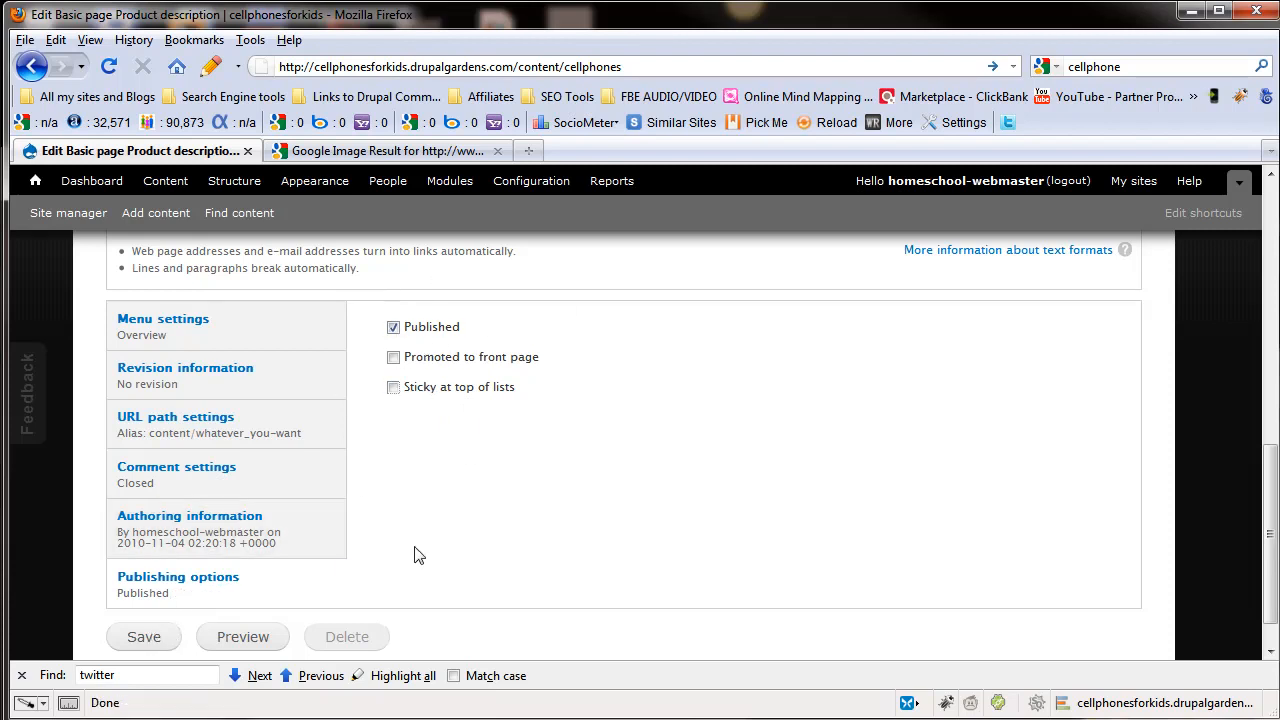
pyautogui.scroll(3)
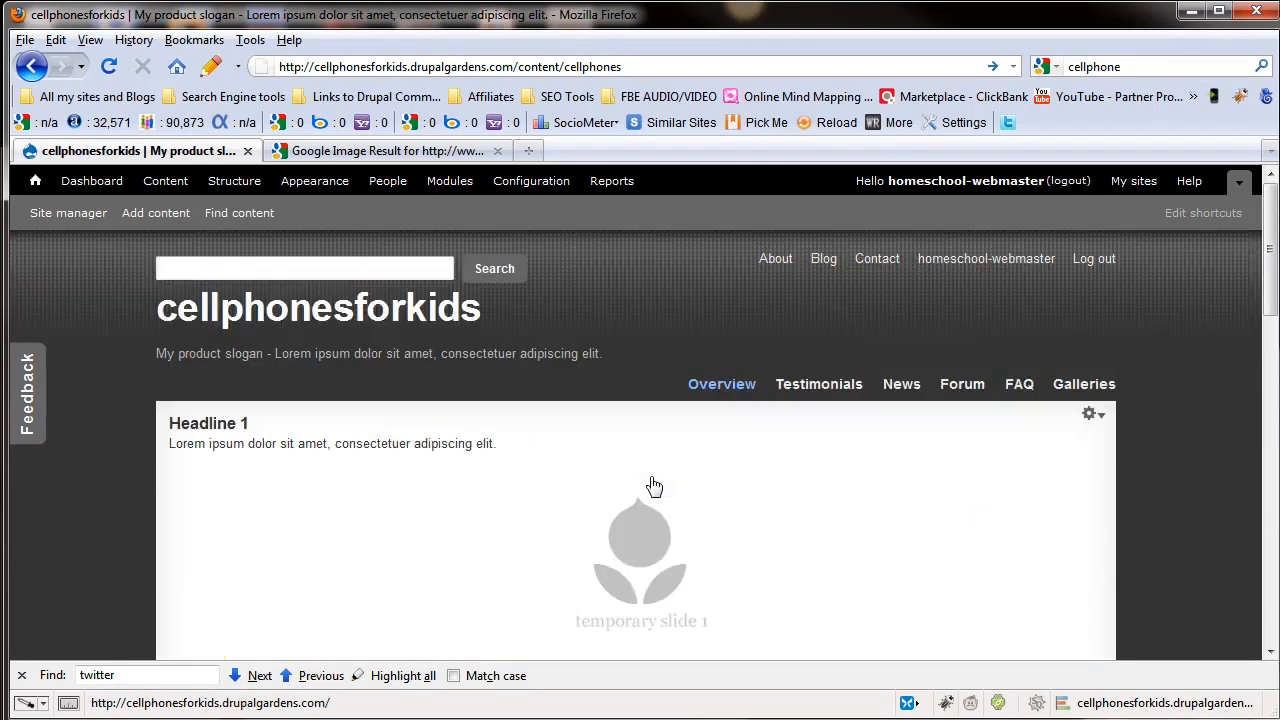
# Step: Scroll through the Rotating banner: Main banner block configuration overlay
pyautogui.scroll(-3)
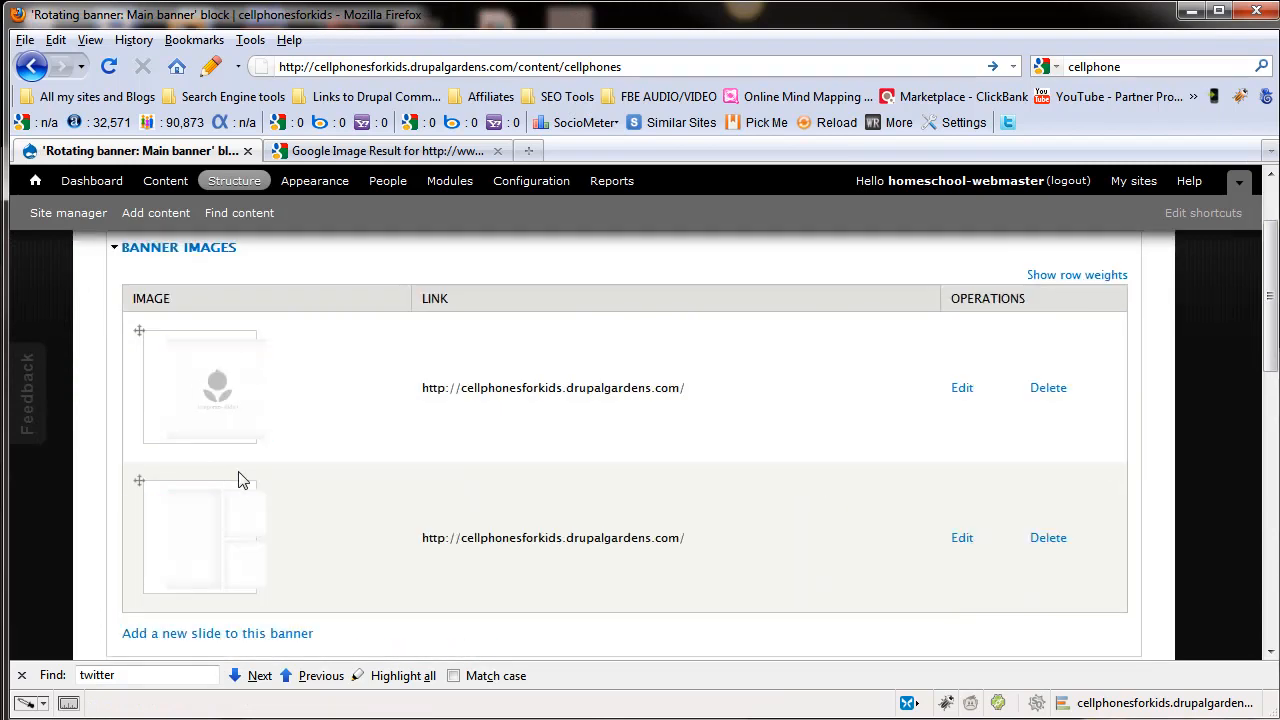
pyautogui.scroll(-3)
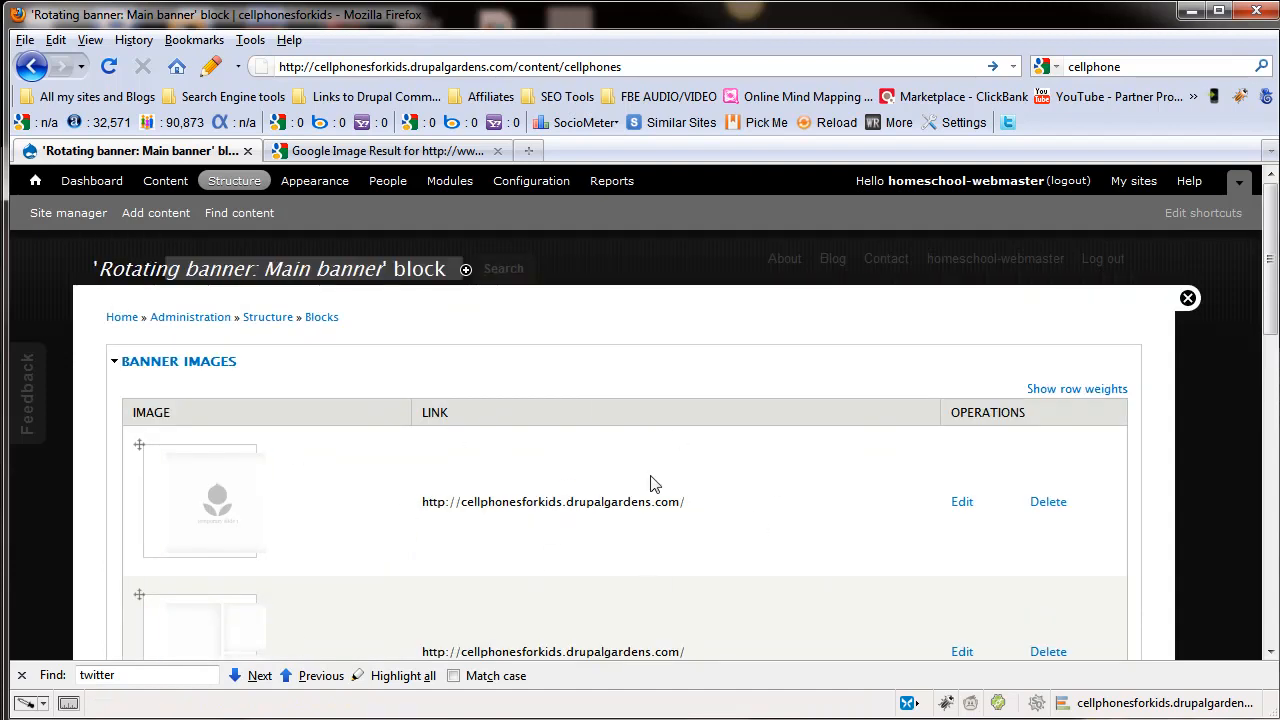
pyautogui.moveTo(110, 238)
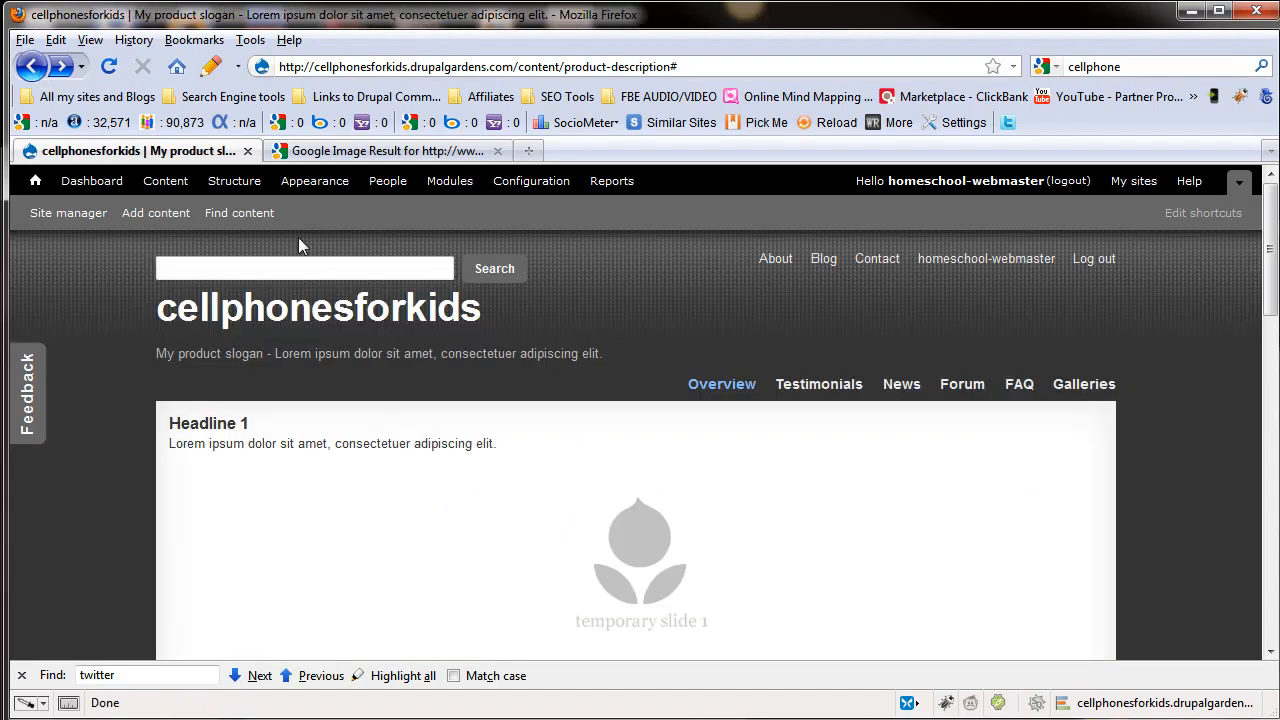
# Step: Scroll down the homepage past the 'has been updated' message and feature text
pyautogui.scroll(-3)
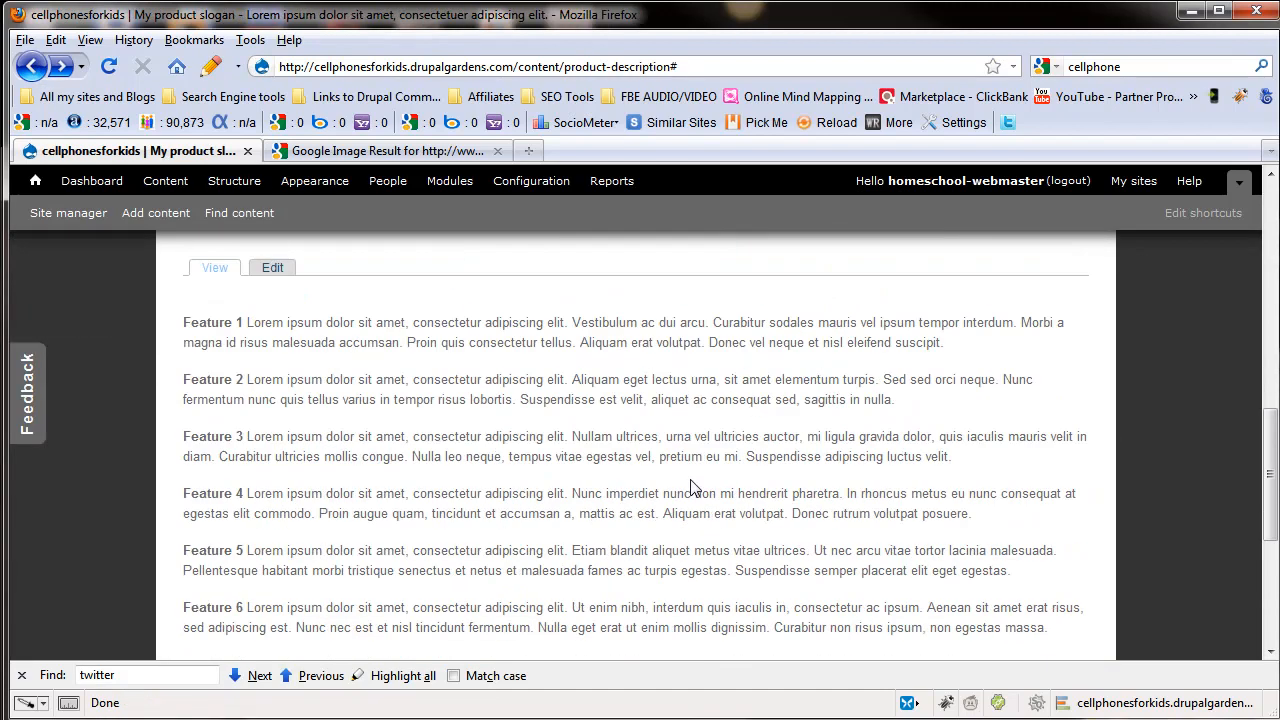
pyautogui.scroll(-3)
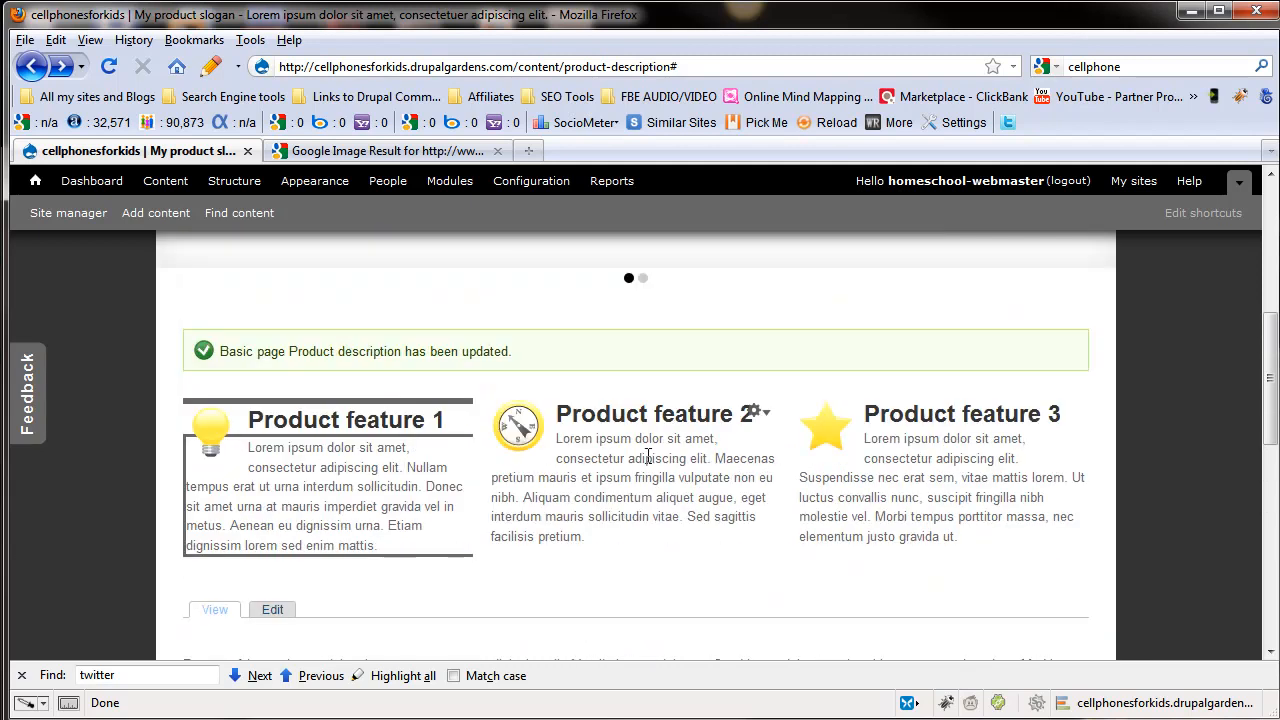
pyautogui.scroll(-3)
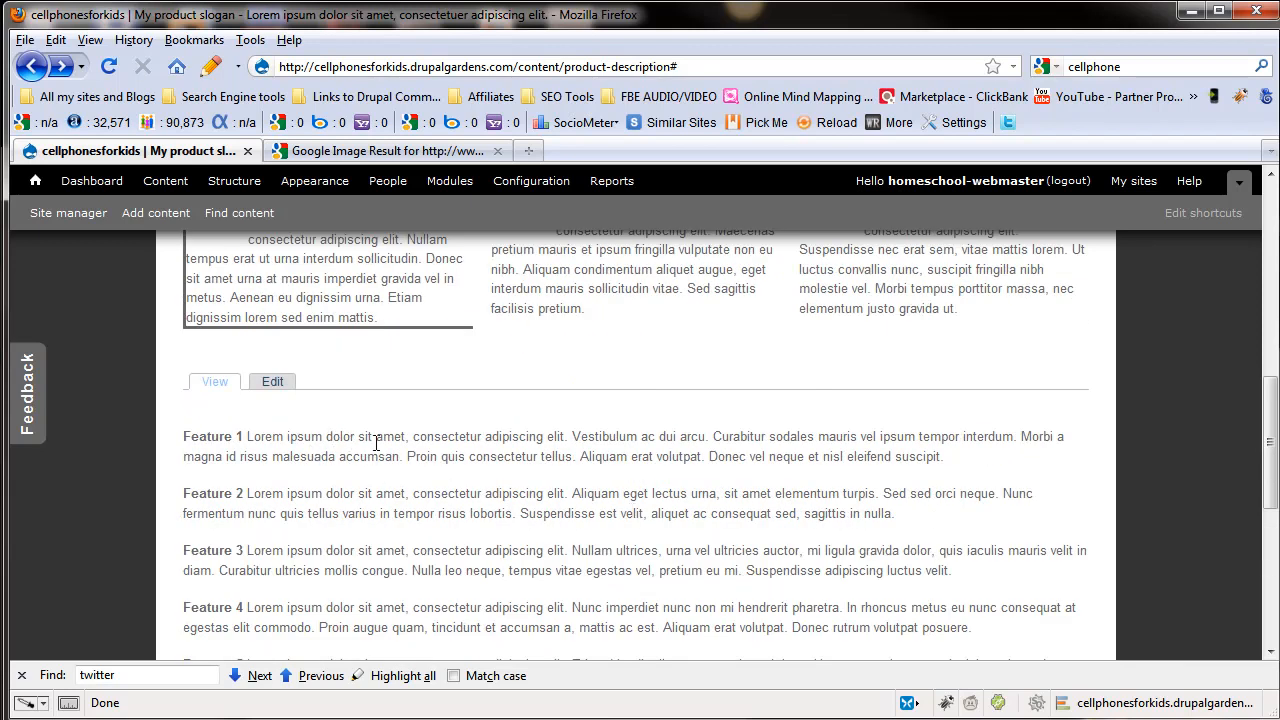
pyautogui.scroll(-3)
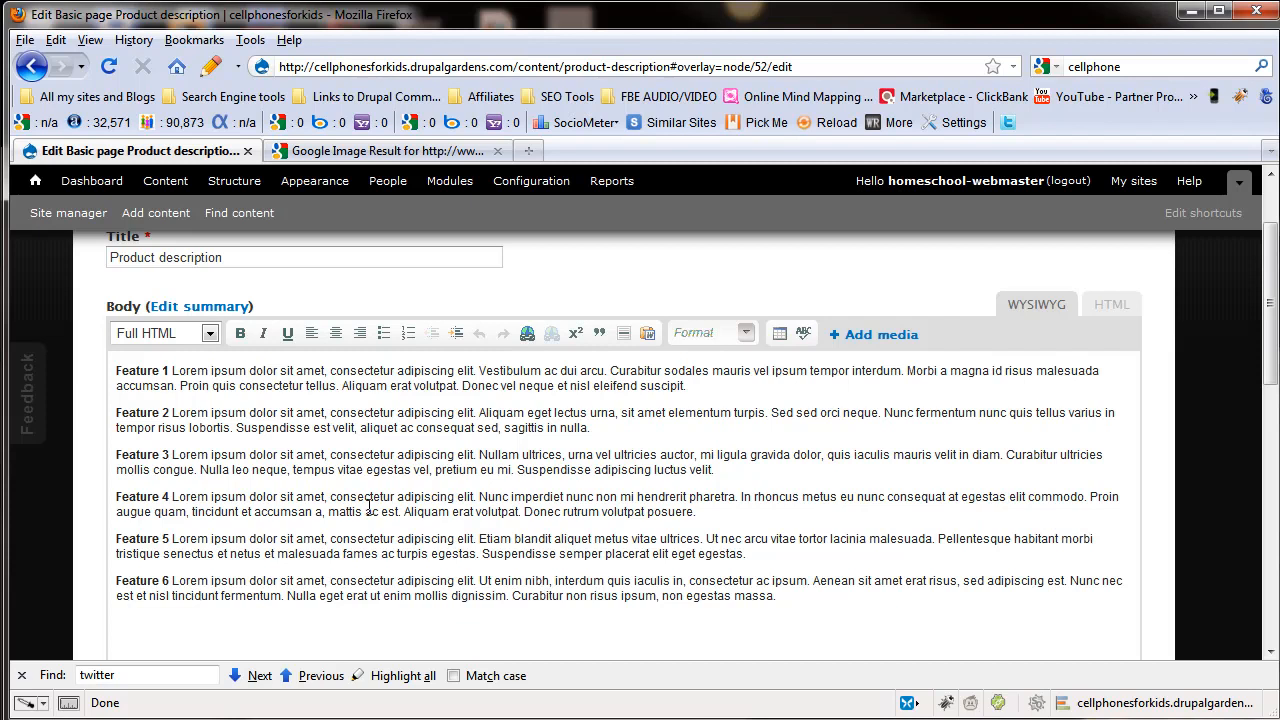
pyautogui.moveTo(360, 502)
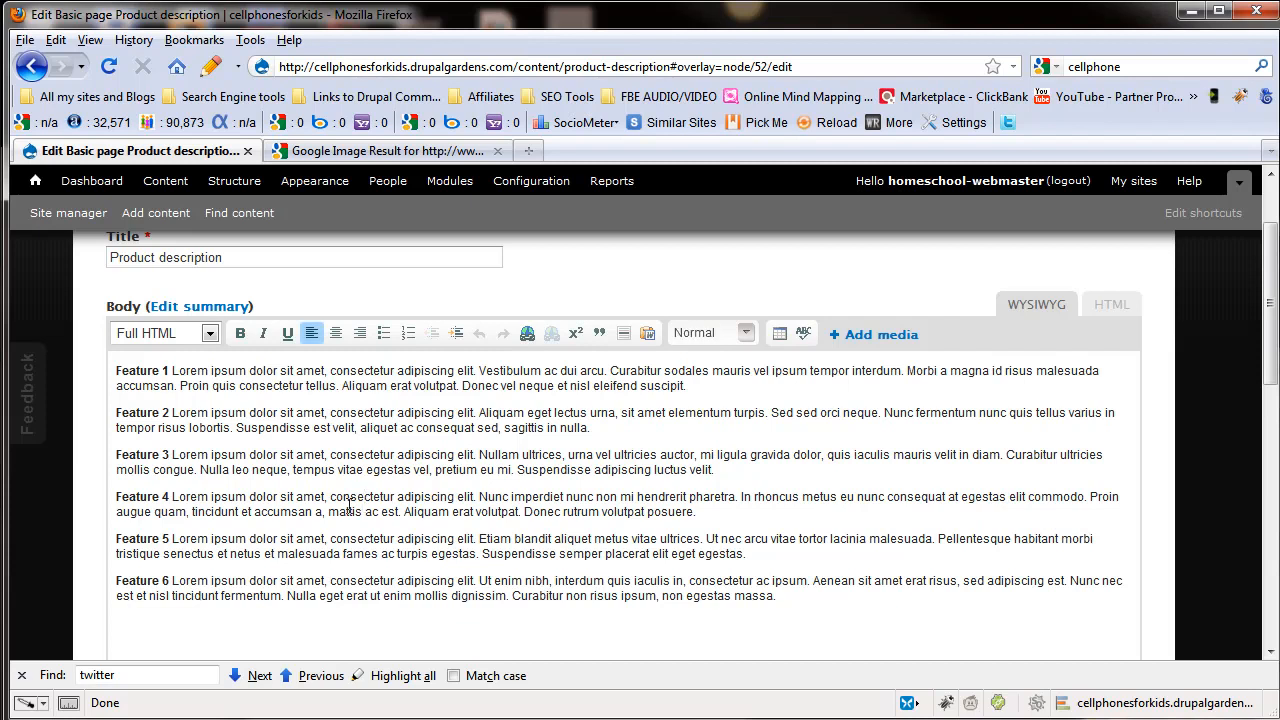
# Step: Scroll through the Product description edit overlay and close it
pyautogui.scroll(-3)
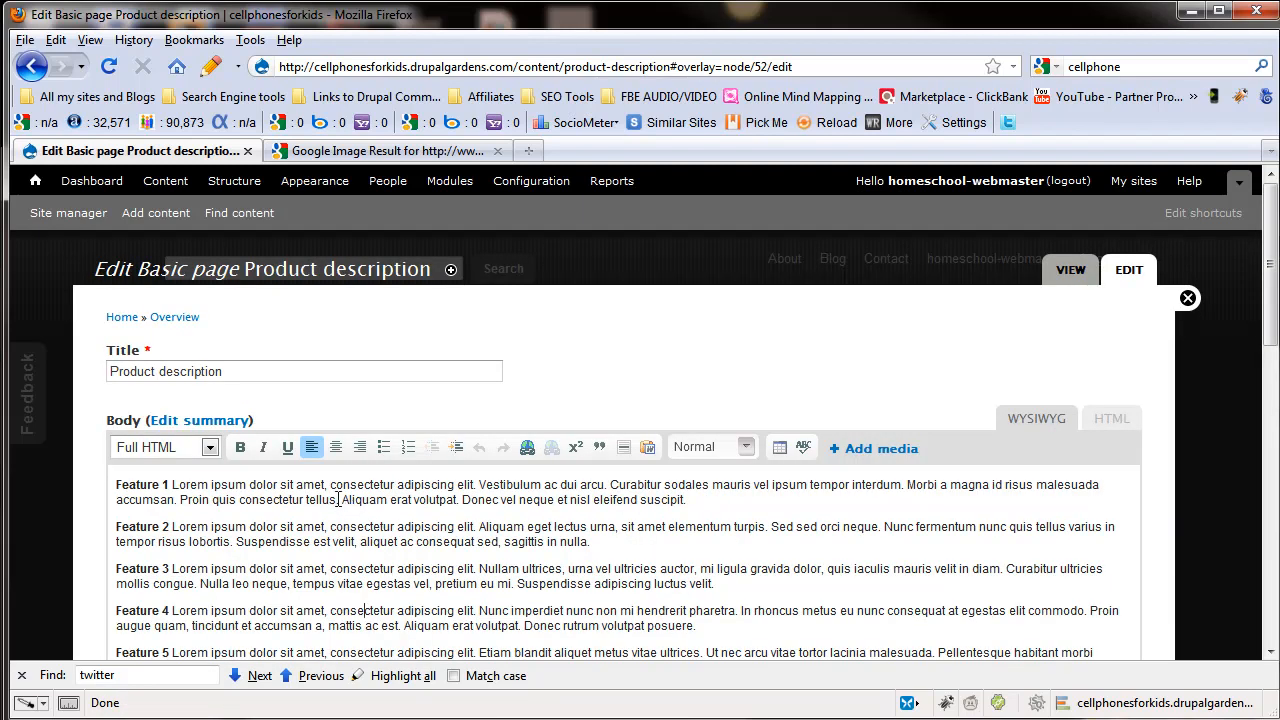
pyautogui.scroll(-3)
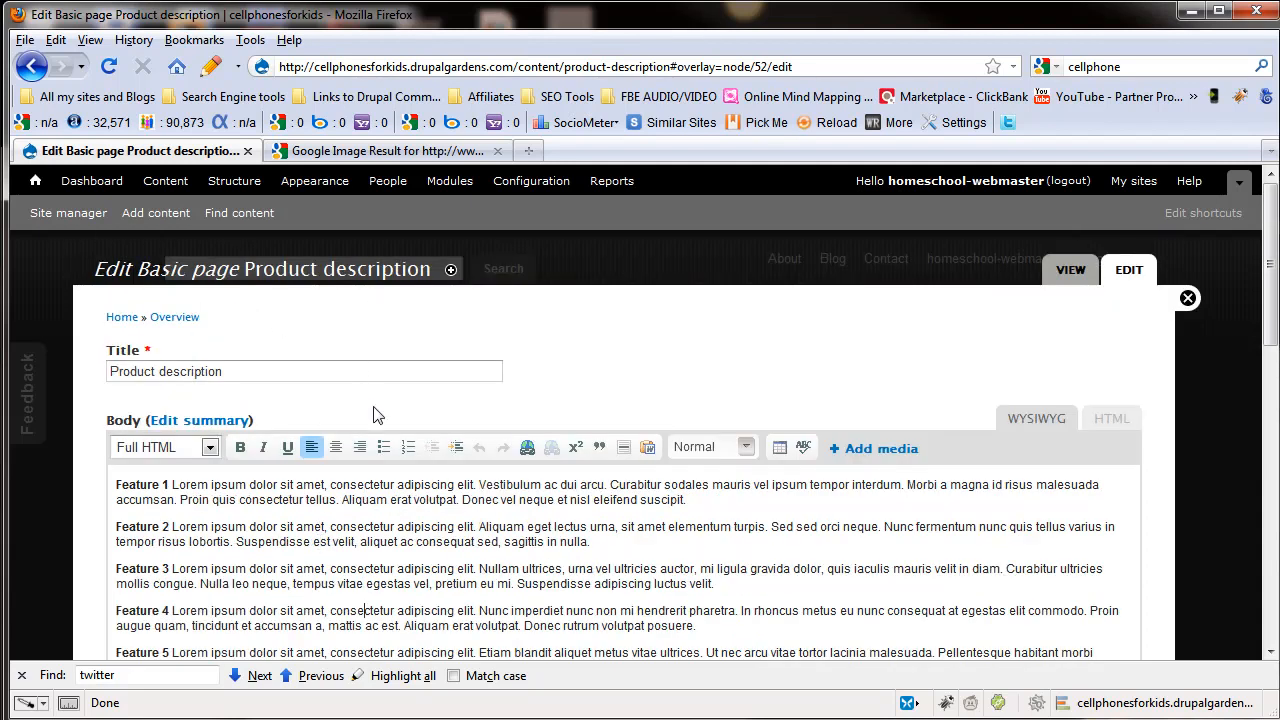
pyautogui.moveTo(460, 440)
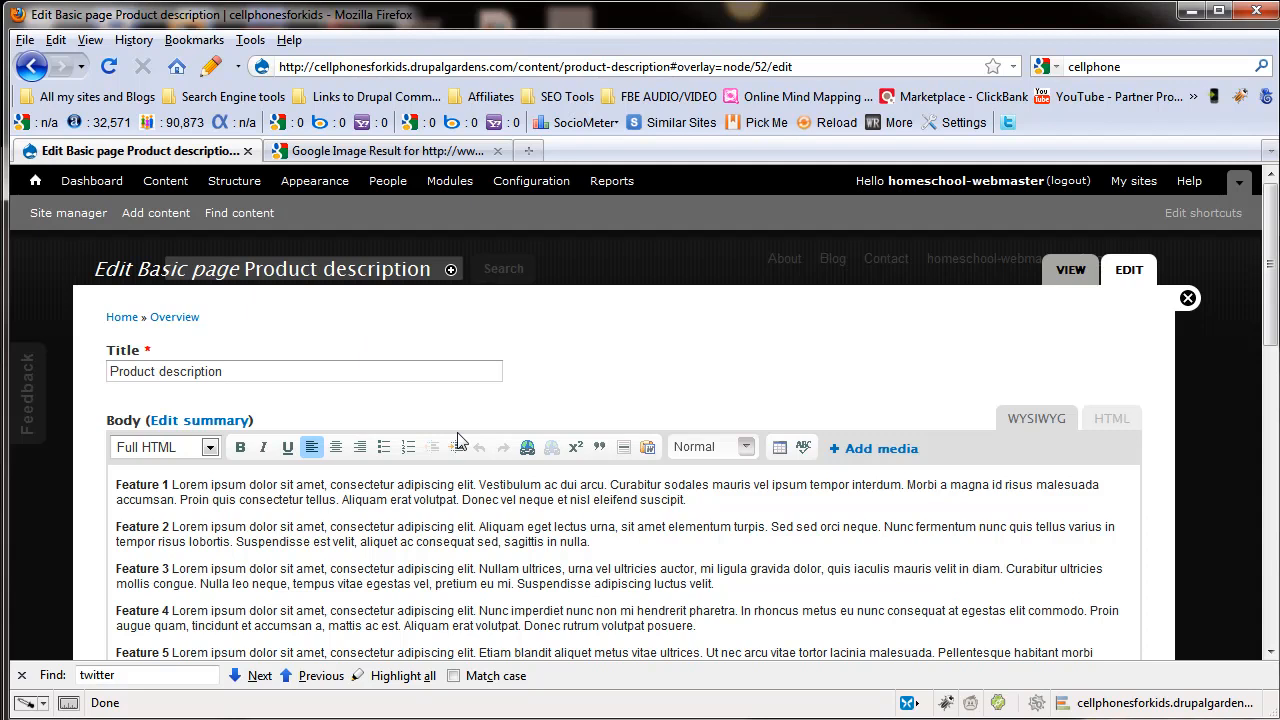
pyautogui.moveTo(448, 430)
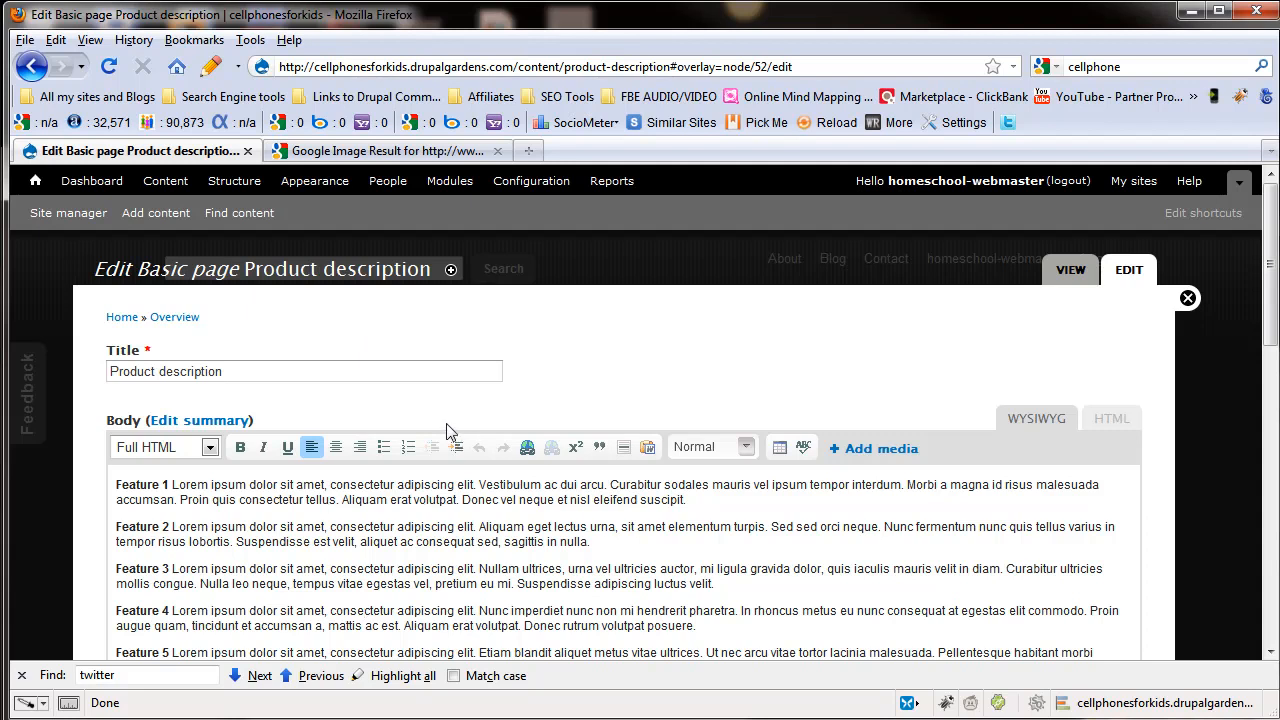
pyautogui.moveTo(536, 430)
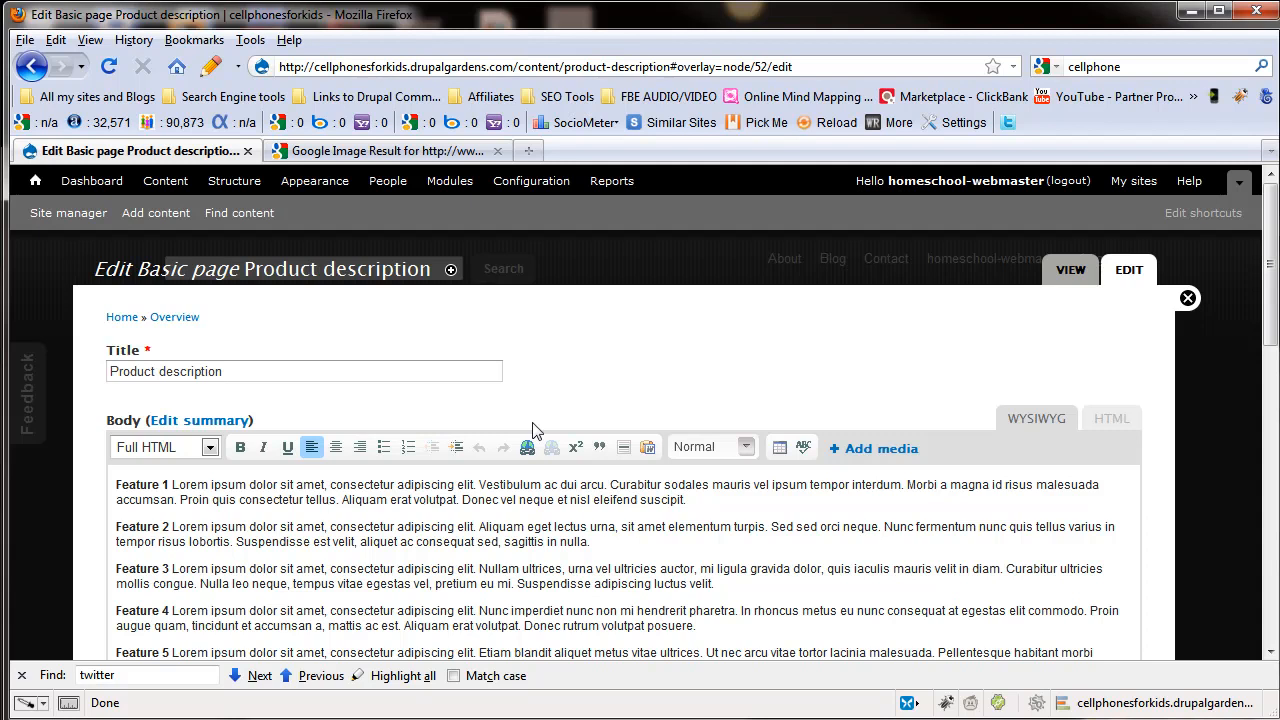
pyautogui.moveTo(673, 398)
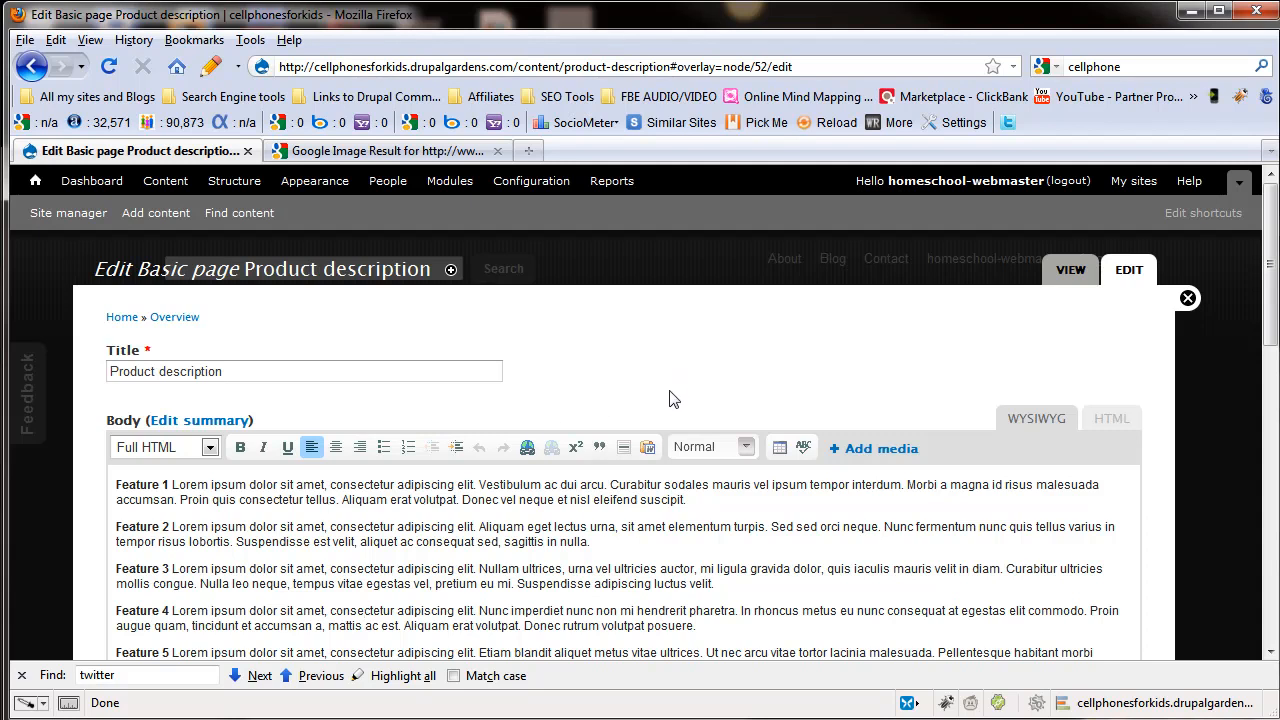
pyautogui.moveTo(697, 452)
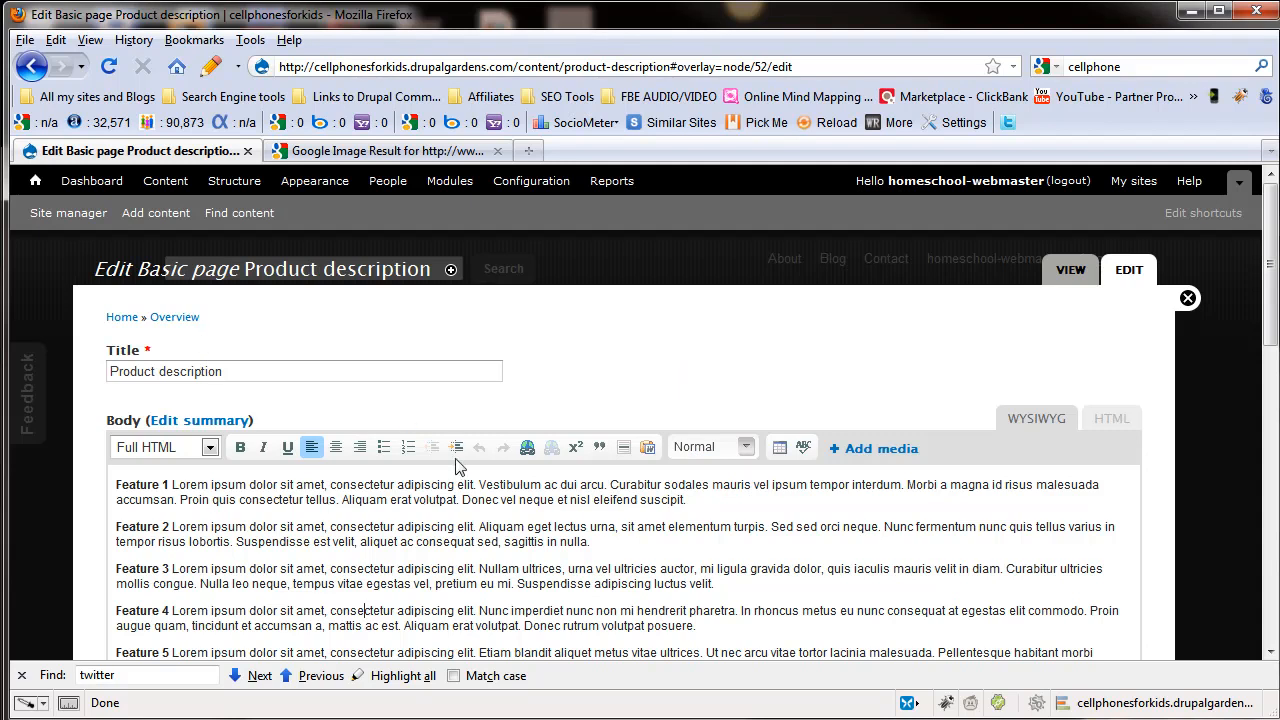
pyautogui.click(1188, 299)
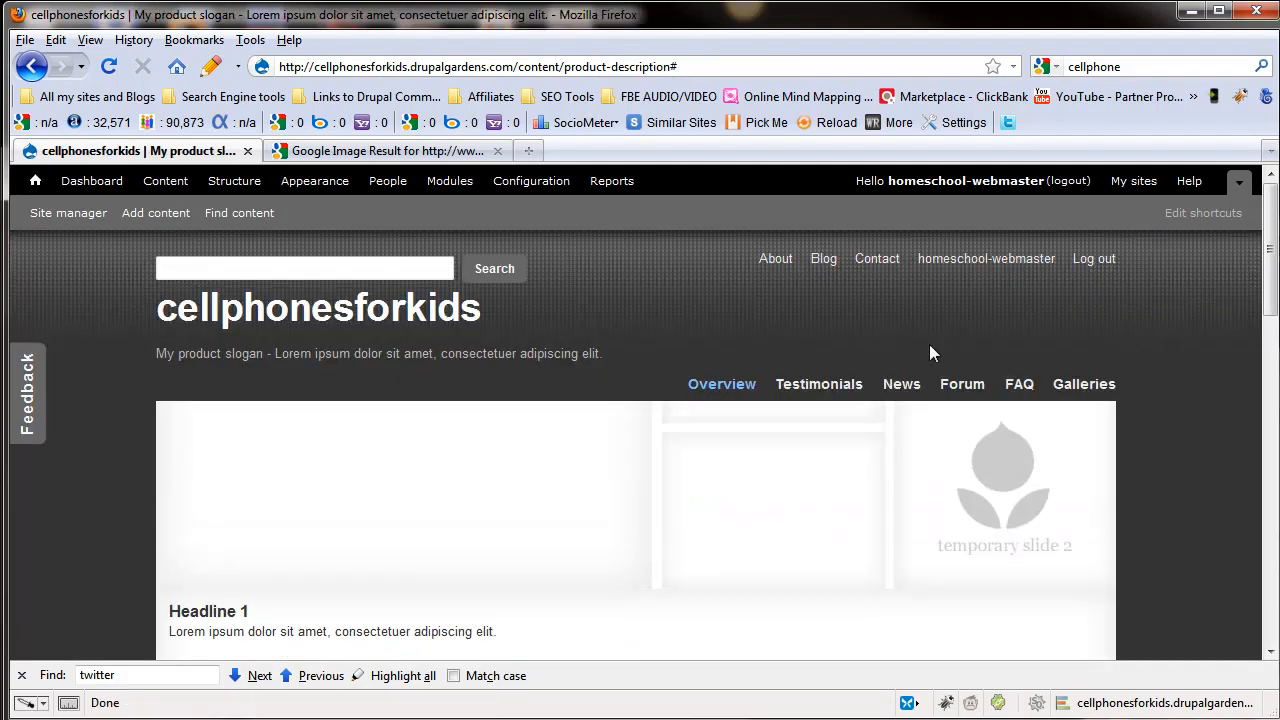